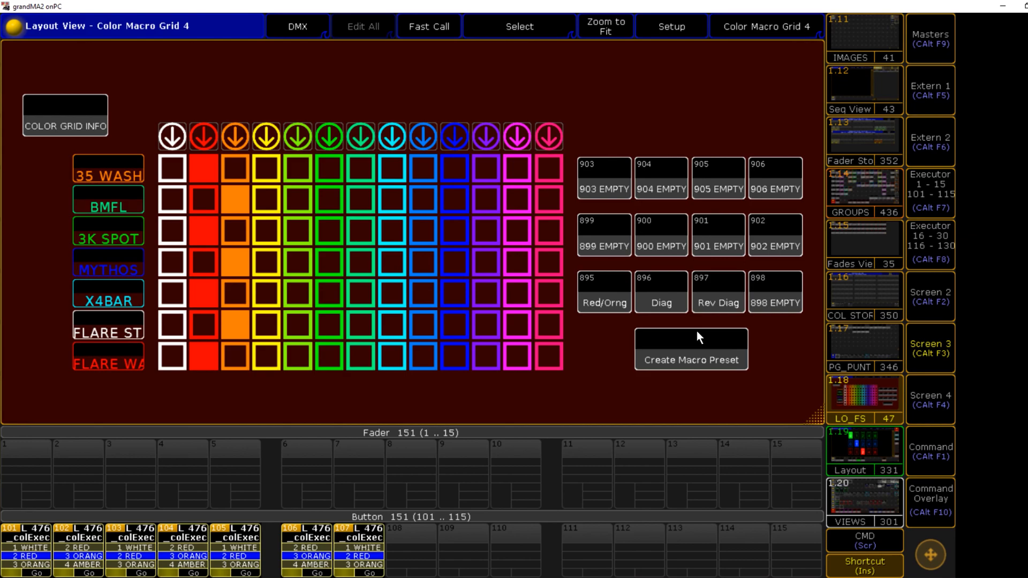
mouse_move(317, 317)
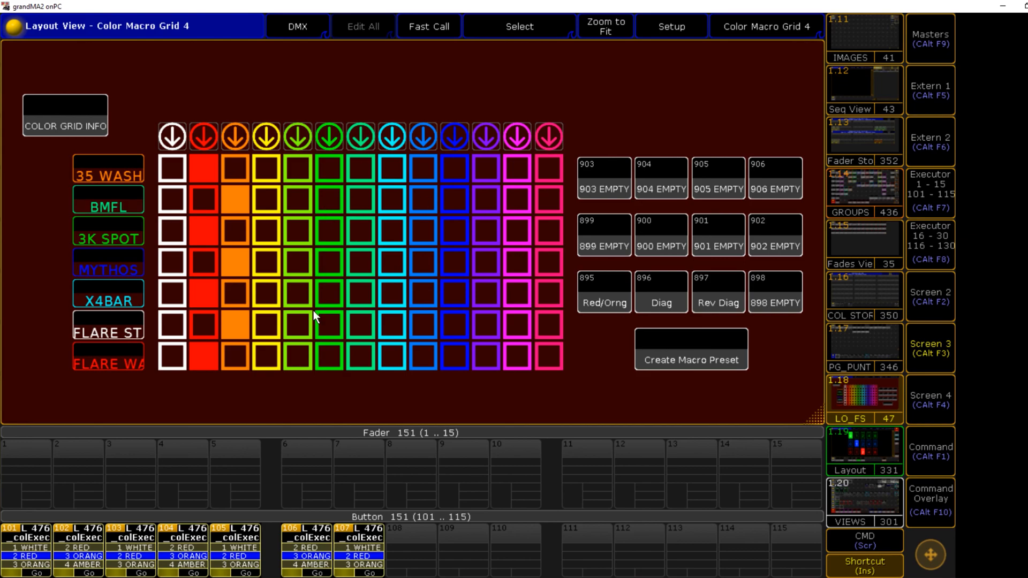
mouse_move(216, 145)
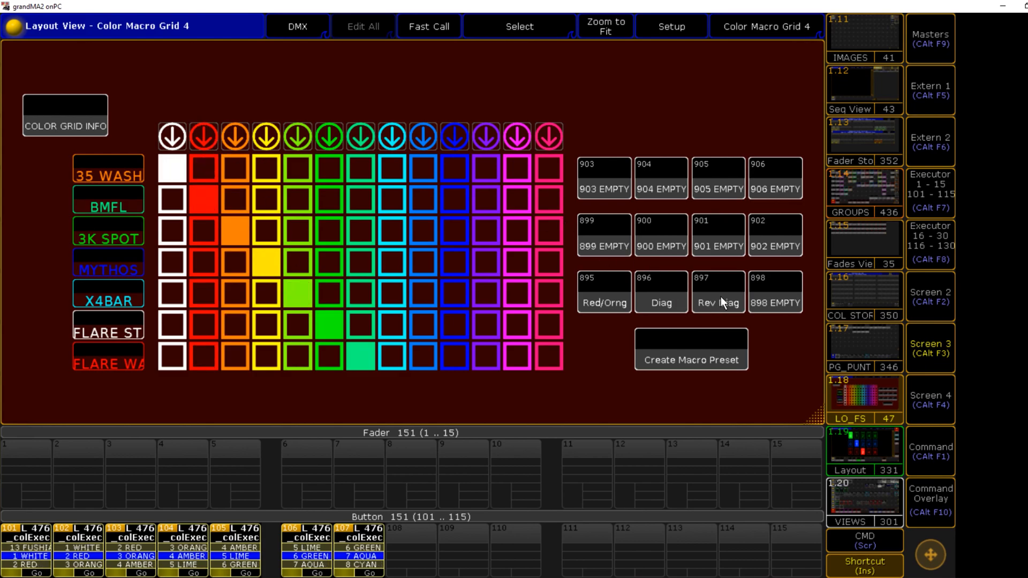
mouse_move(367, 205)
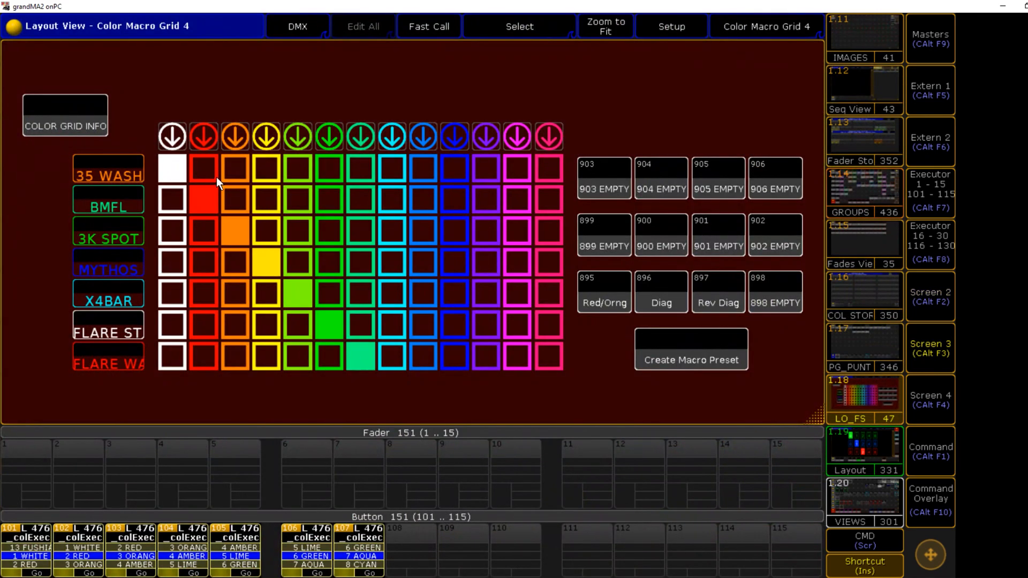
mouse_move(680, 367)
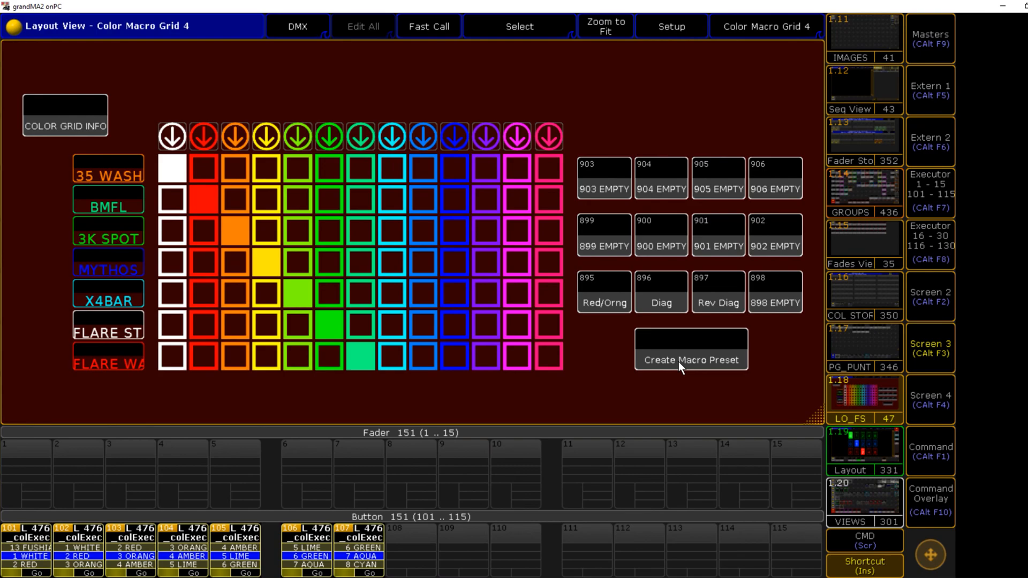
mouse_move(169, 159)
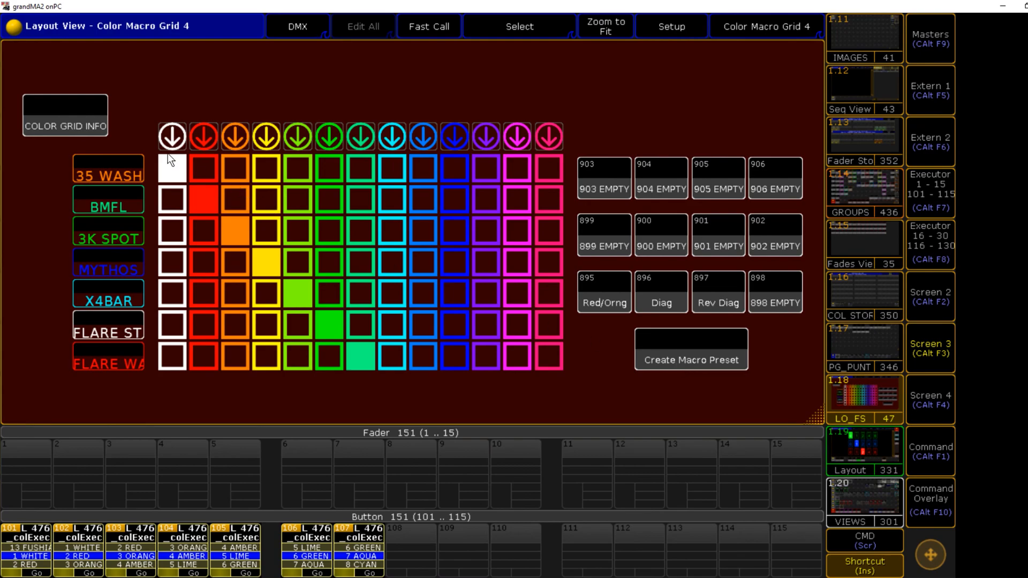
mouse_move(642, 232)
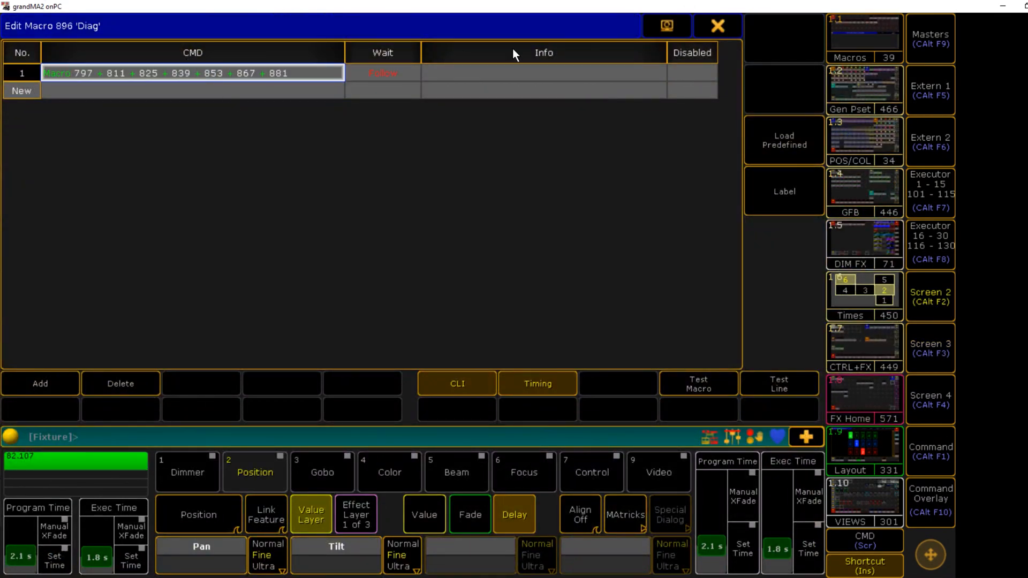
Leave macro 896's editor and return to the Color Macro Grid 4 layout
left_click(718, 26)
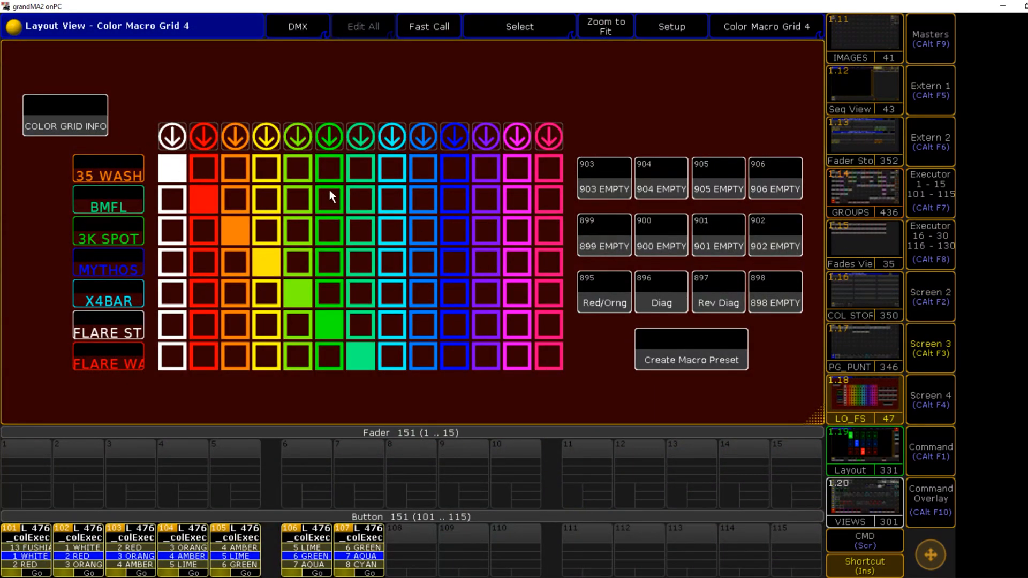
mouse_move(512, 410)
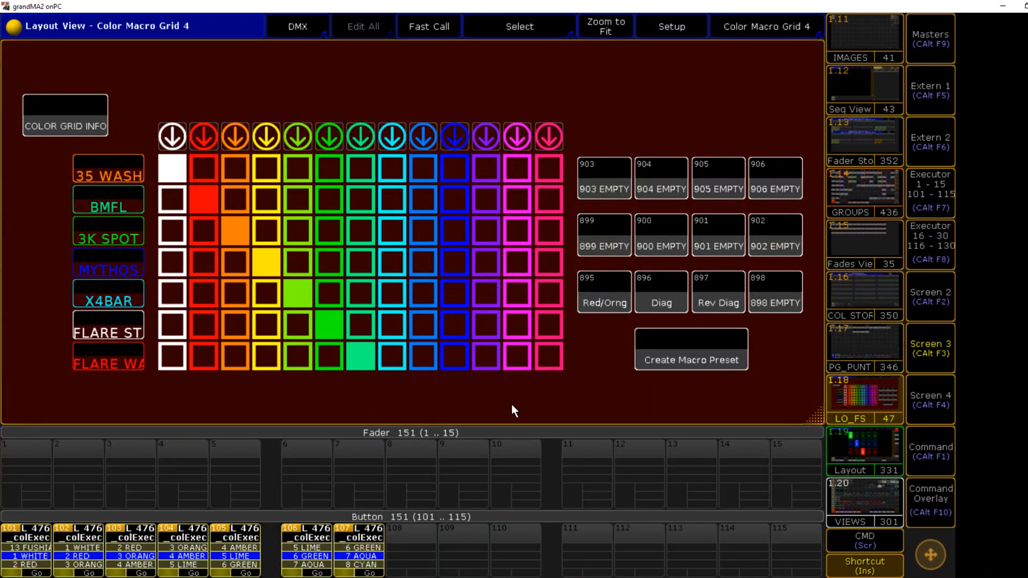
mouse_move(391, 174)
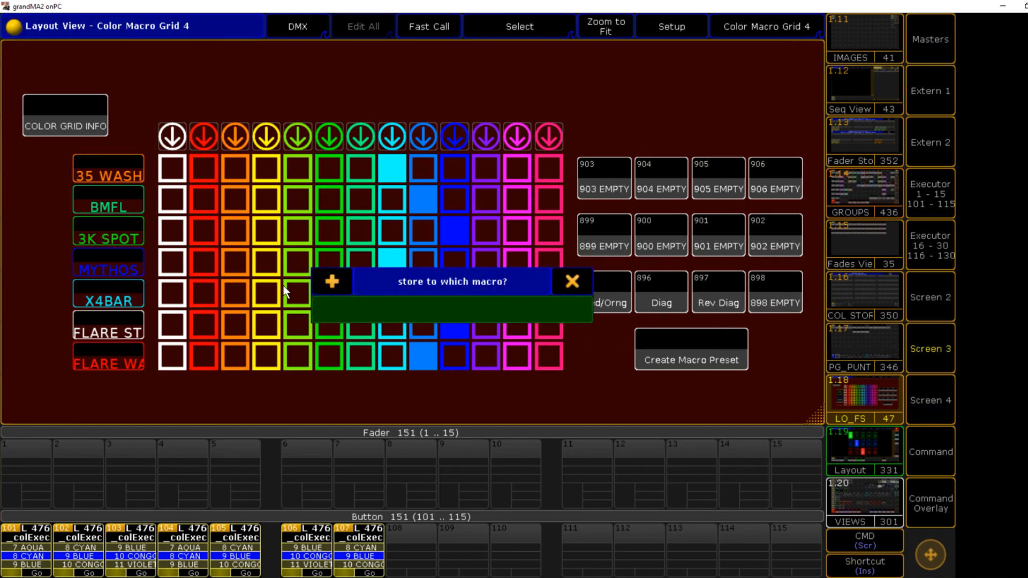
mouse_move(674, 368)
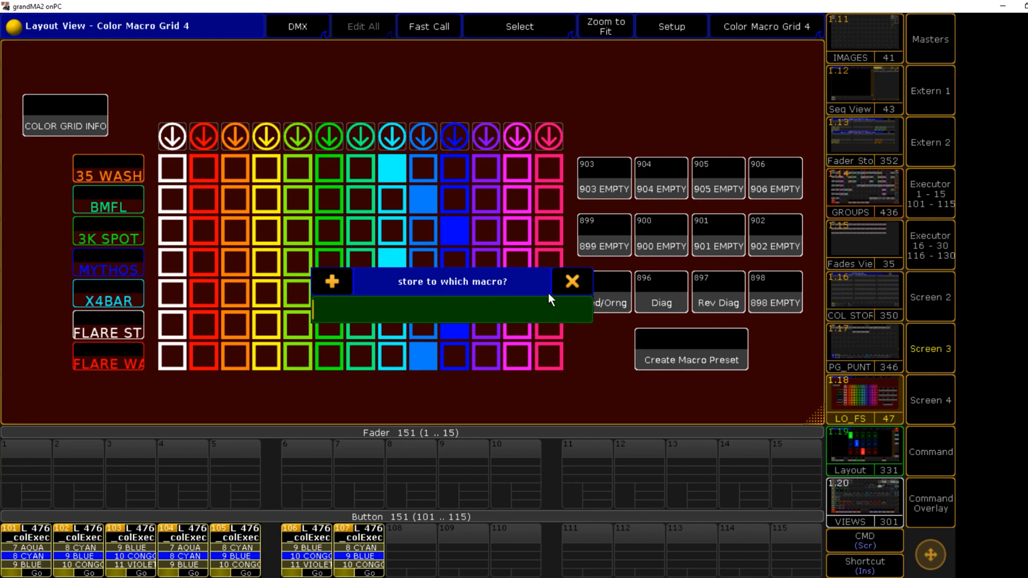
Store the pattern as preset macro 898 and rename it 'Blu'
left_click(570, 281)
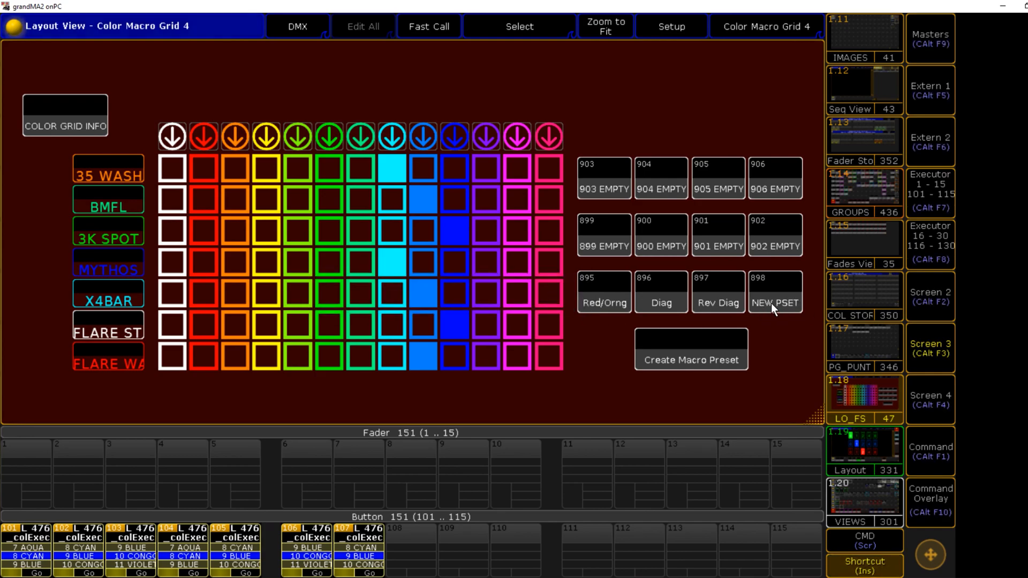
left_click(774, 303)
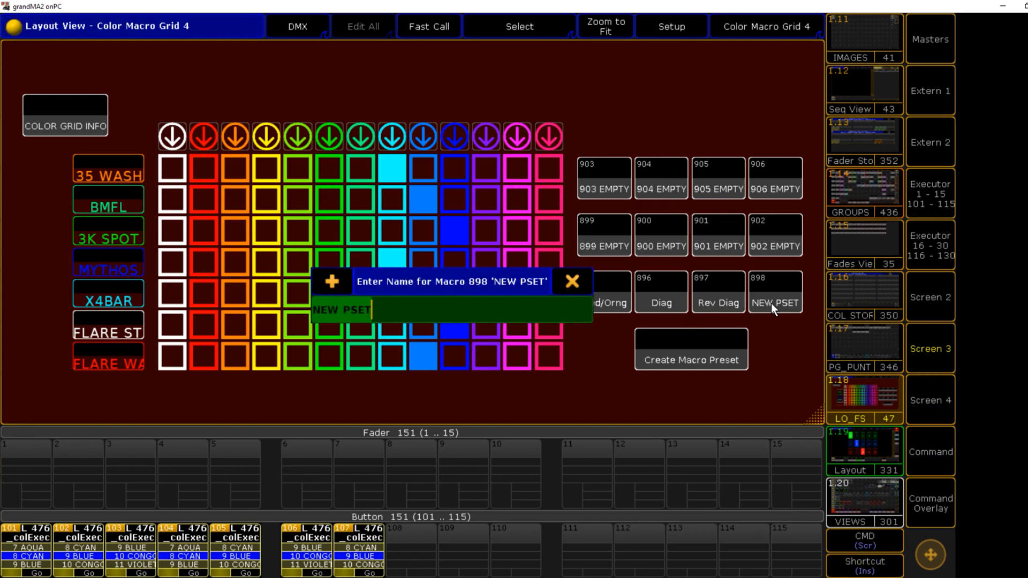
type("Blu")
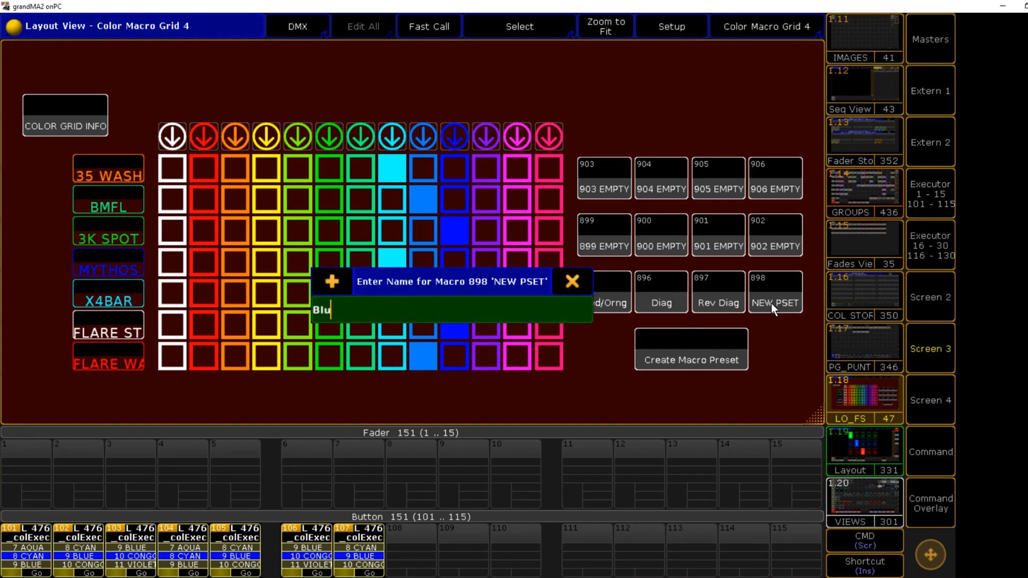
key("enter")
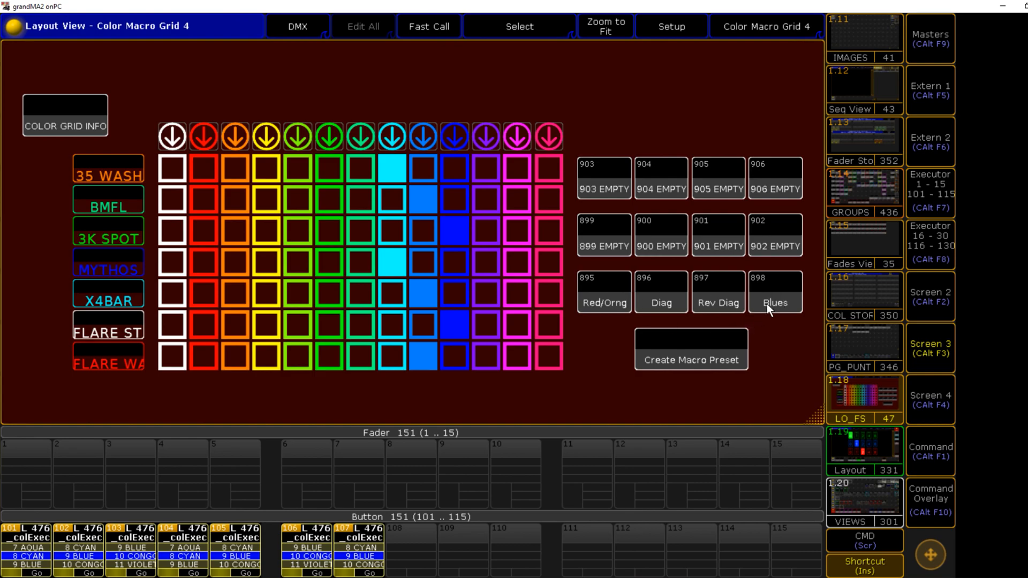
mouse_move(320, 234)
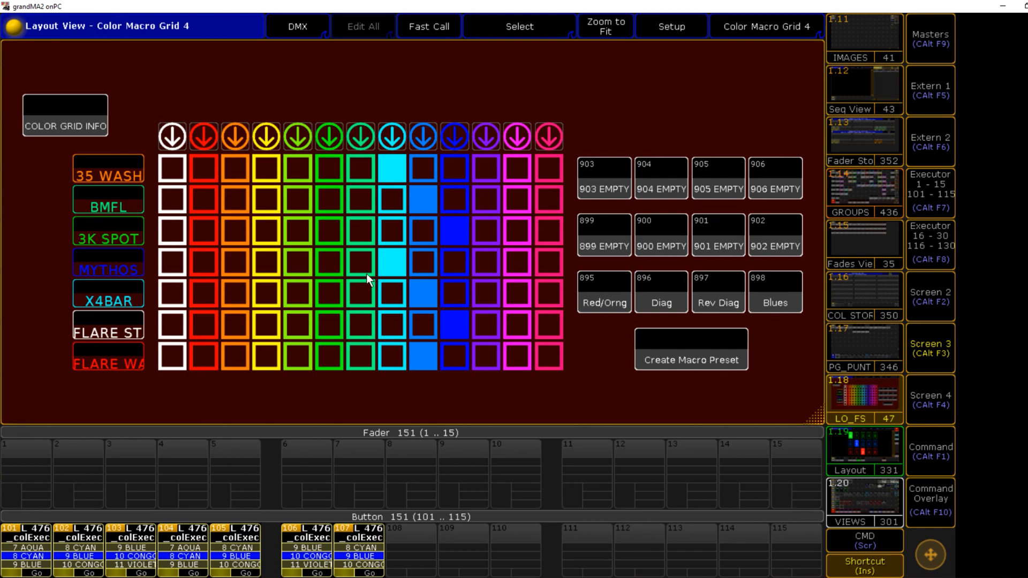
mouse_move(376, 287)
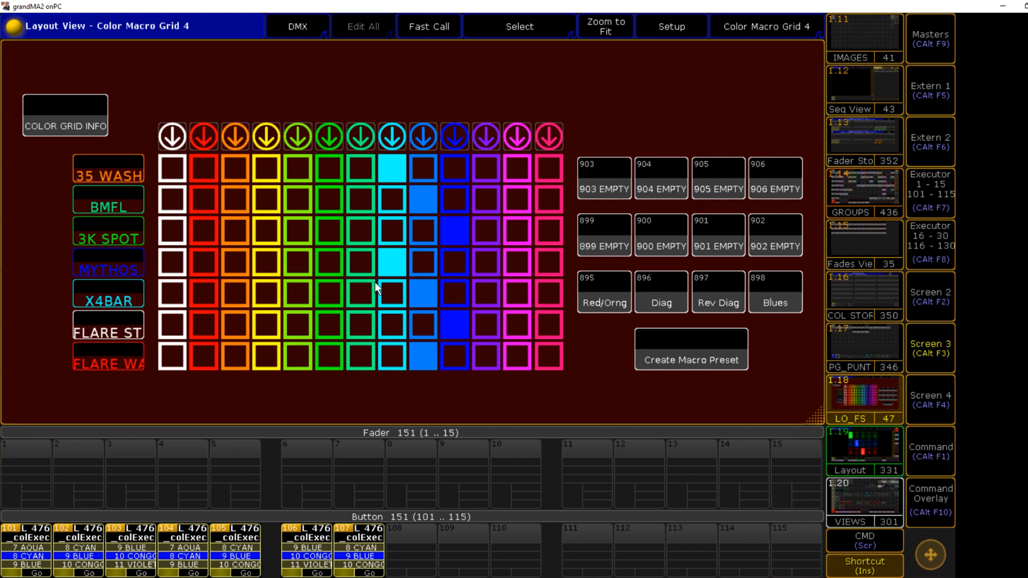
mouse_move(375, 322)
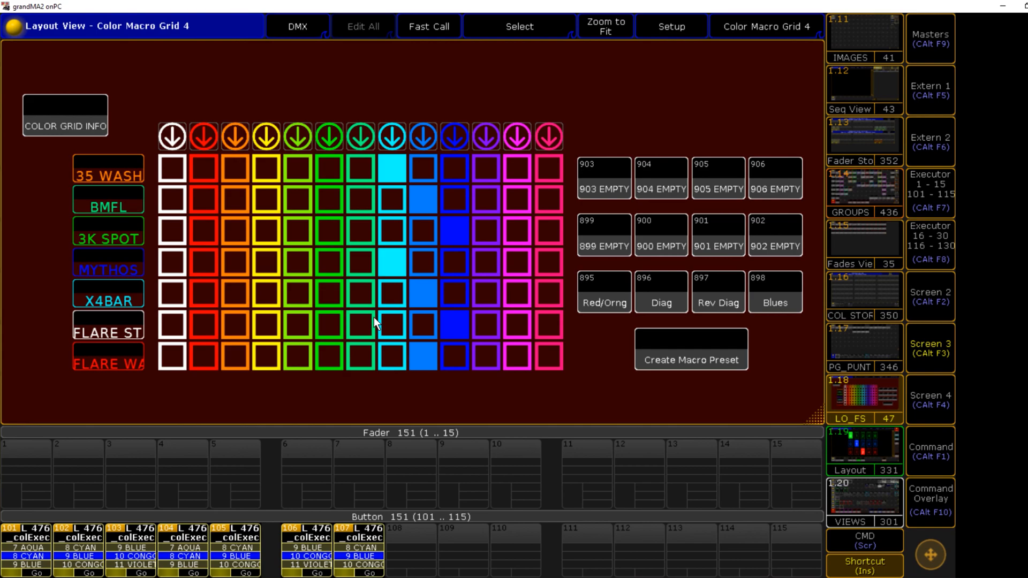
mouse_move(481, 259)
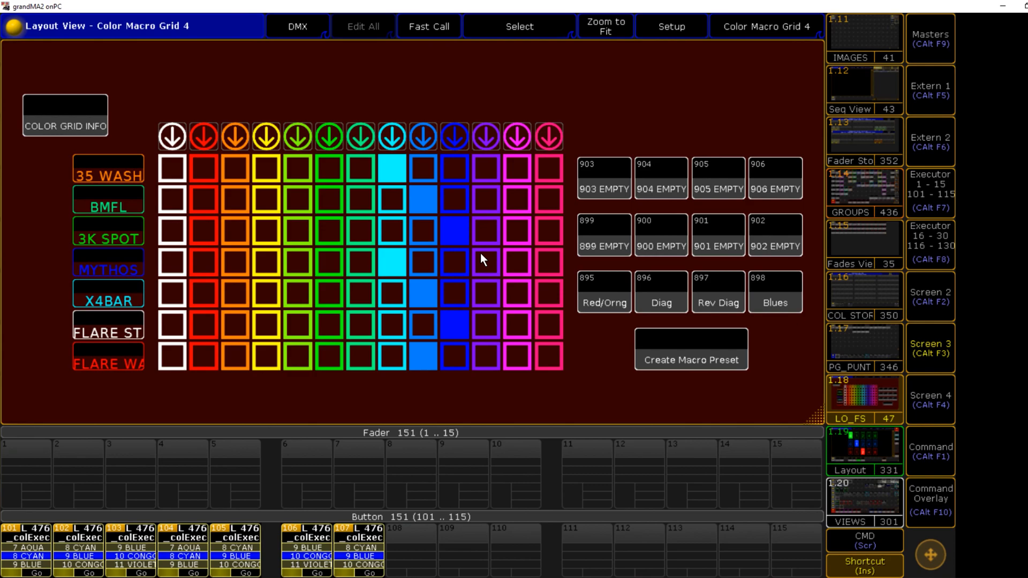
mouse_move(320, 173)
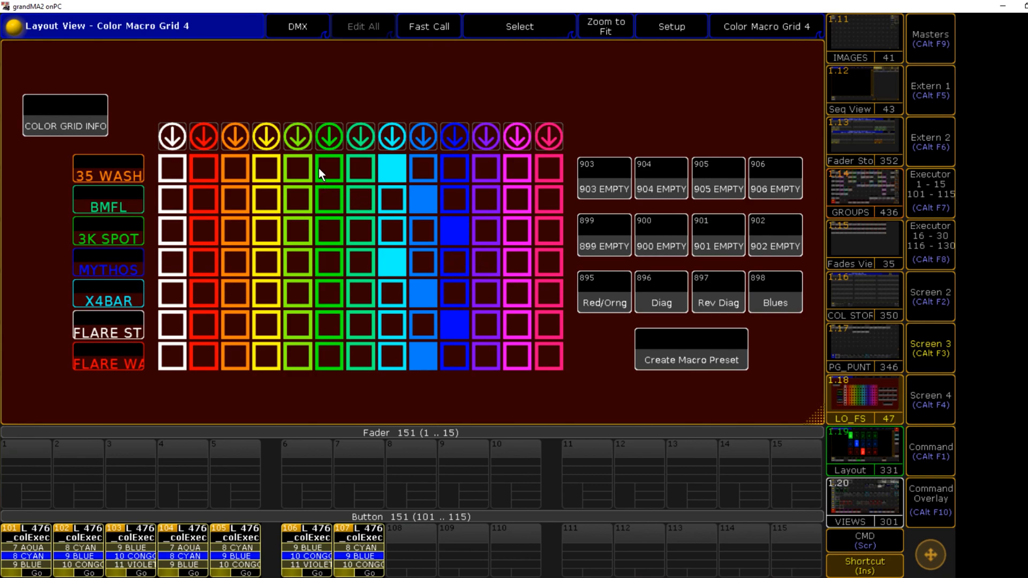
mouse_move(333, 345)
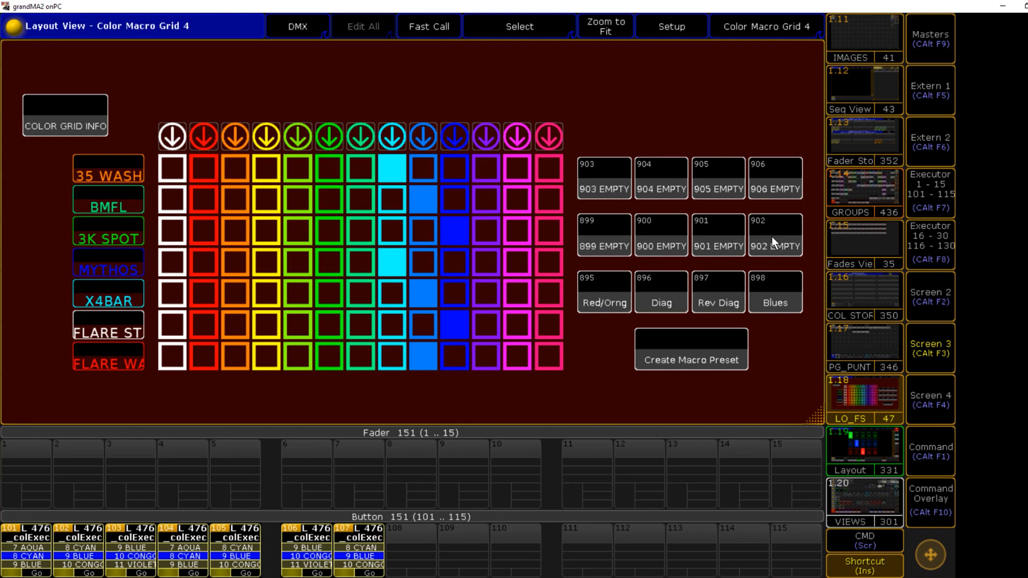
mouse_move(774, 242)
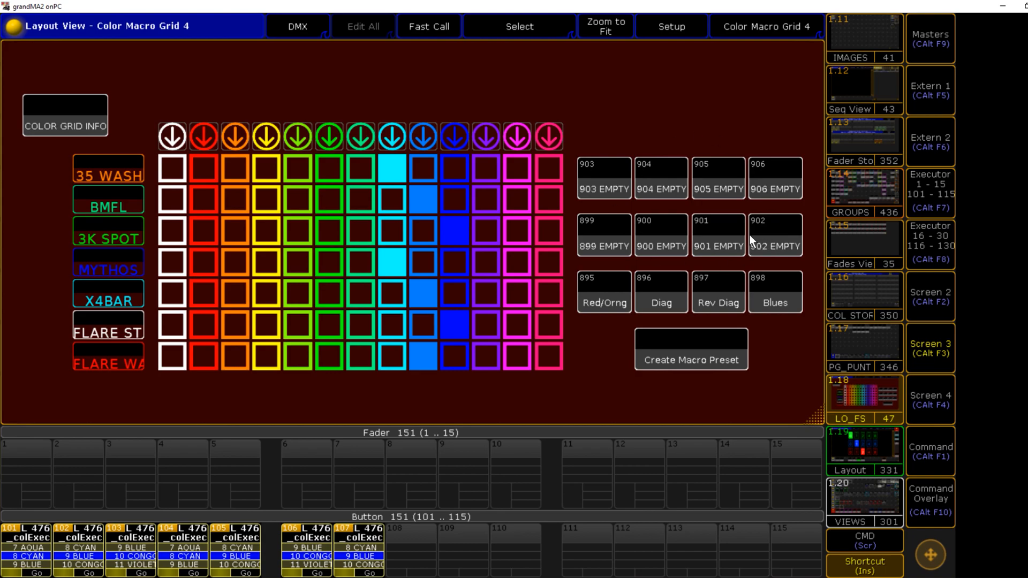
mouse_move(693, 357)
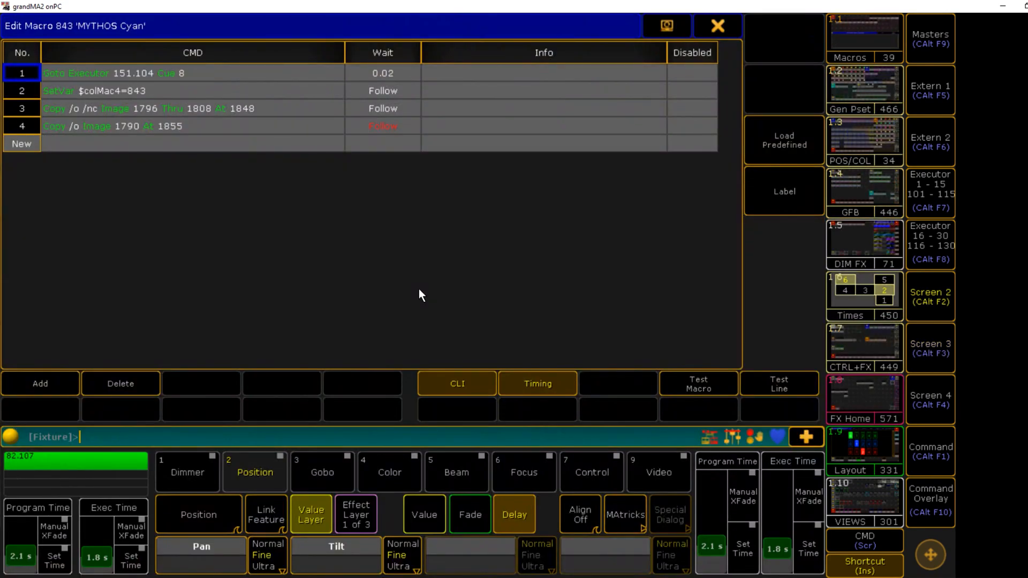
mouse_move(112, 34)
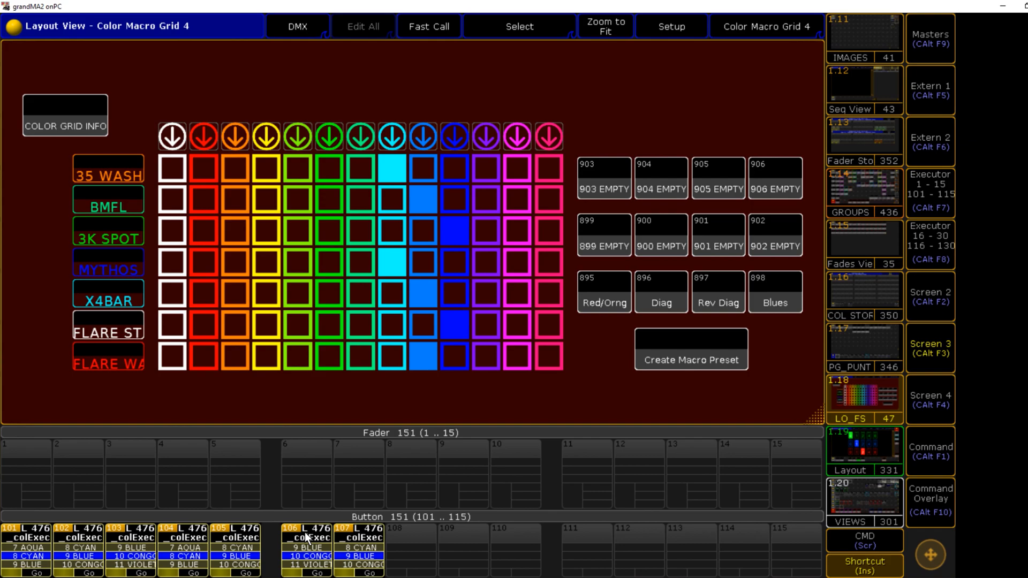
mouse_move(16, 541)
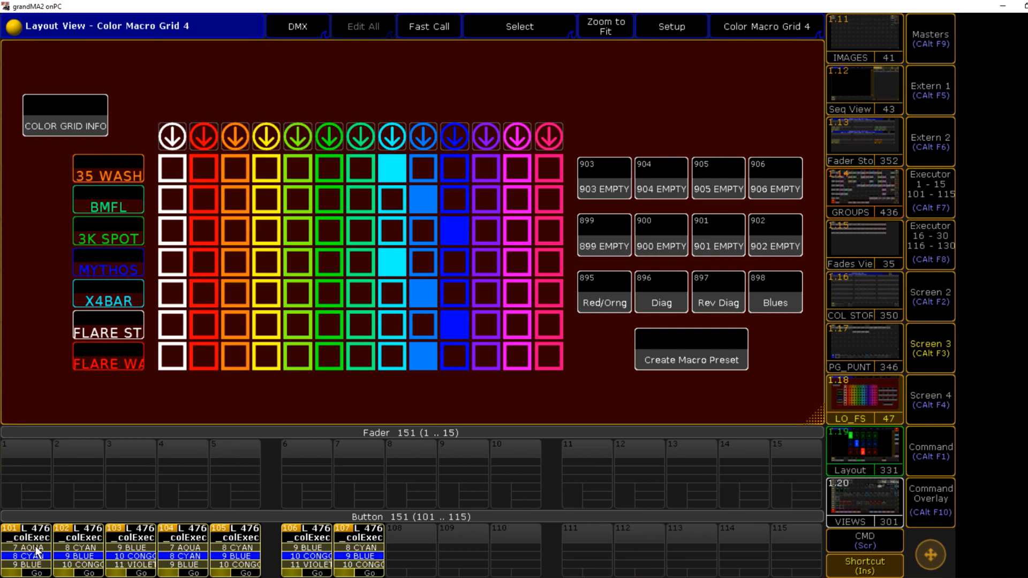
mouse_move(74, 552)
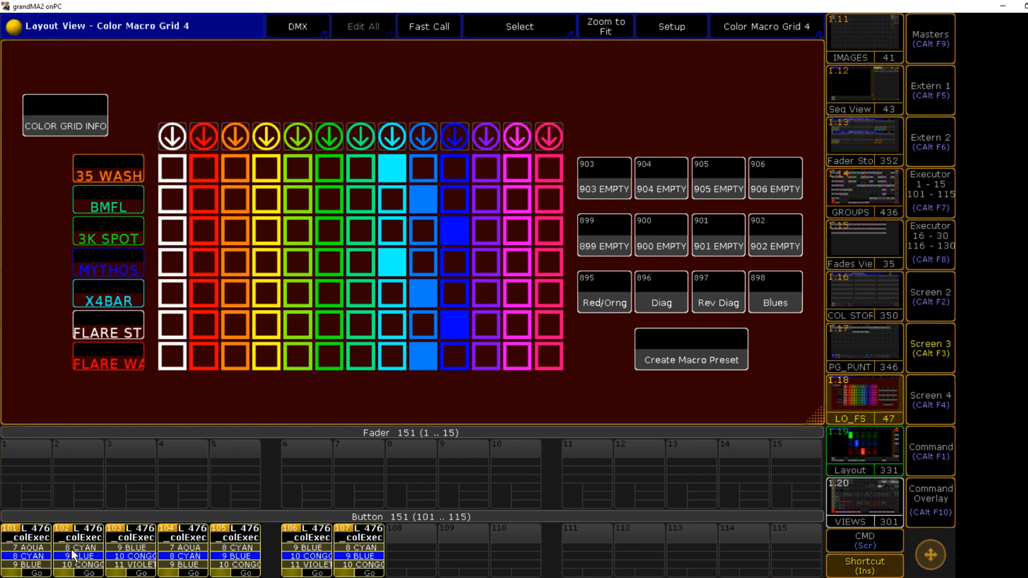
mouse_move(22, 557)
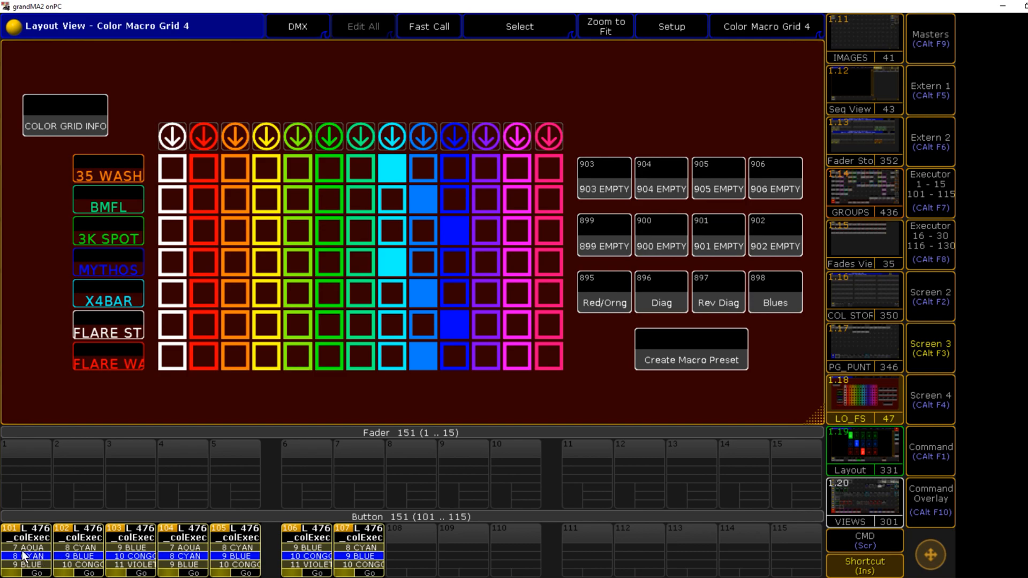
mouse_move(83, 553)
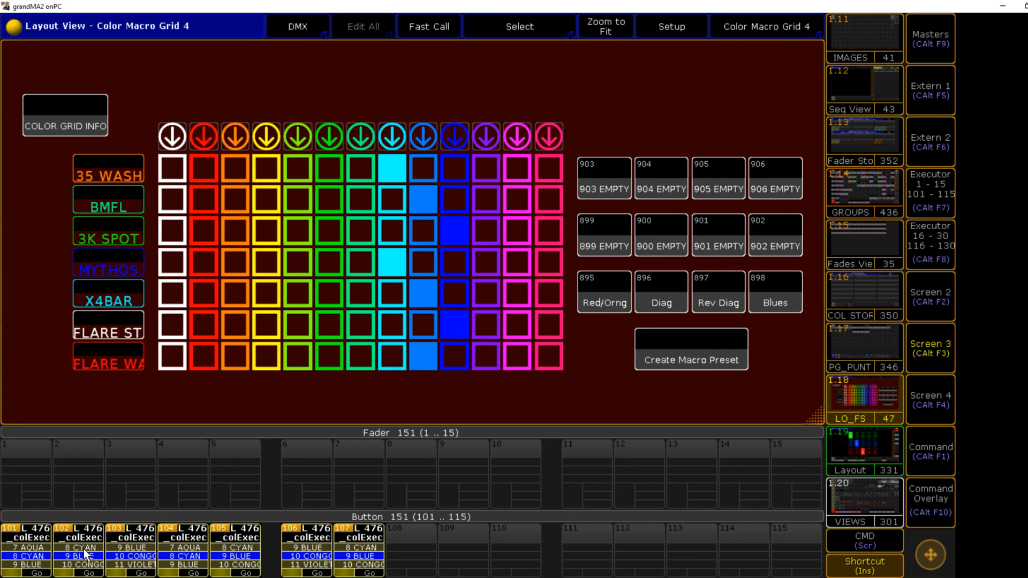
mouse_move(652, 99)
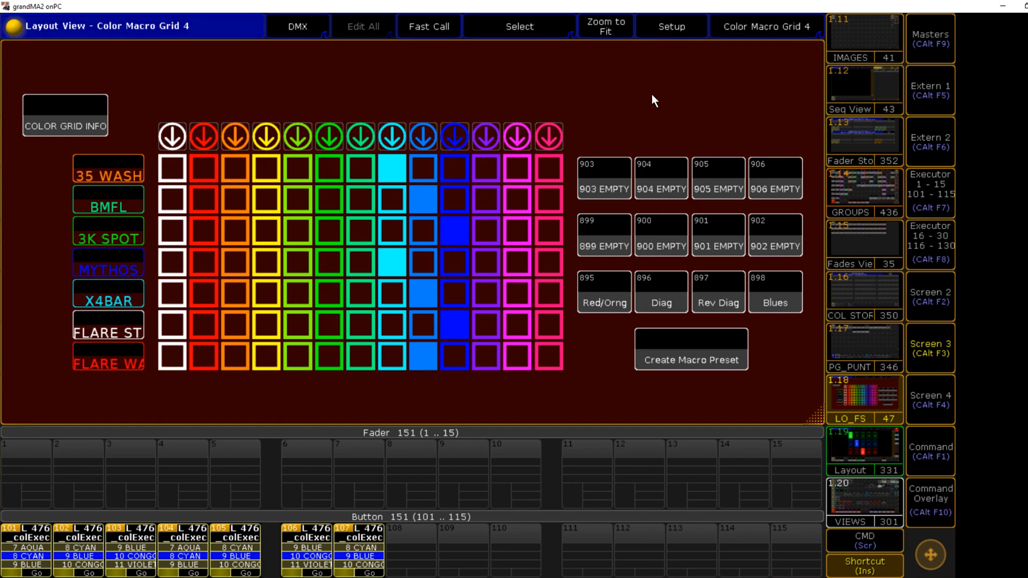
mouse_move(281, 246)
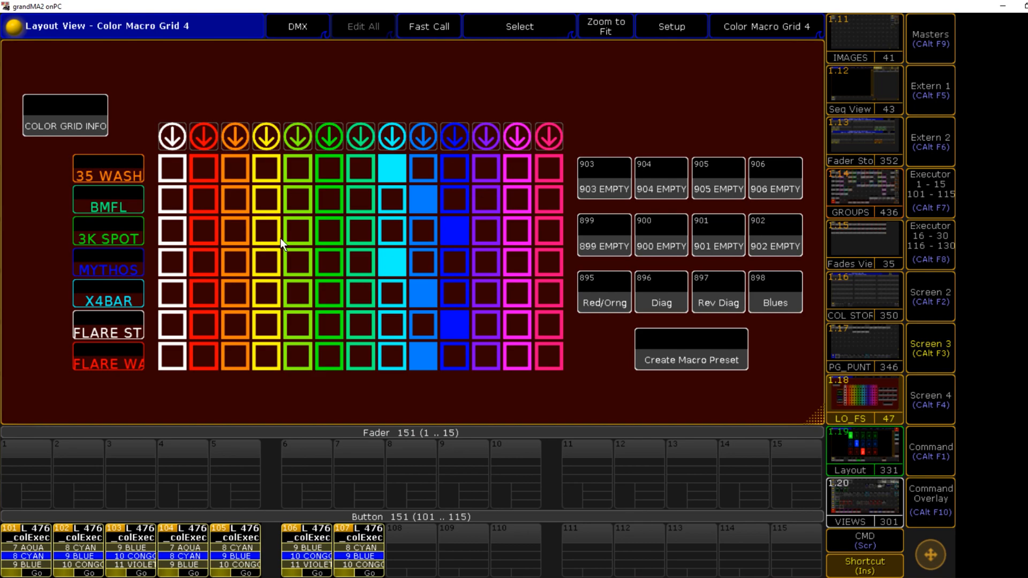
mouse_move(466, 69)
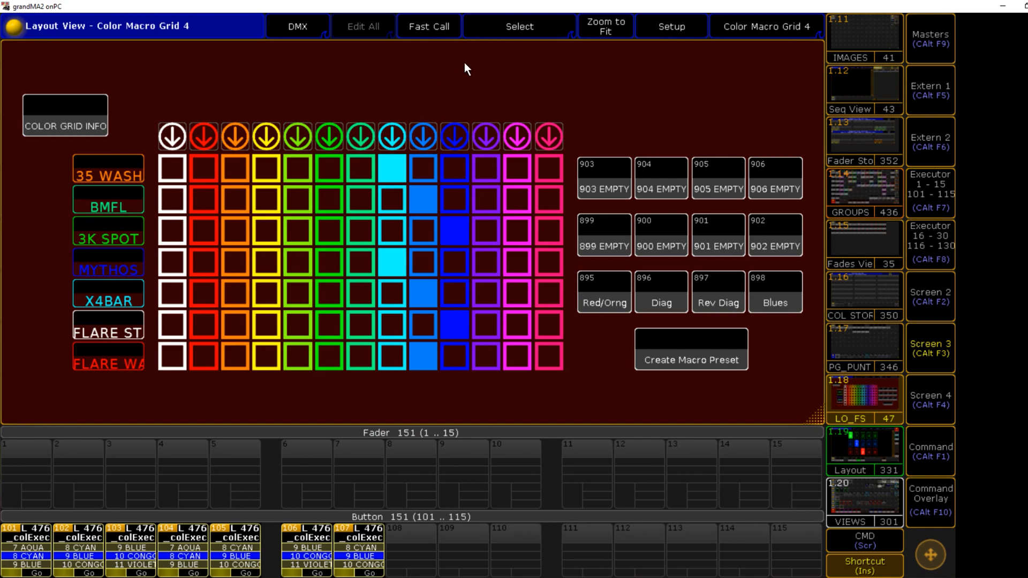
mouse_move(481, 210)
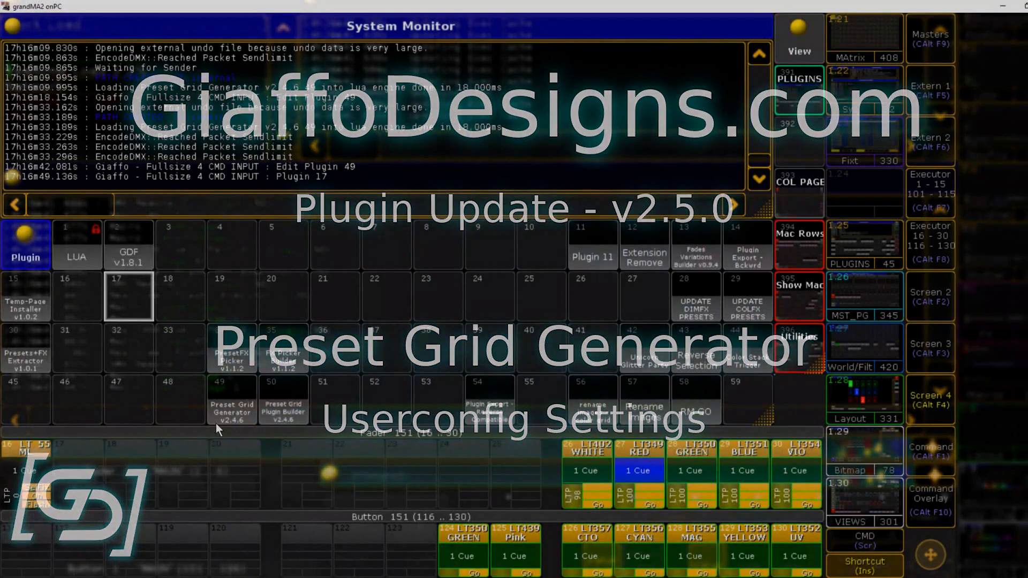
Edit plugin 49 Preset Grid Generator and scroll down to its USER CONFIG VARIABLES section
double_click(232, 399)
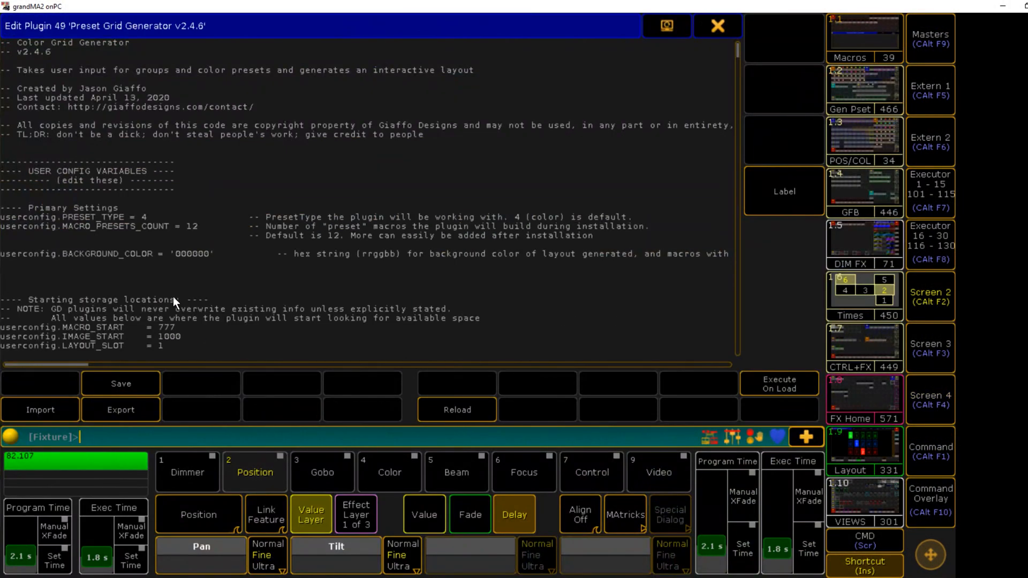
scroll("down", 3)
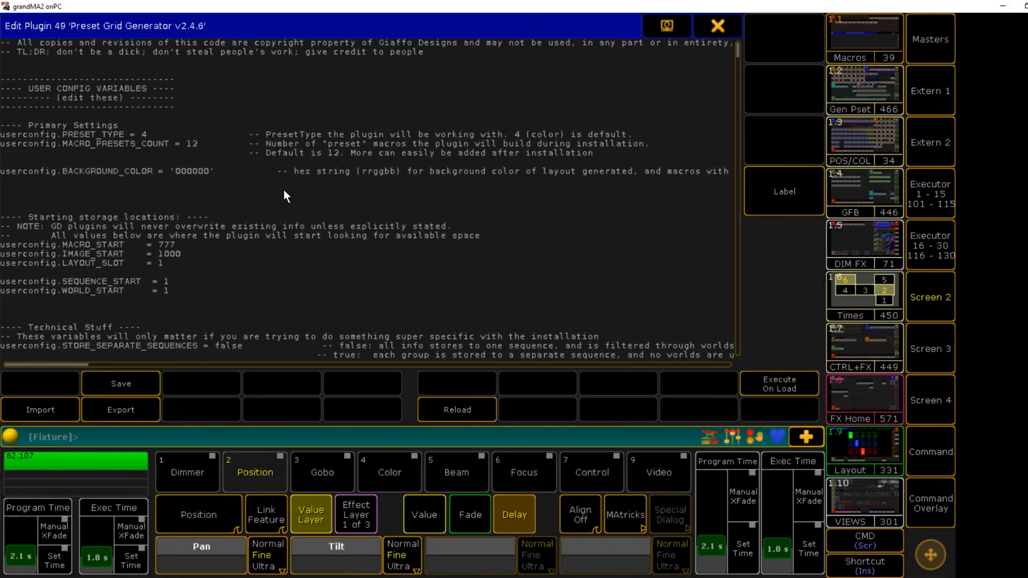
mouse_move(227, 183)
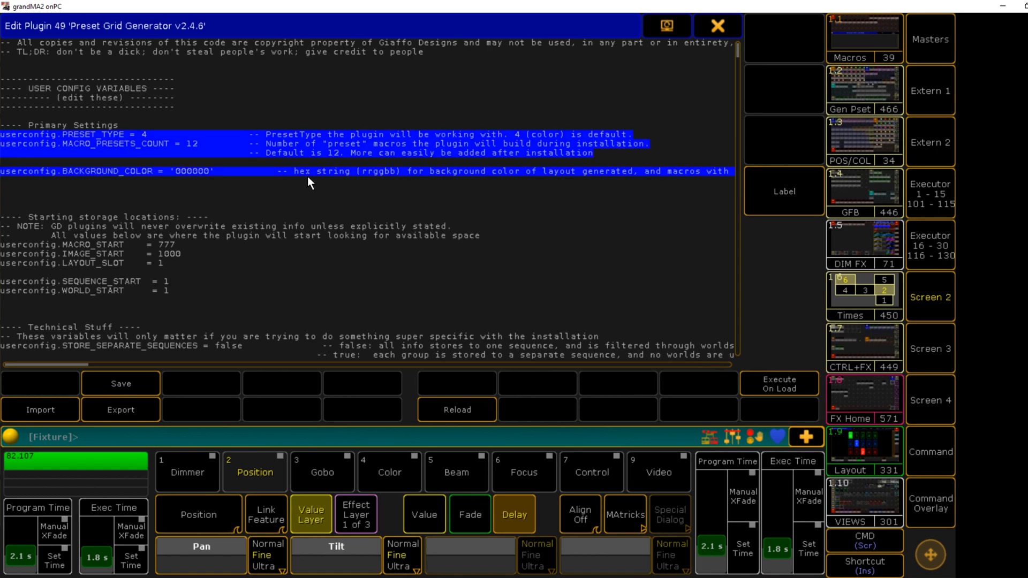
mouse_move(226, 192)
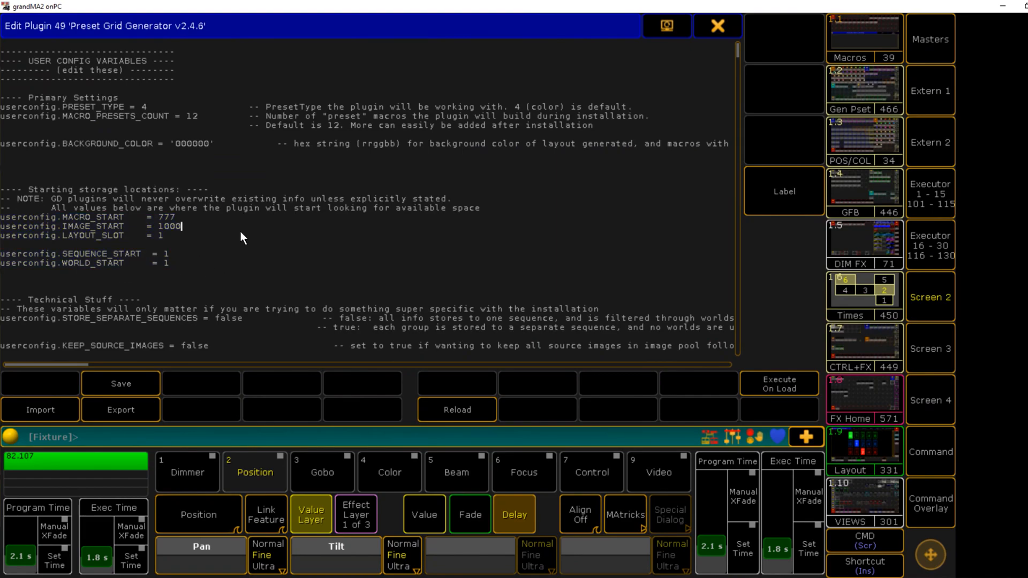
scroll("down", 3)
type("2")
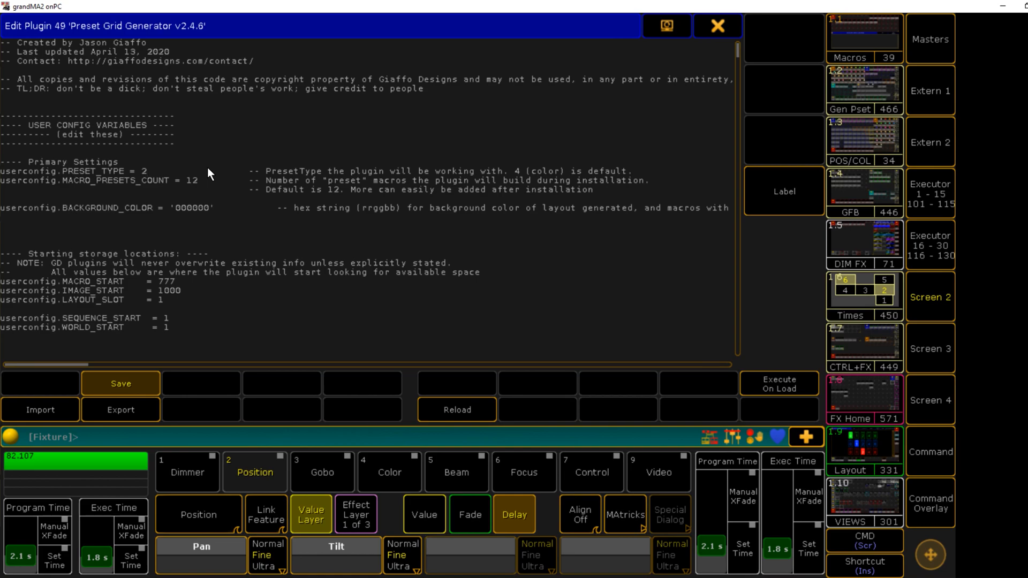
mouse_move(171, 249)
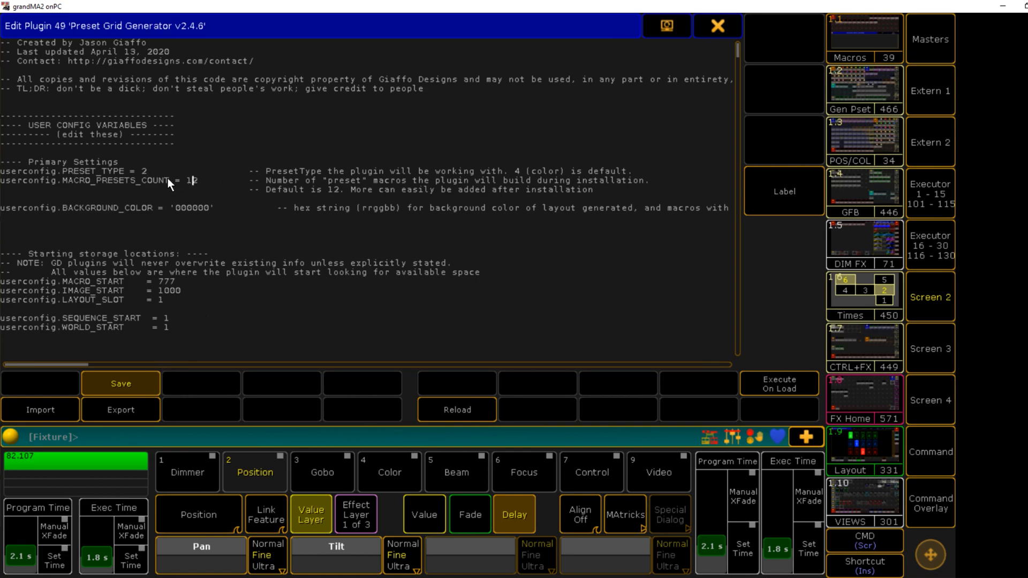
Change MACRO_PRESETS_COUNT from 12 to 16 and review the background colour value and overwrite note
double_click(114, 180)
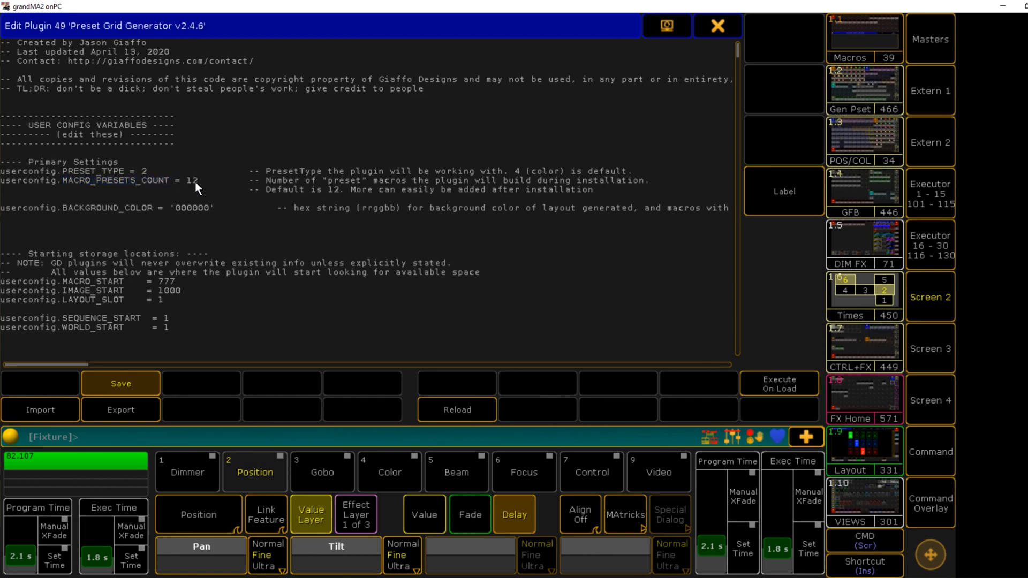
type("16")
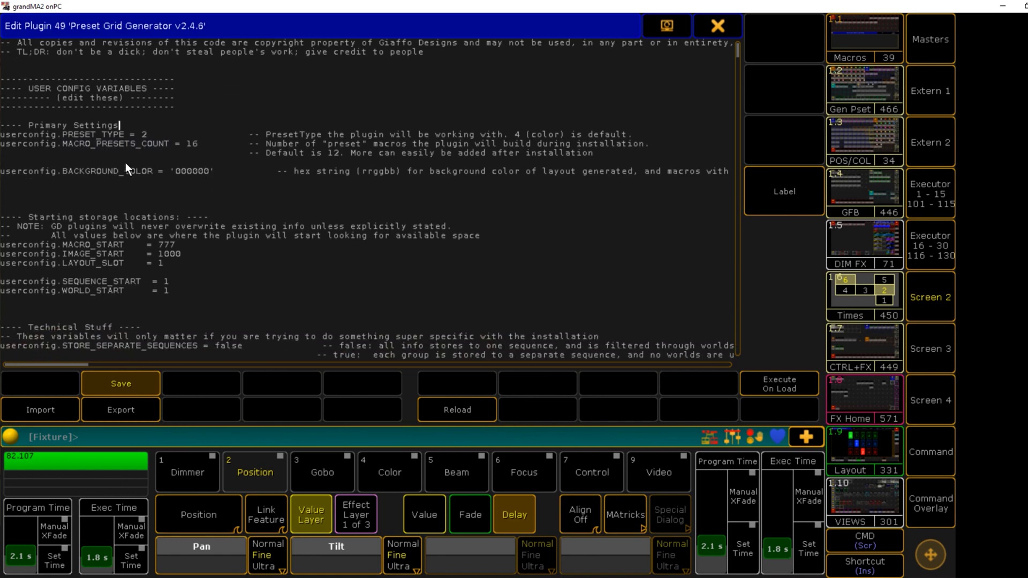
double_click(181, 171)
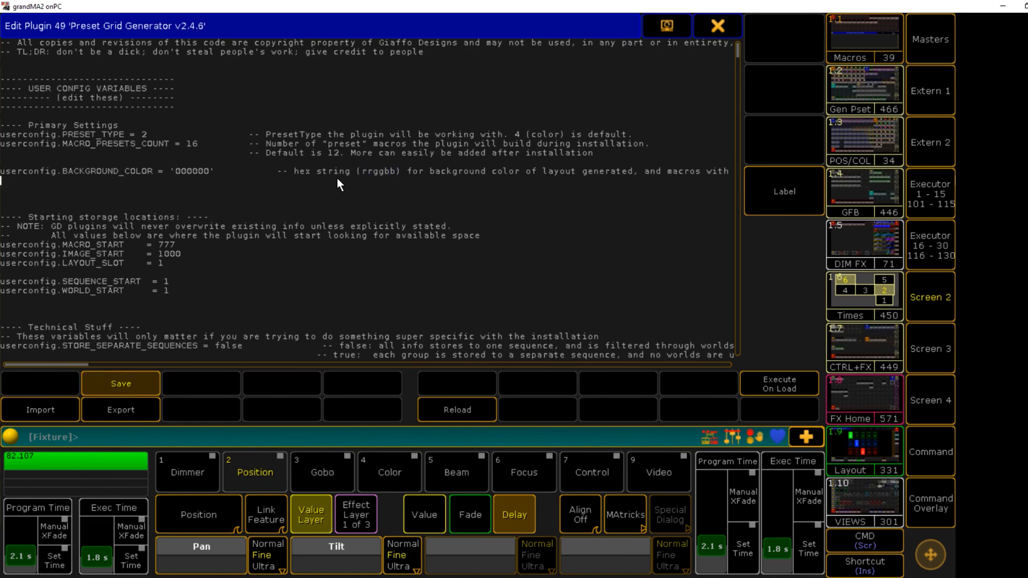
mouse_move(346, 185)
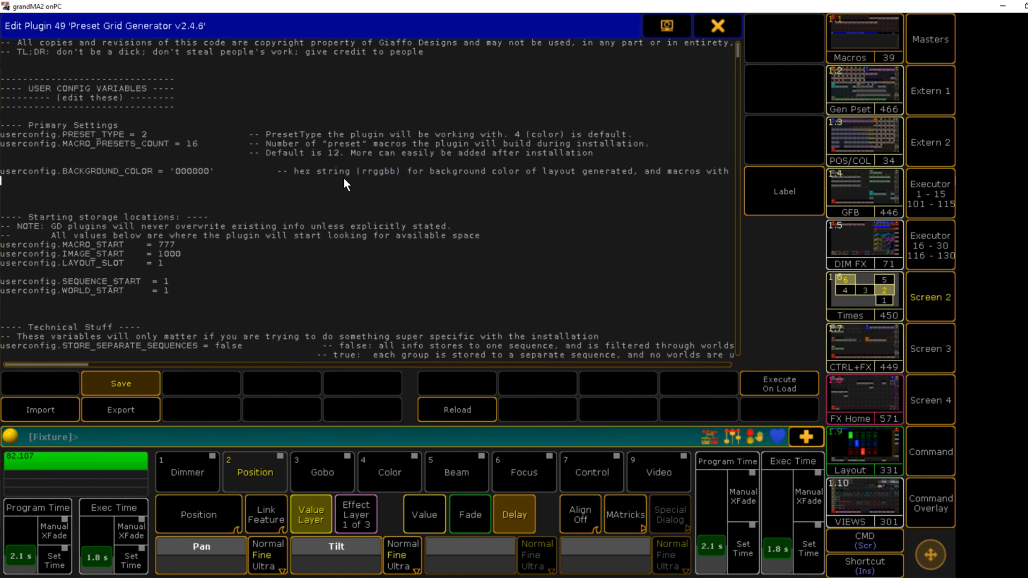
mouse_move(186, 171)
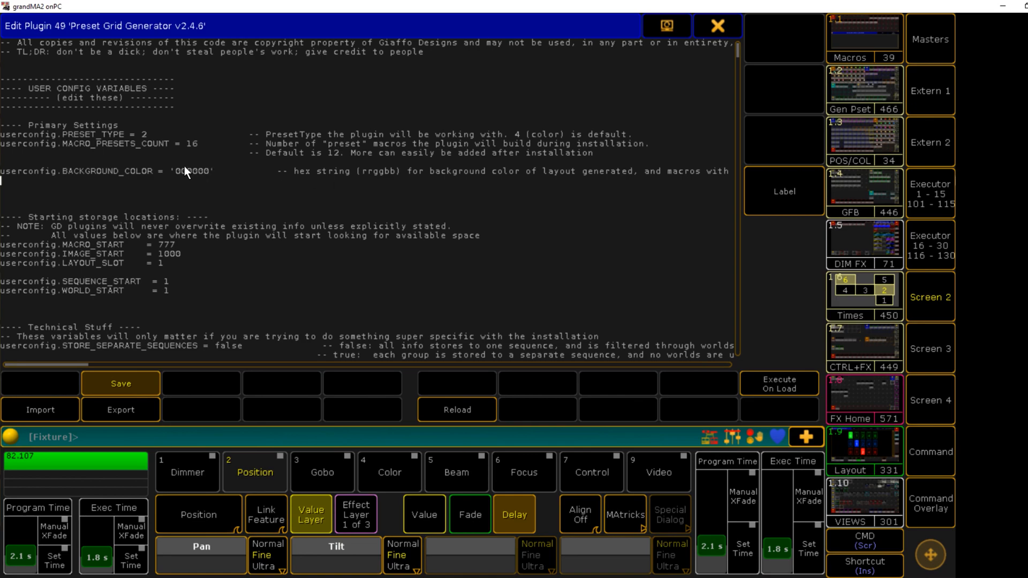
double_click(190, 171)
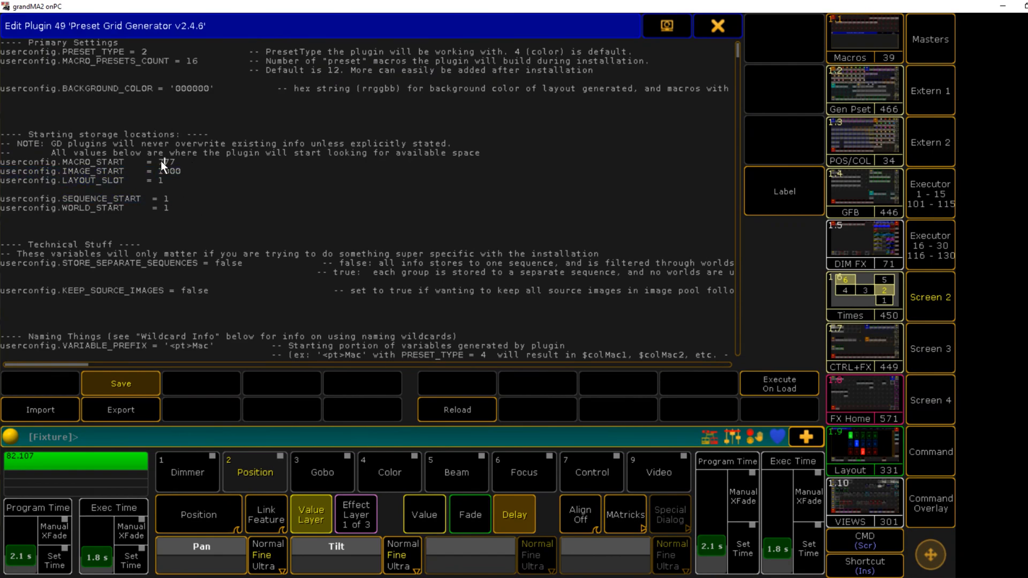
mouse_move(164, 163)
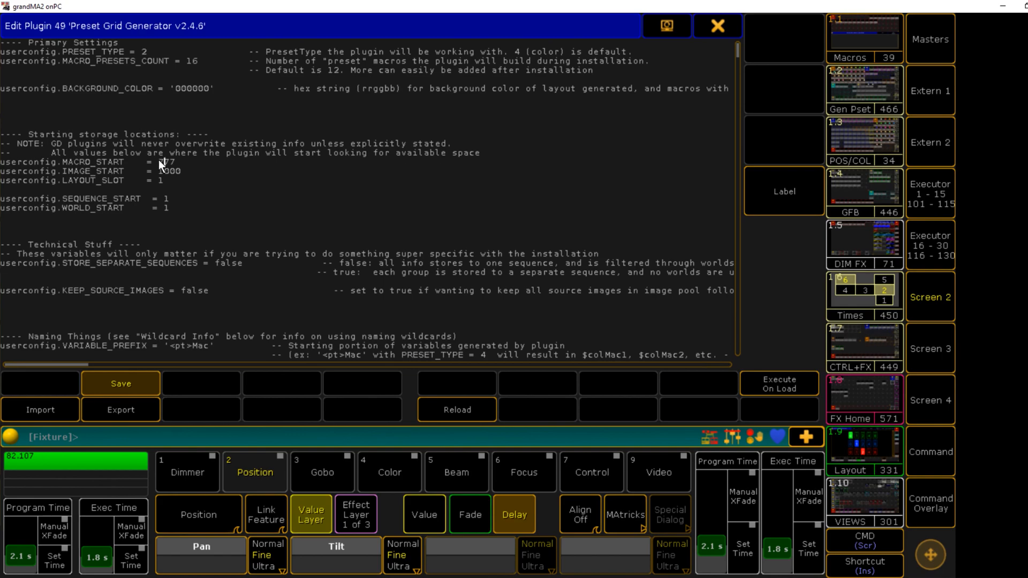
mouse_move(52, 150)
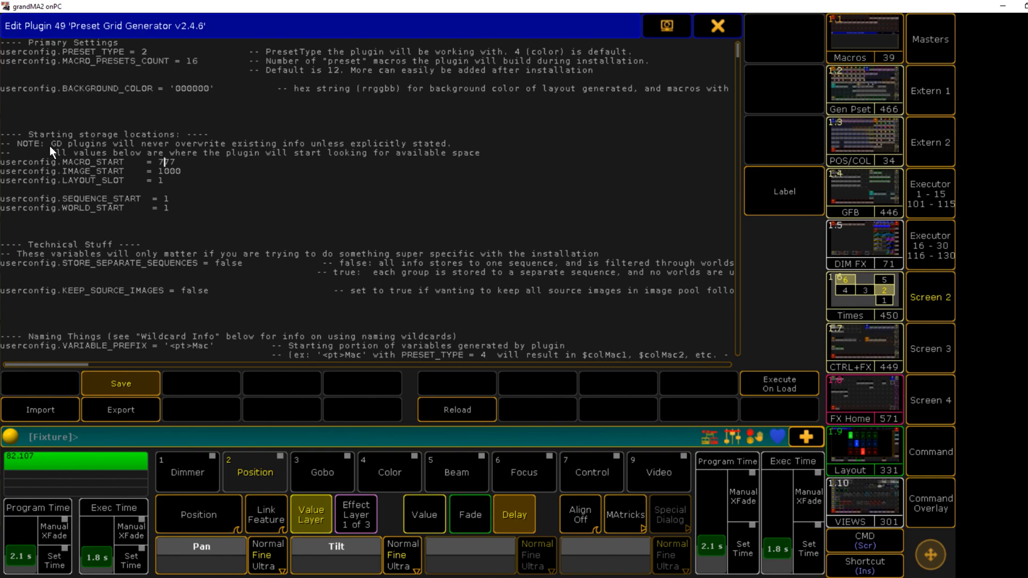
left_click_drag(51, 143, 484, 153)
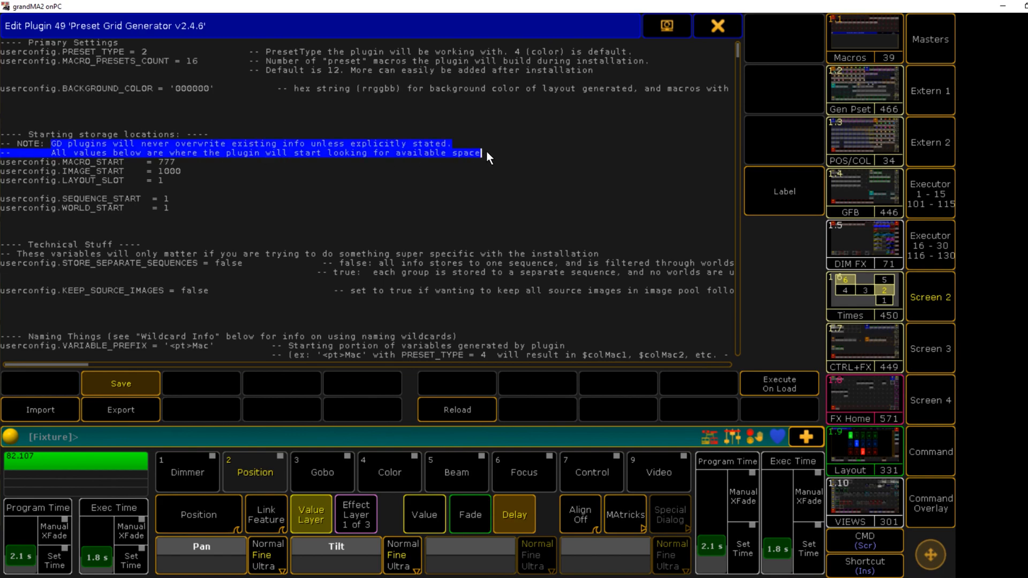
mouse_move(167, 182)
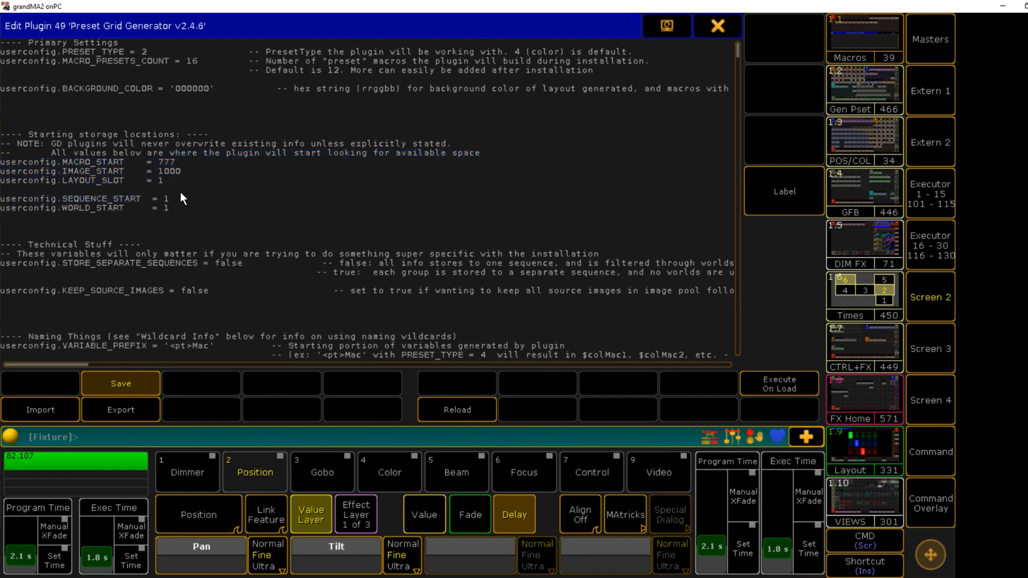
Set STORE_SEPARATE_SEQUENCES to true in the Technical Stuff section
scroll("down", 3)
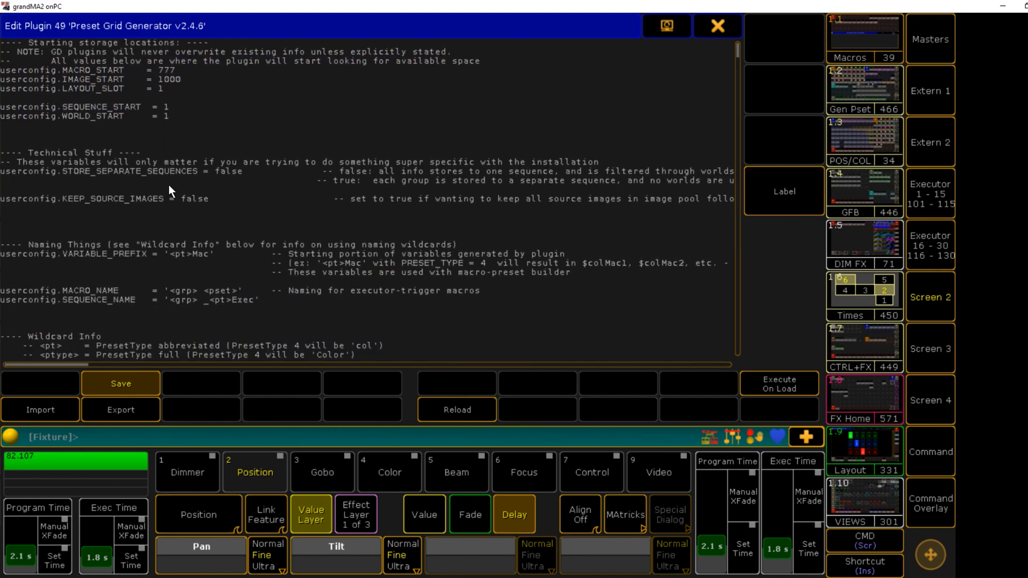
scroll("down", 3)
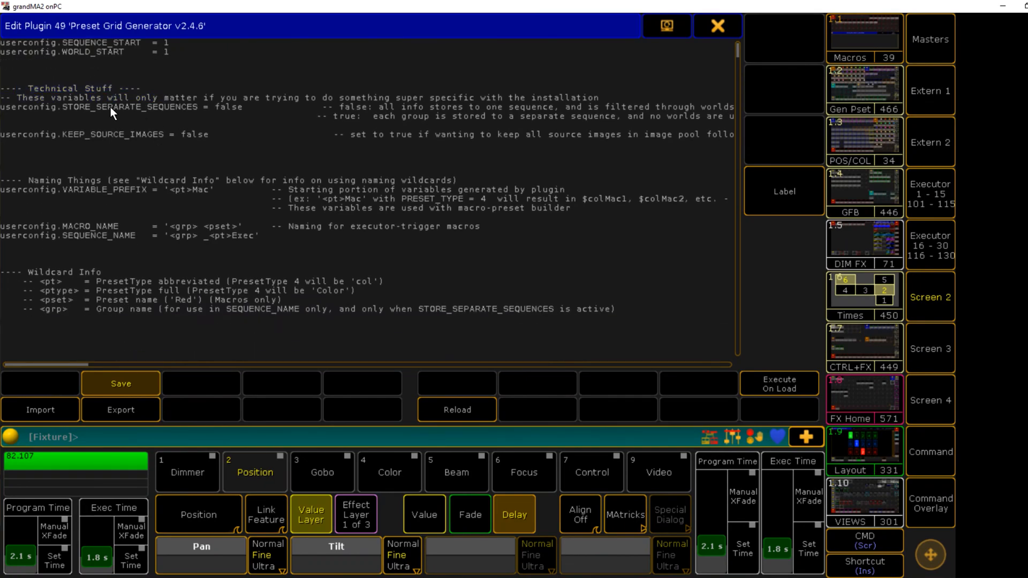
mouse_move(130, 114)
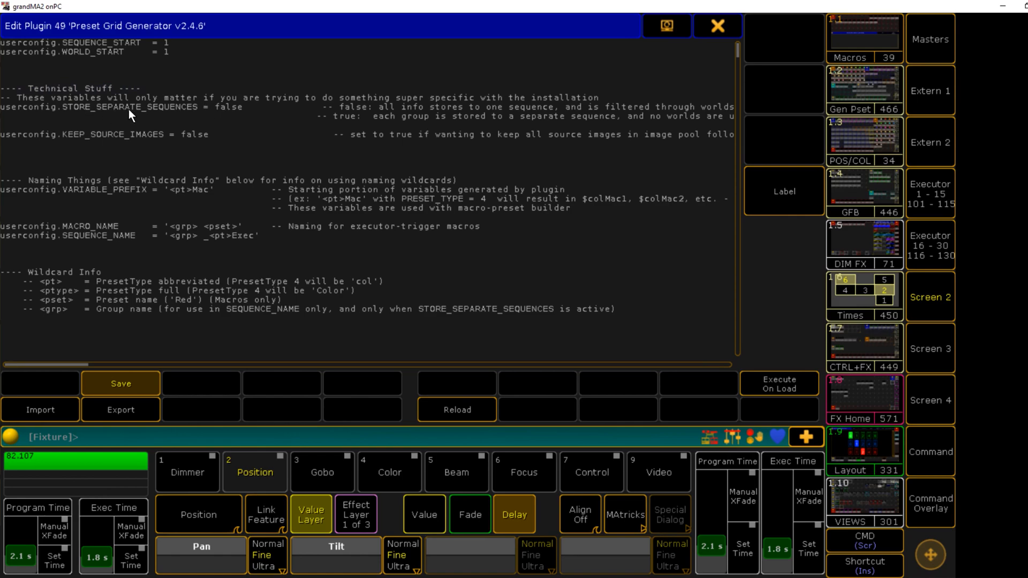
mouse_move(217, 112)
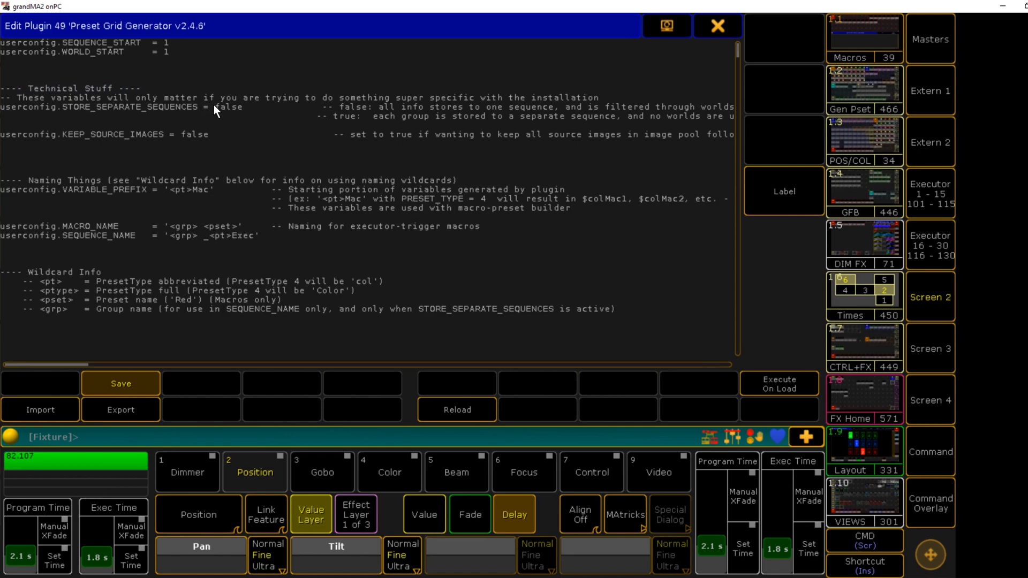
double_click(228, 107)
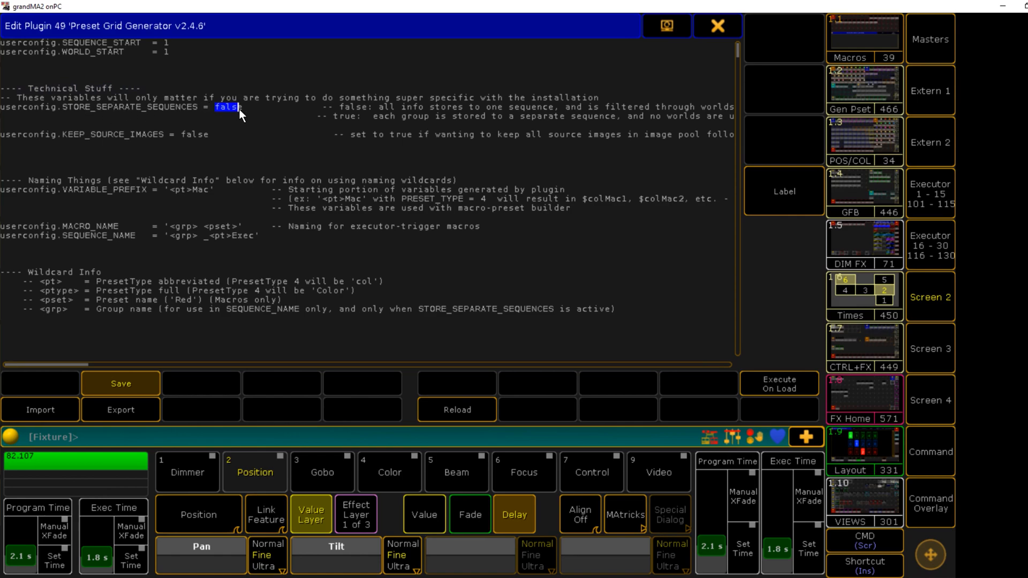
type("true")
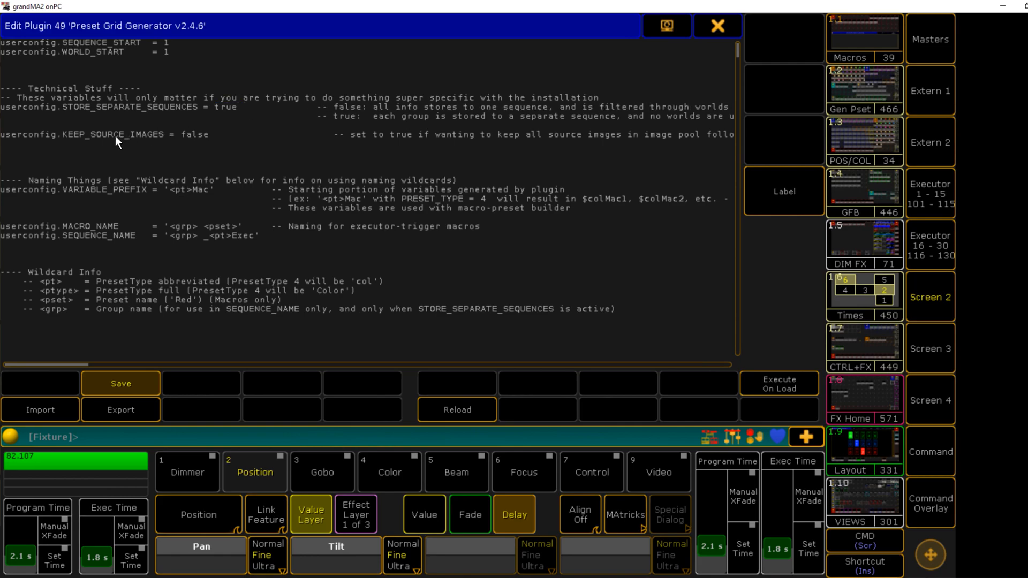
mouse_move(70, 143)
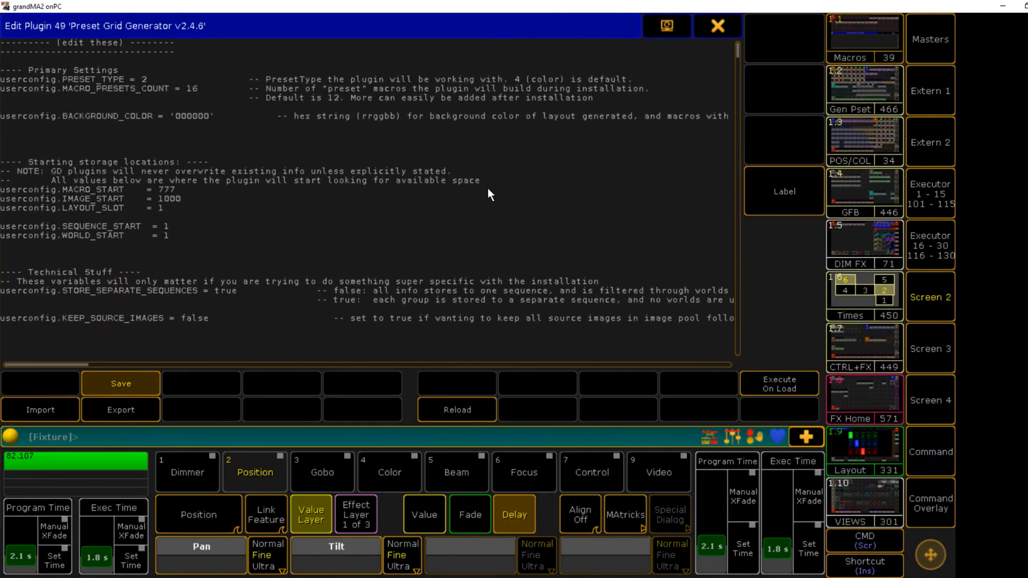
Scroll to the naming settings and edit the macro naming template
scroll("down", 3)
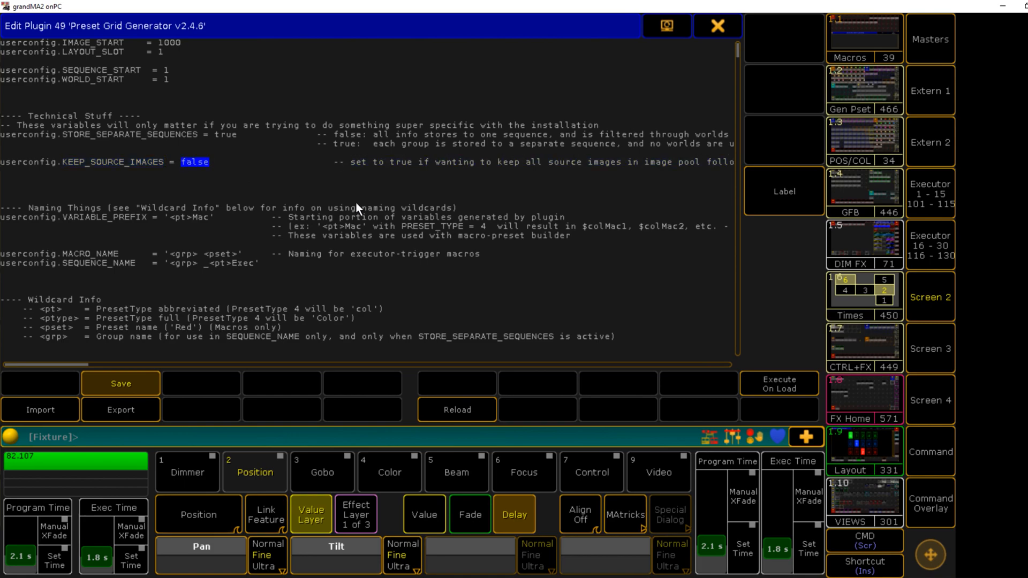
mouse_move(401, 213)
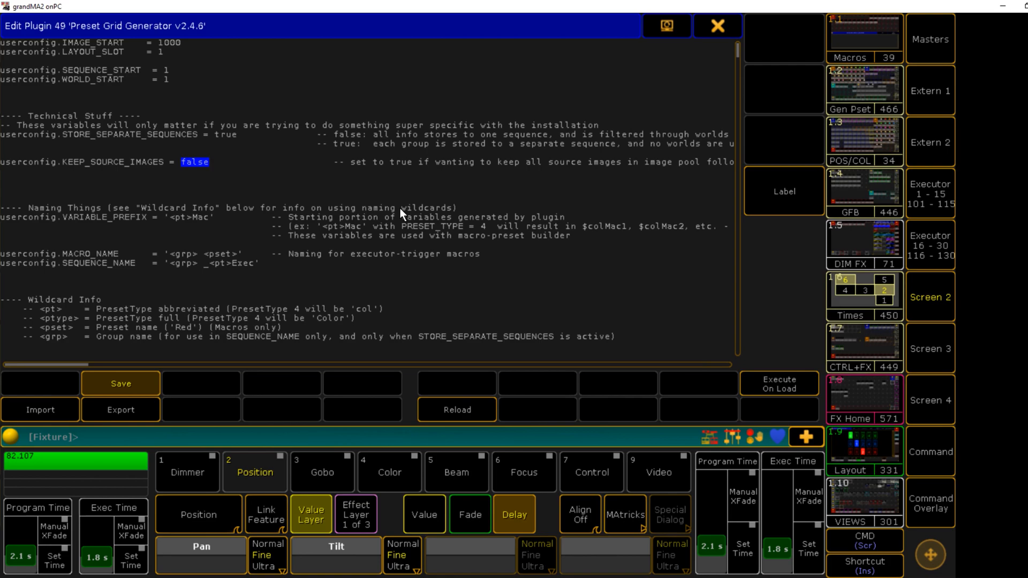
mouse_move(211, 185)
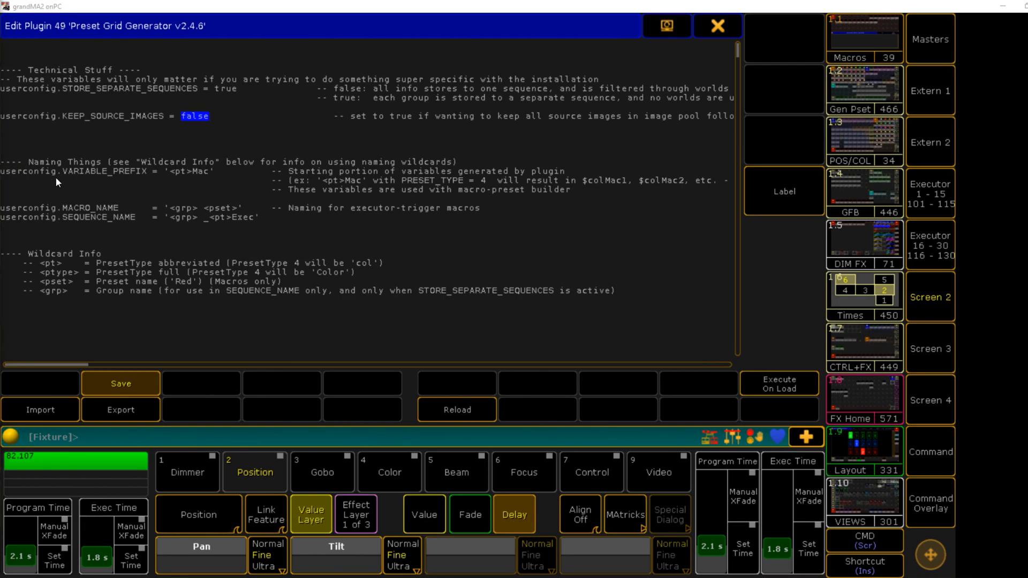
mouse_move(182, 175)
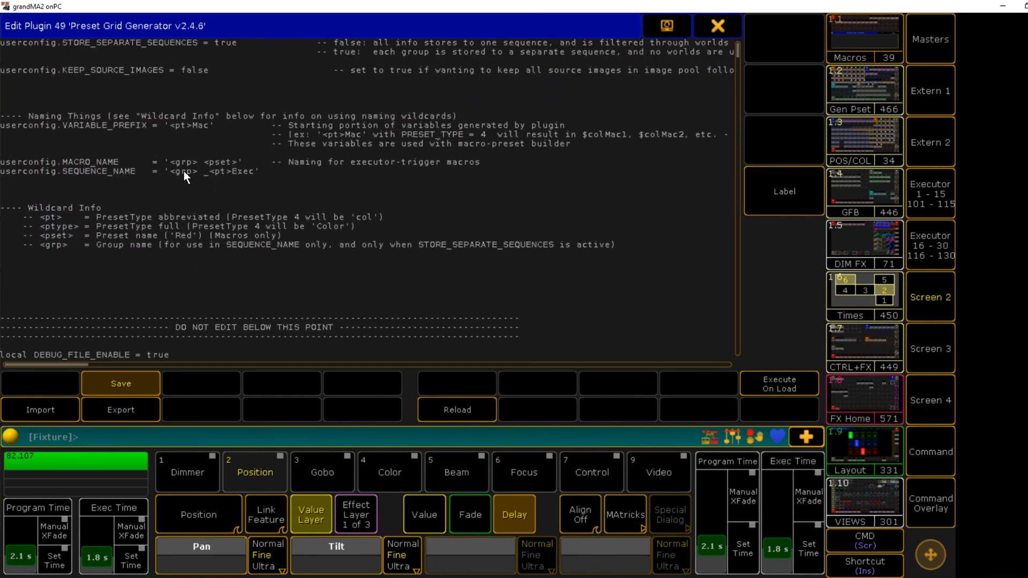
mouse_move(212, 179)
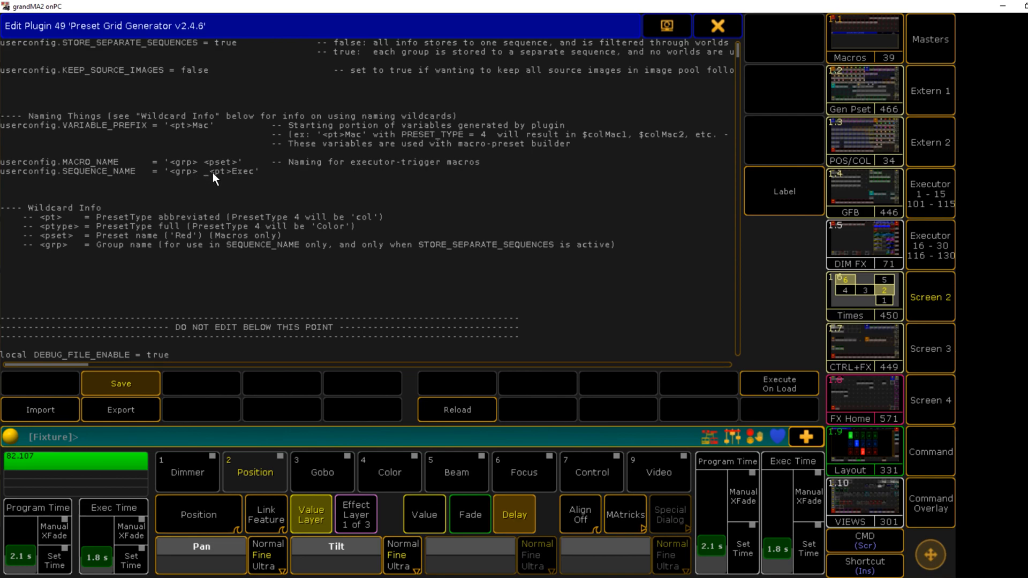
double_click(217, 162)
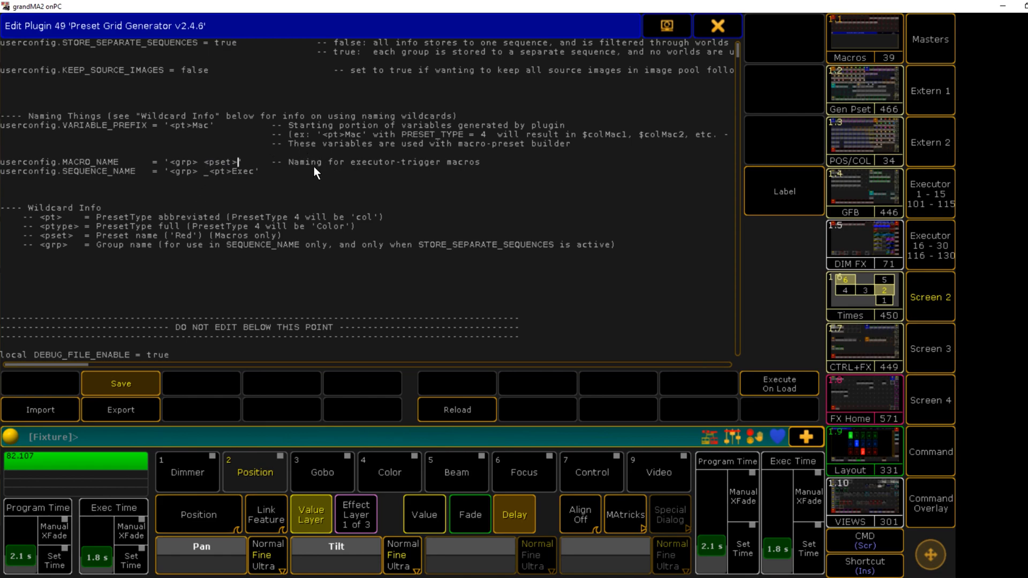
mouse_move(285, 179)
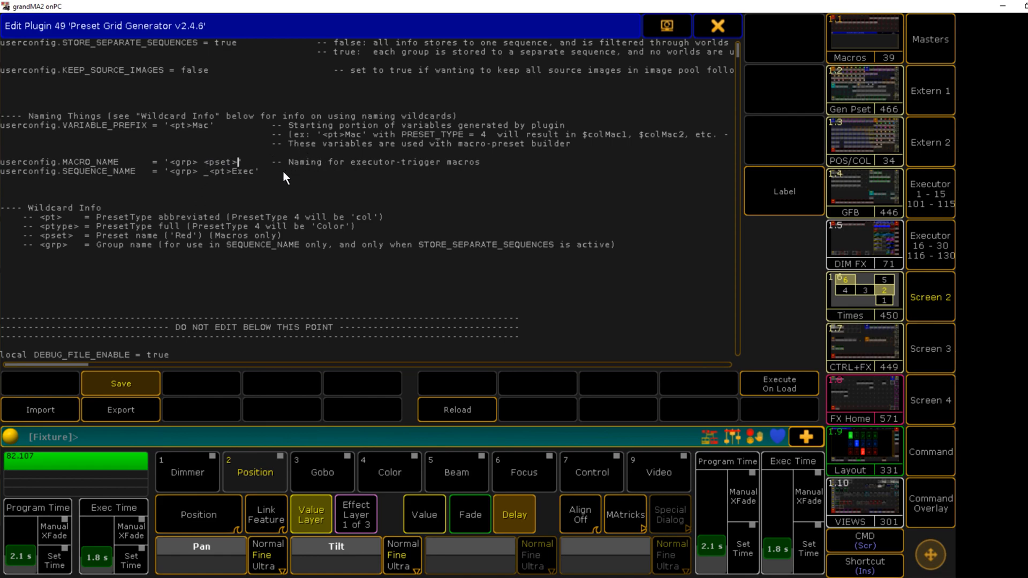
mouse_move(39, 218)
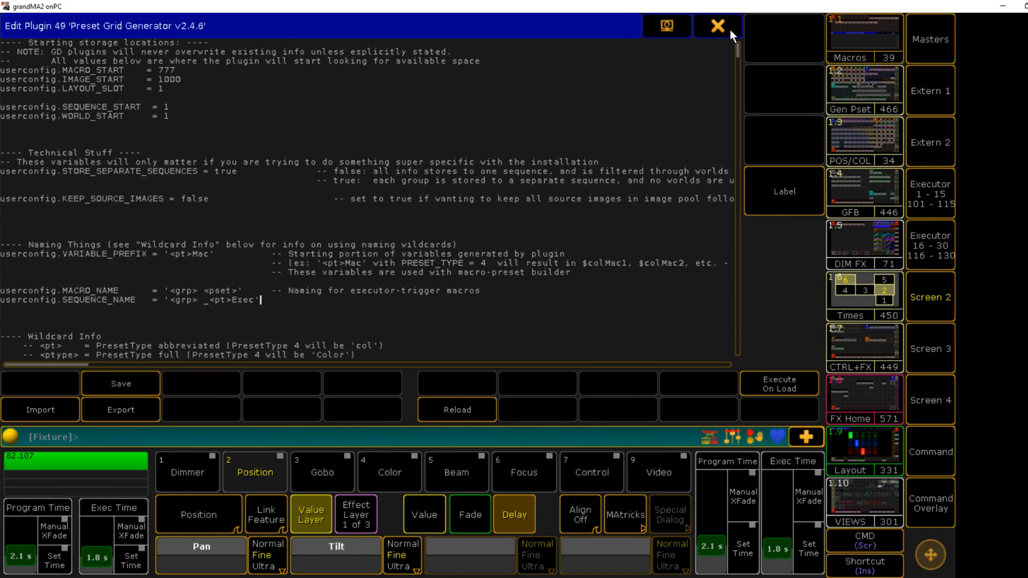
Close the Edit Plugin window and show Screen 3 with the System Monitor and plugin pool
left_click(716, 26)
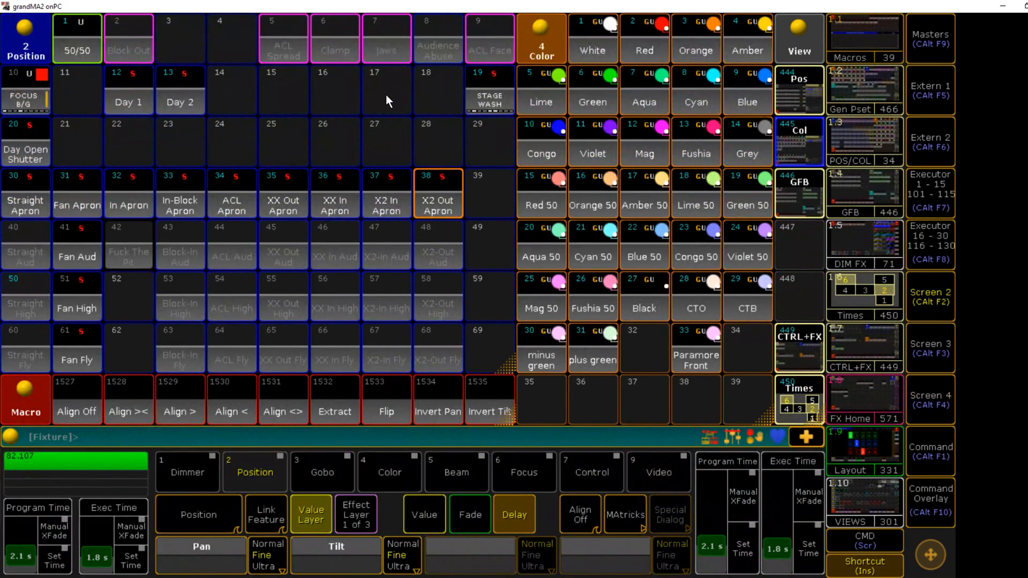
mouse_move(275, 203)
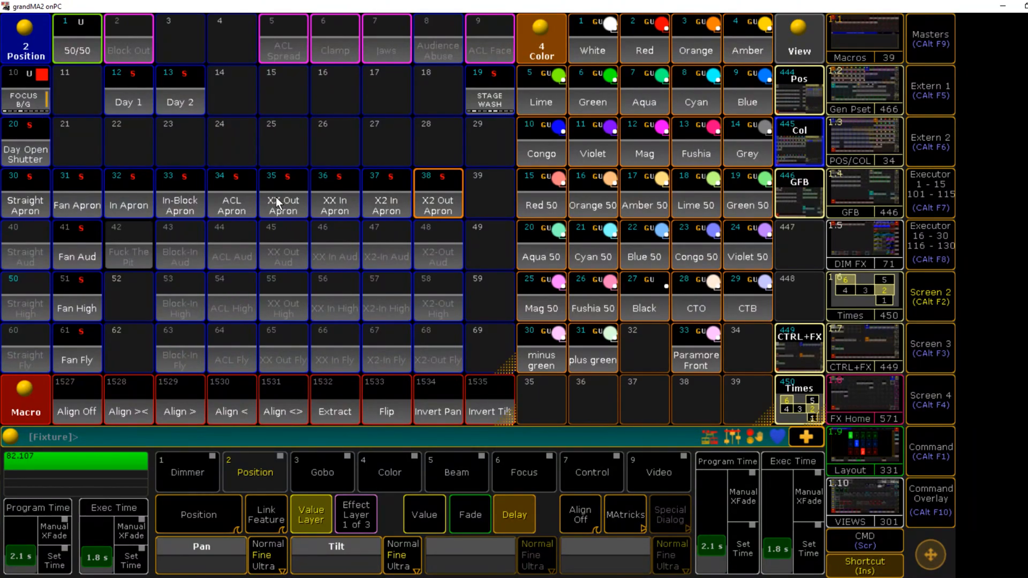
mouse_move(25, 200)
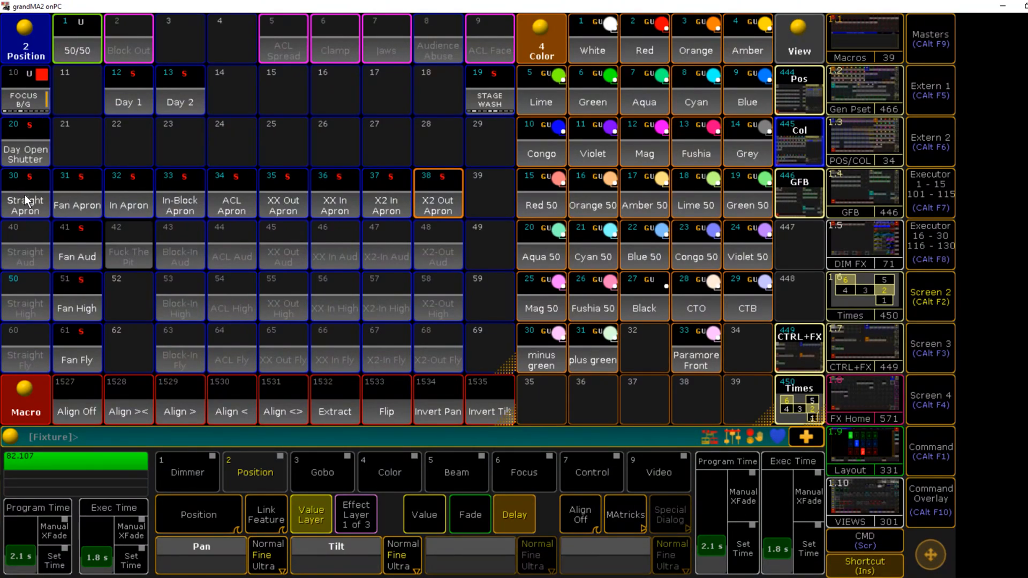
mouse_move(951, 353)
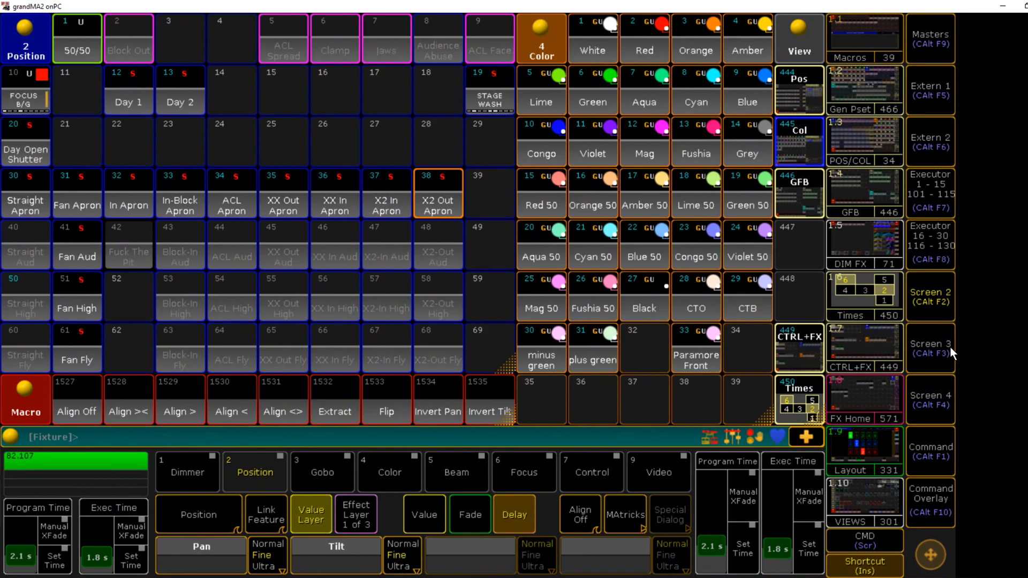
mouse_move(949, 354)
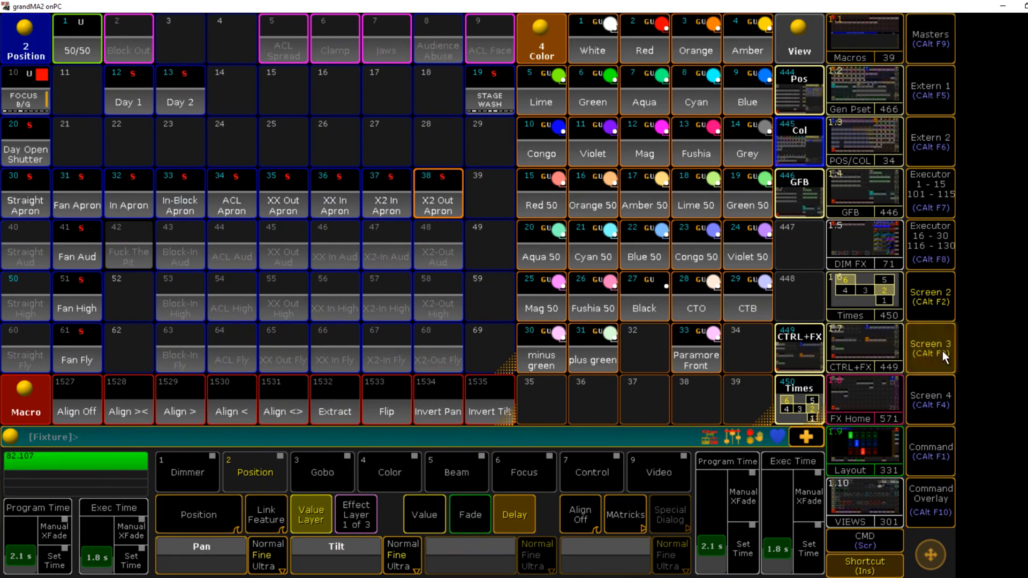
left_click(929, 349)
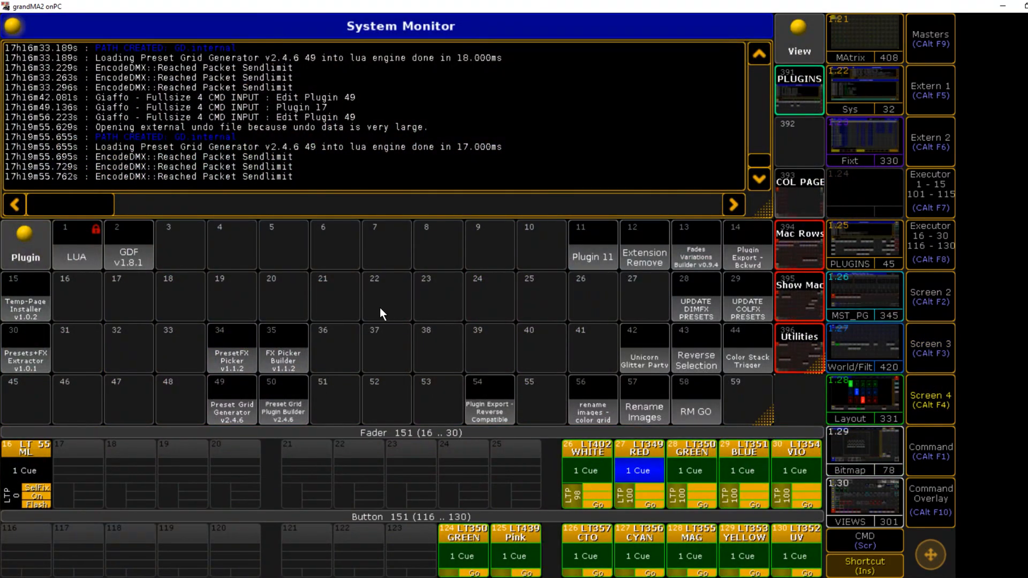
Run plugin 49 Preset Grid Generator v2.4.6 and confirm the Verify UserConfig Data dialog
left_click(231, 399)
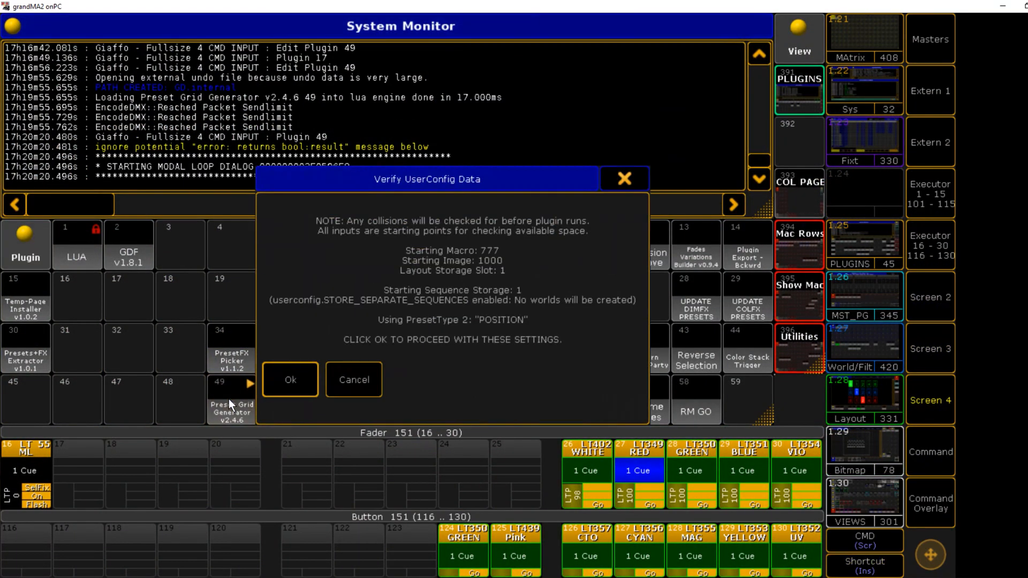
mouse_move(475, 325)
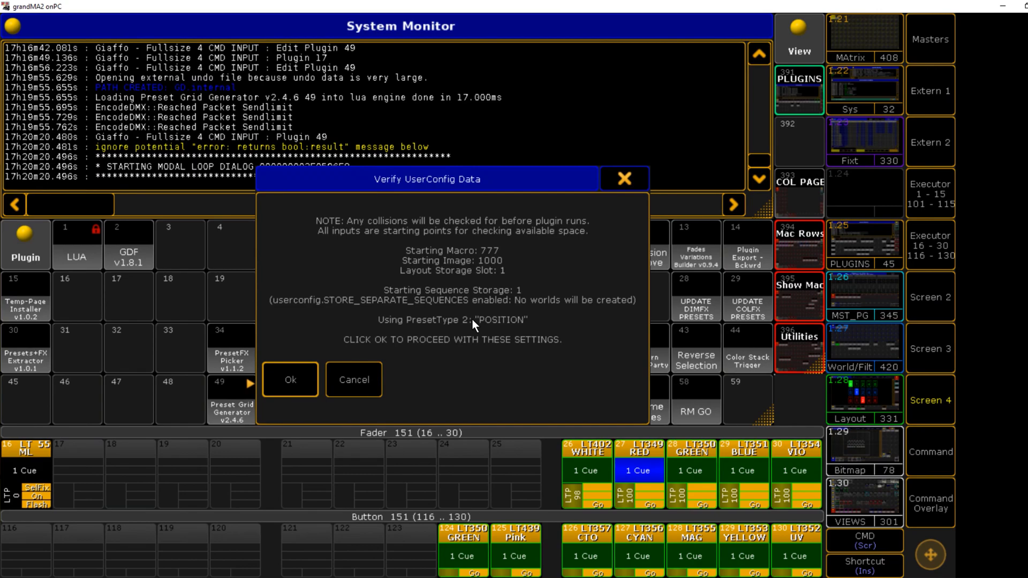
mouse_move(538, 319)
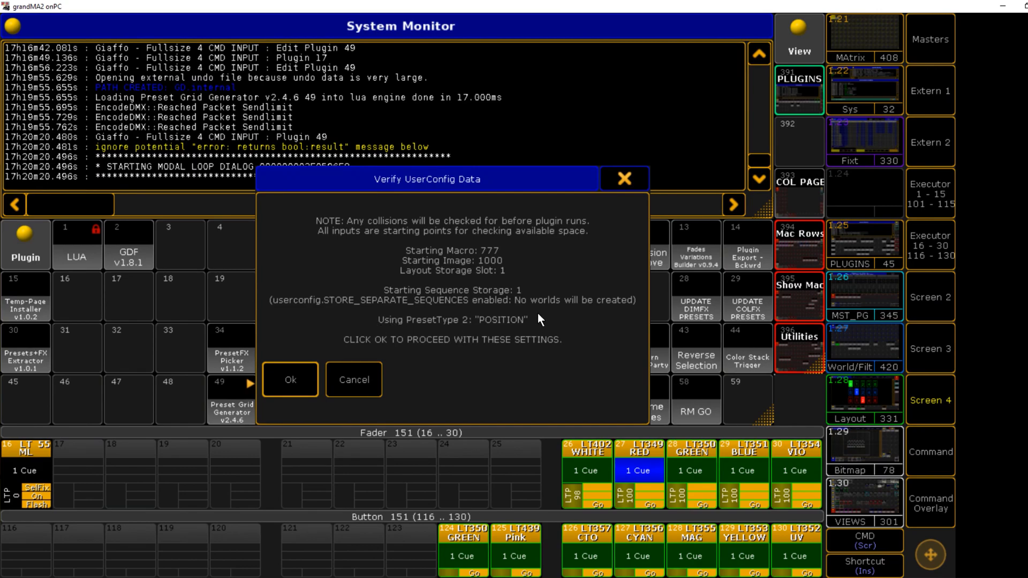
mouse_move(491, 329)
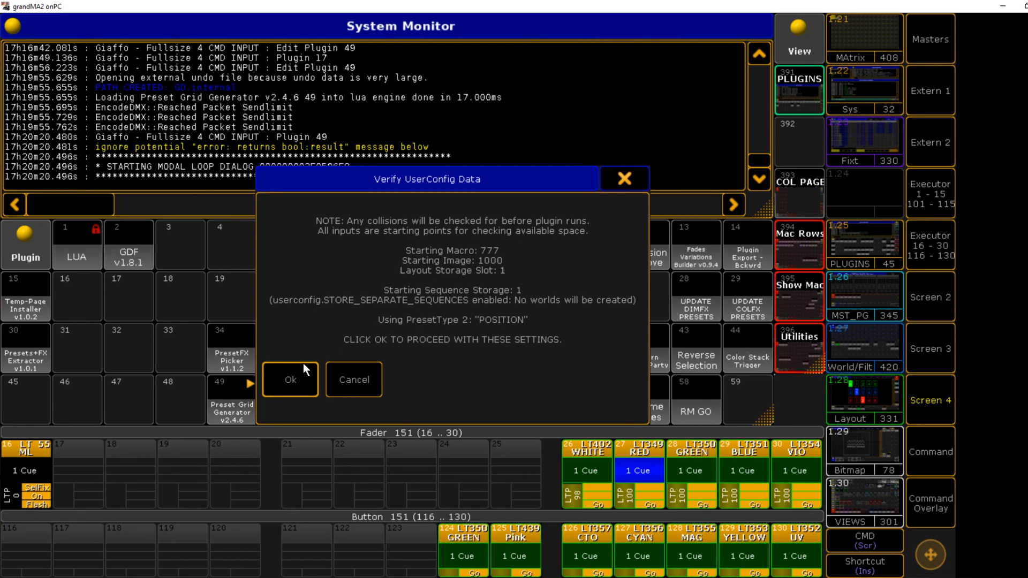
left_click(289, 379)
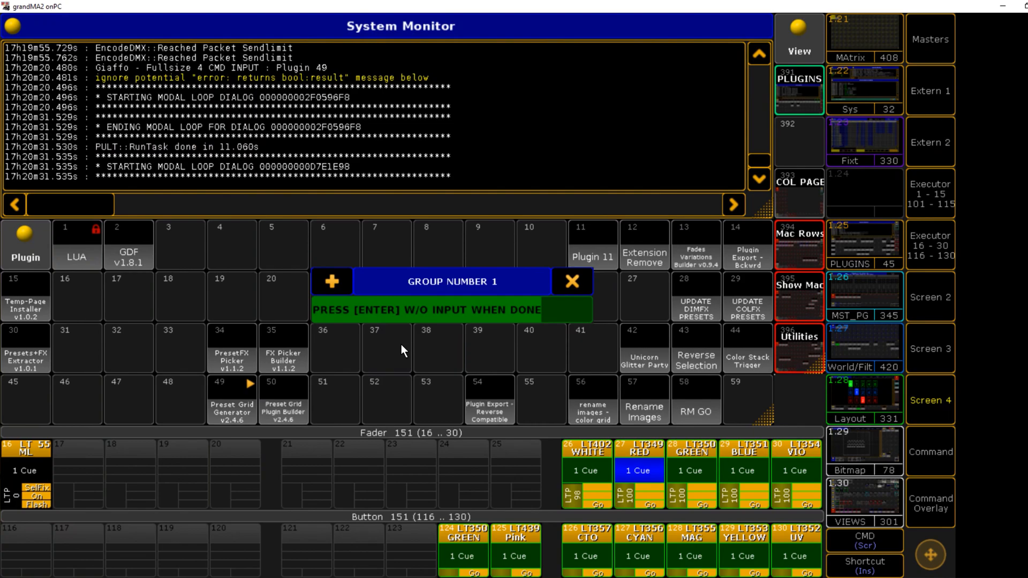
Enter groups 482 thru 488 and position presets 31 thru 37 at the plugin prompts
type("482 thru")
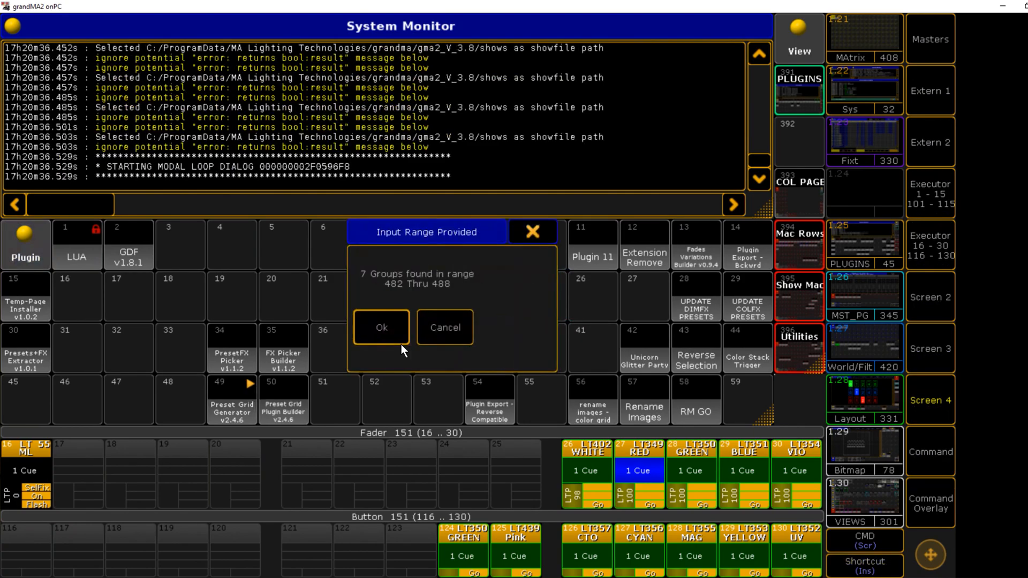
left_click(382, 327)
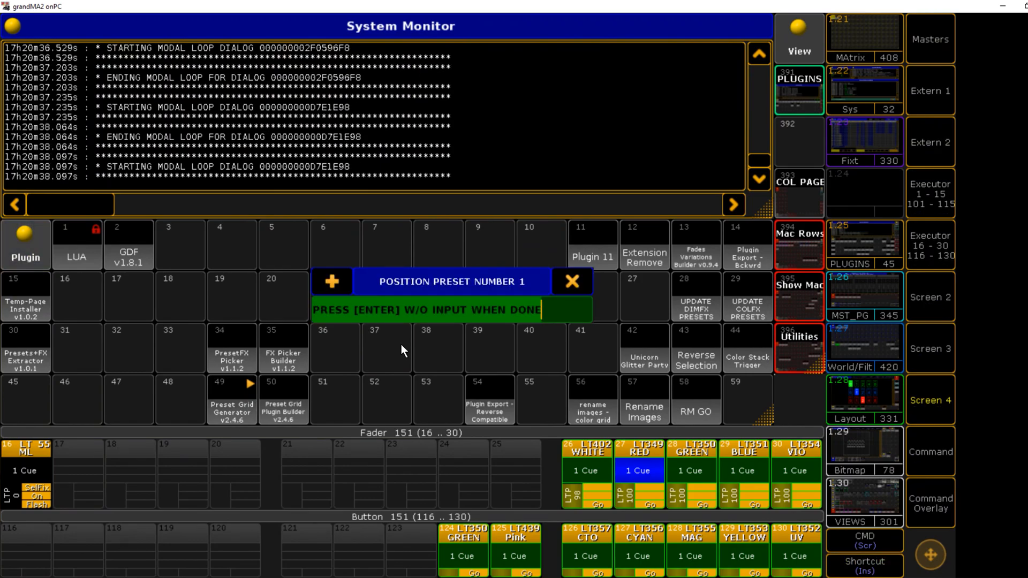
mouse_move(395, 290)
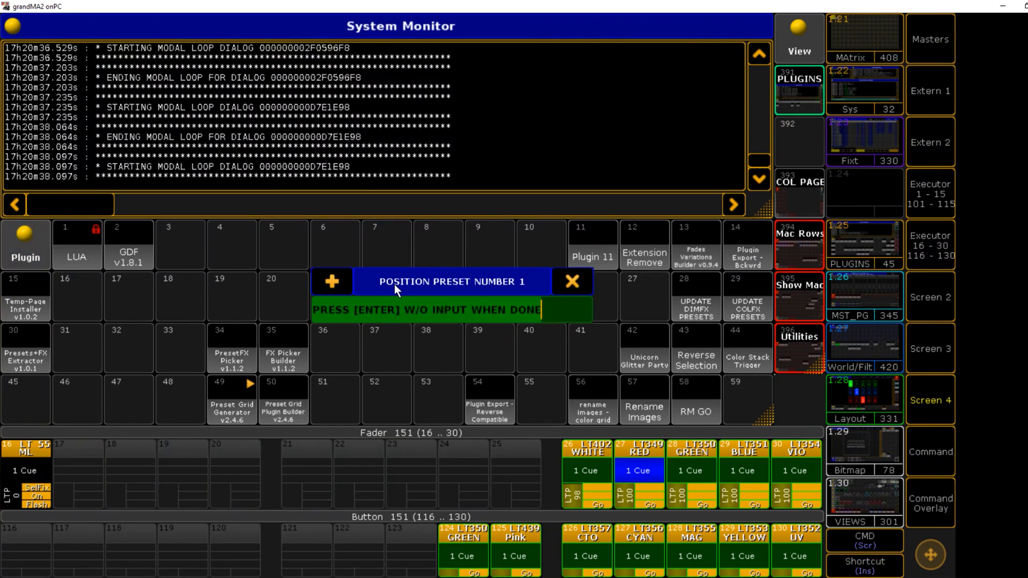
mouse_move(534, 308)
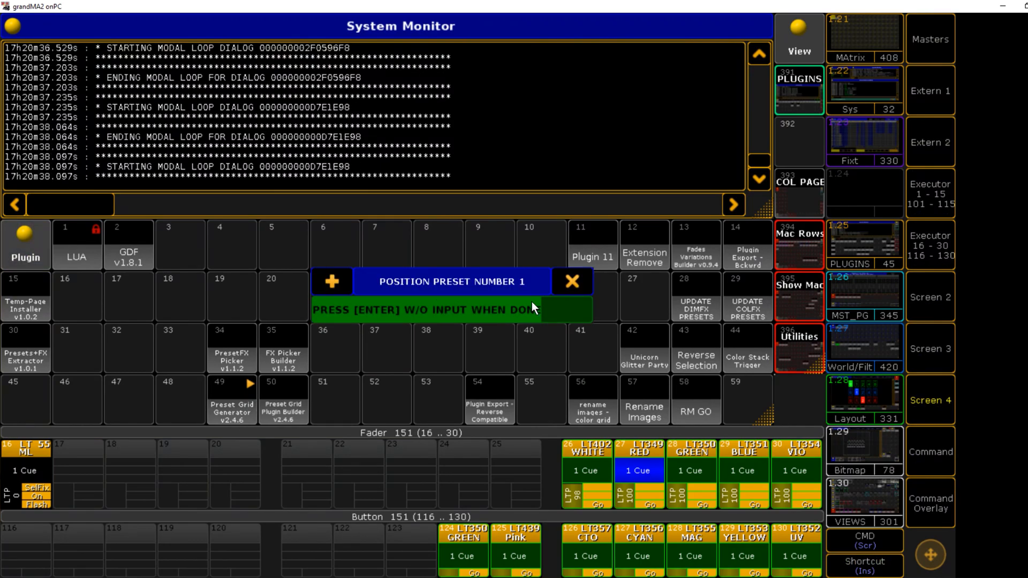
type("31 thru")
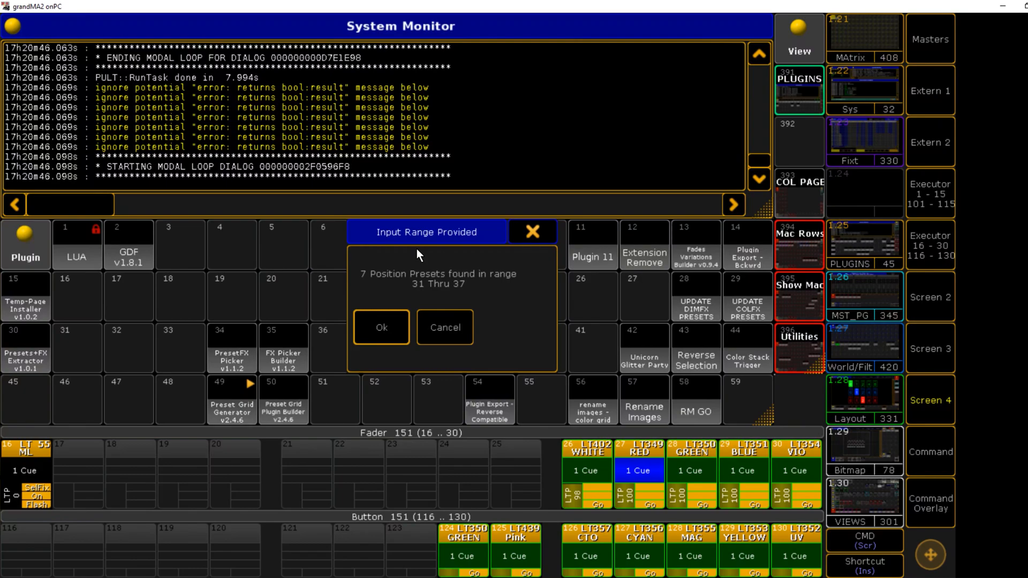
mouse_move(412, 300)
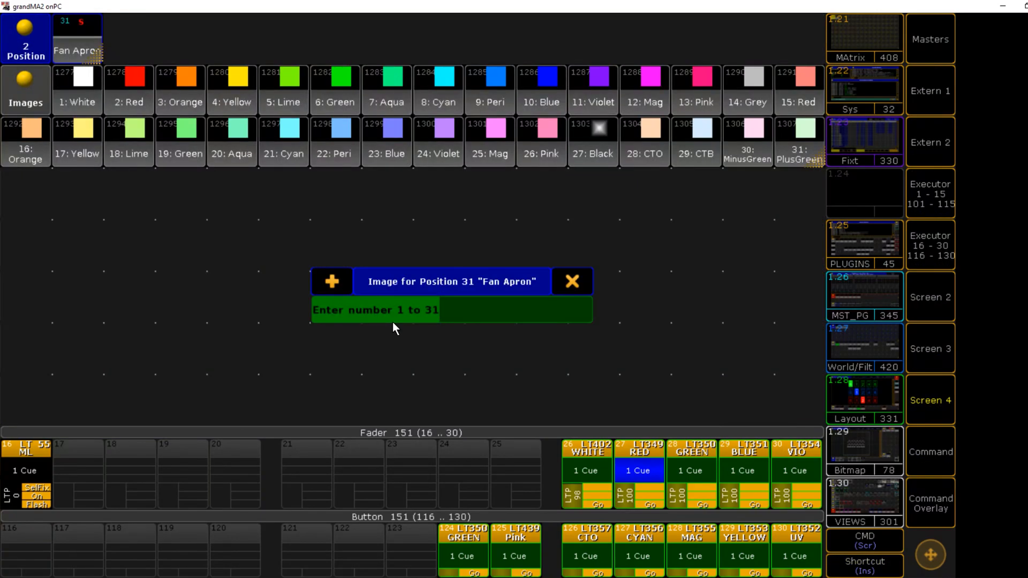
Enter the image numbers and executor page 152 to finish storing the grid to Layout 5
type("3")
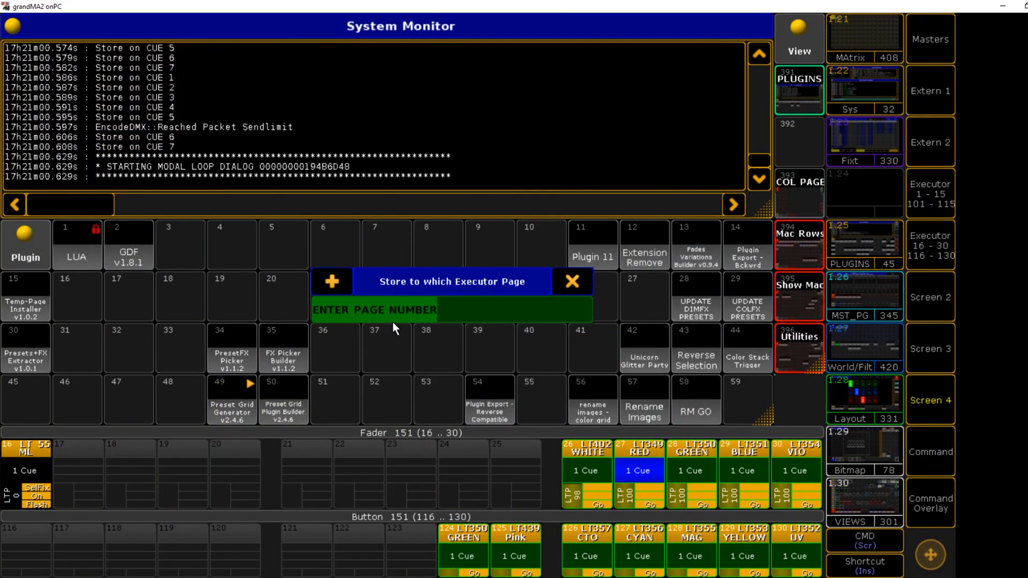
type("152")
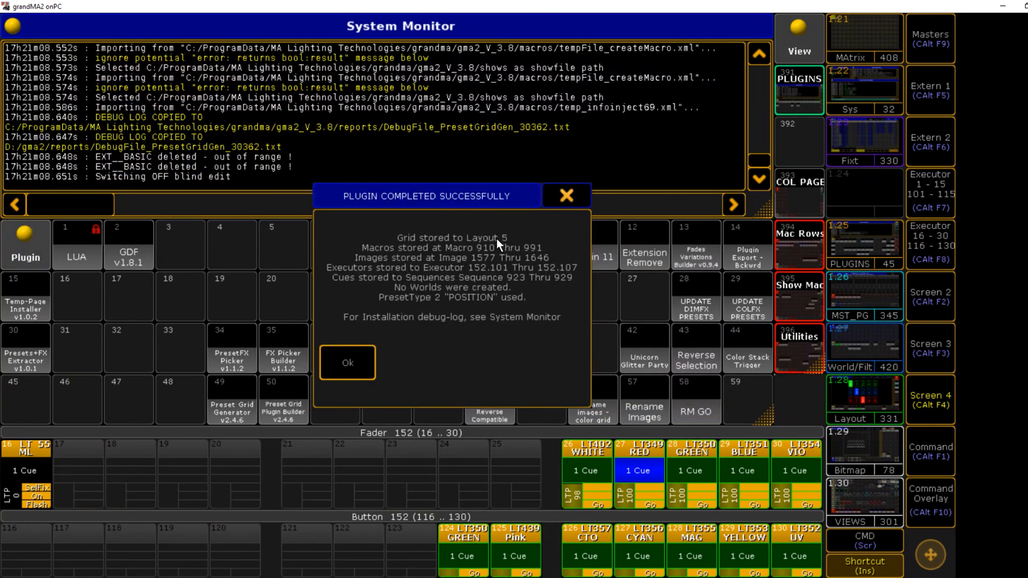
mouse_move(384, 340)
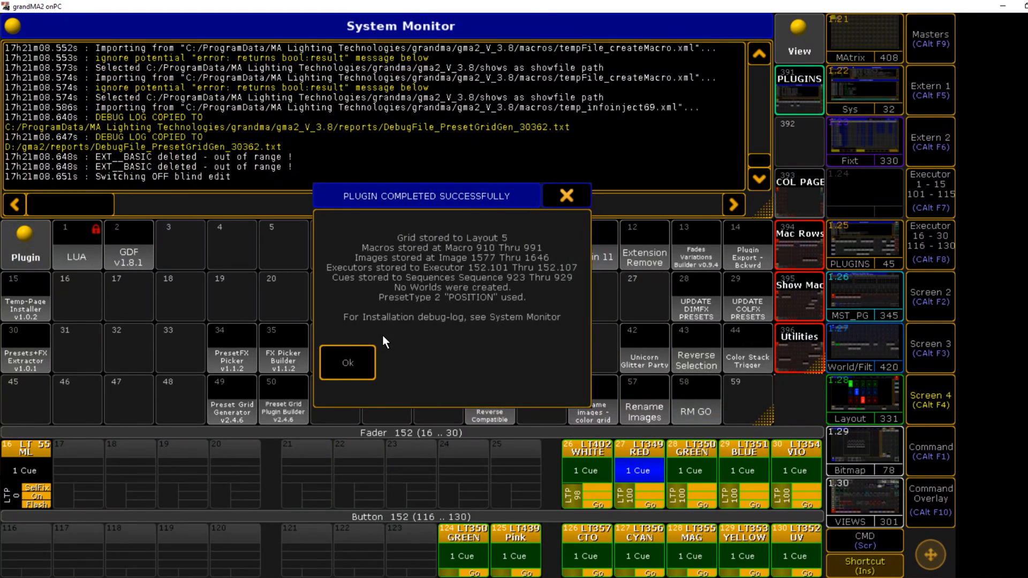
left_click(347, 363)
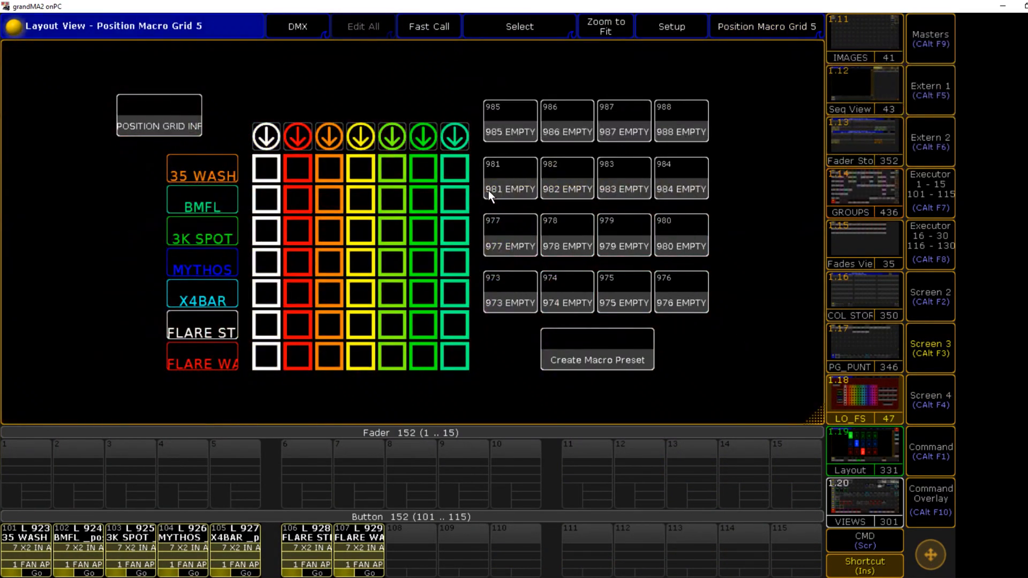
mouse_move(603, 213)
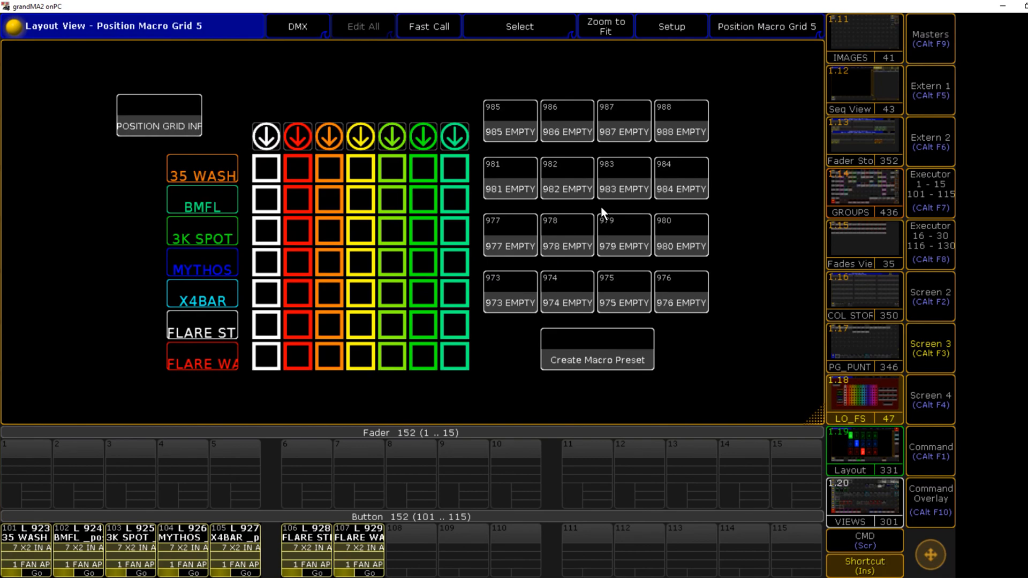
mouse_move(456, 550)
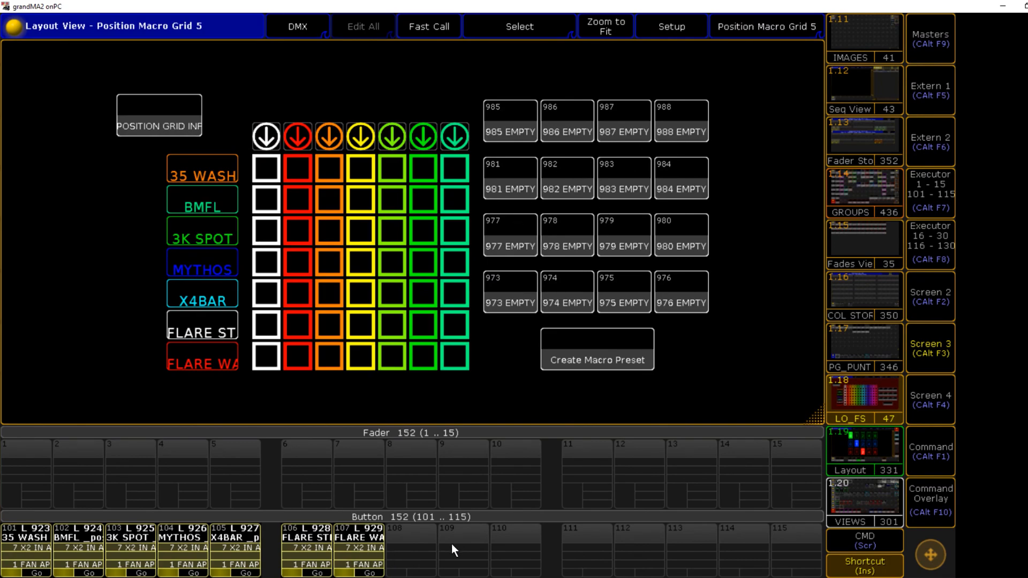
mouse_move(7, 565)
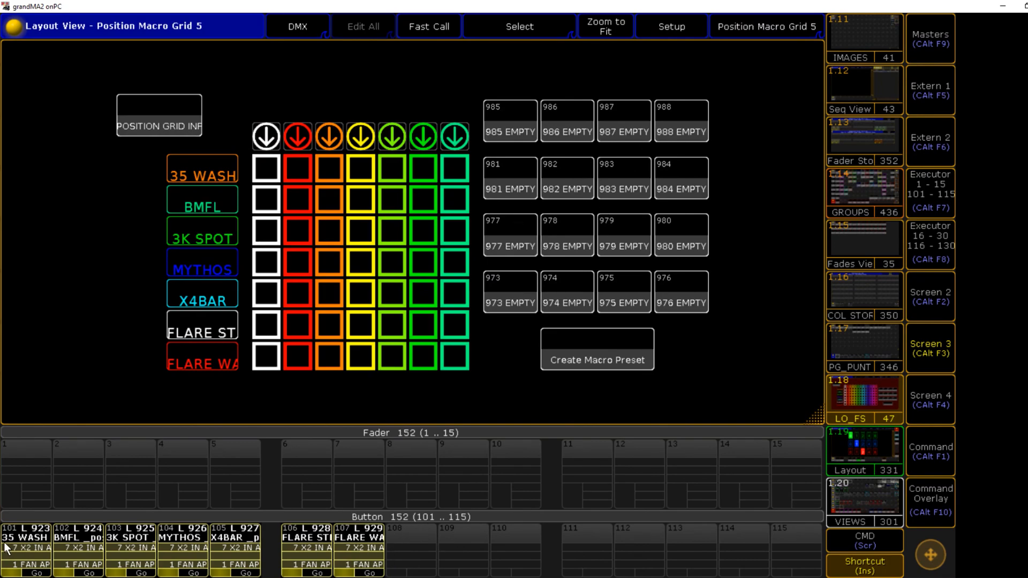
mouse_move(90, 541)
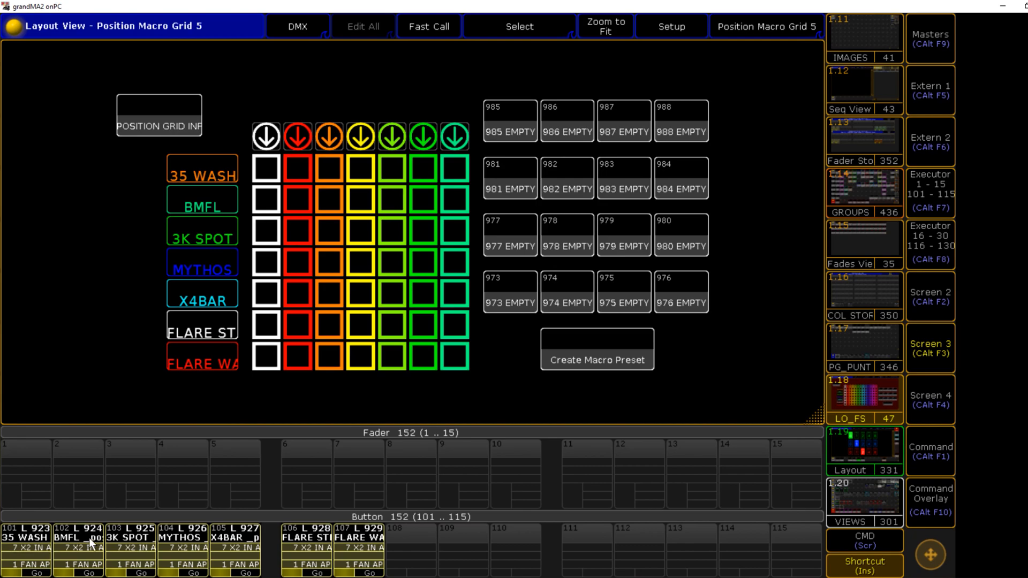
mouse_move(70, 545)
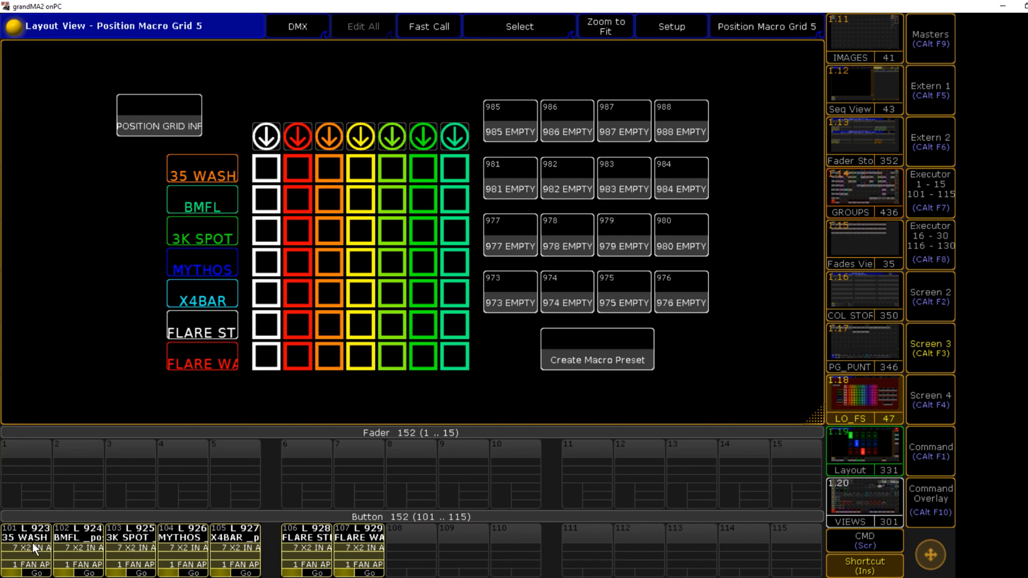
mouse_move(151, 541)
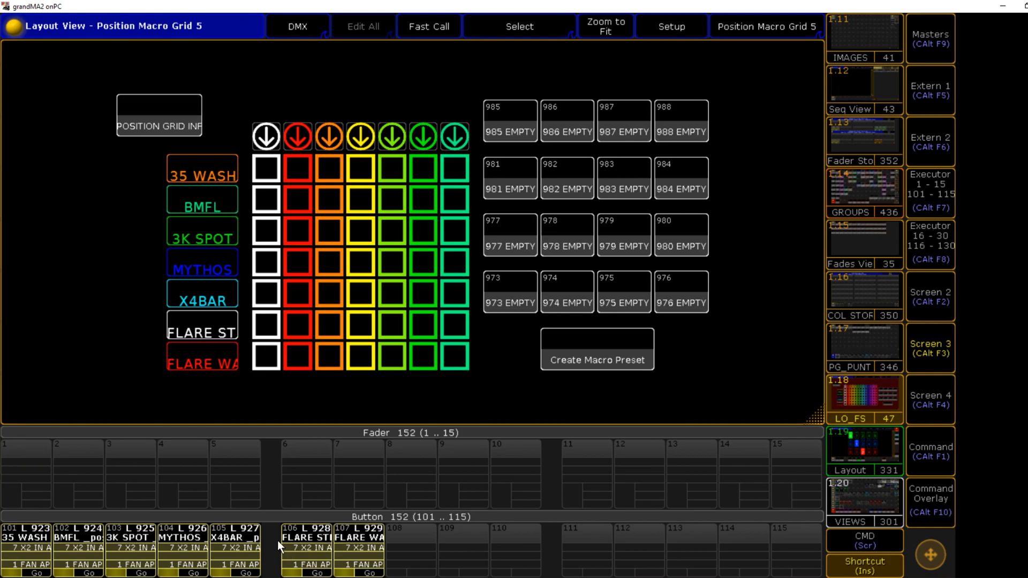
mouse_move(248, 555)
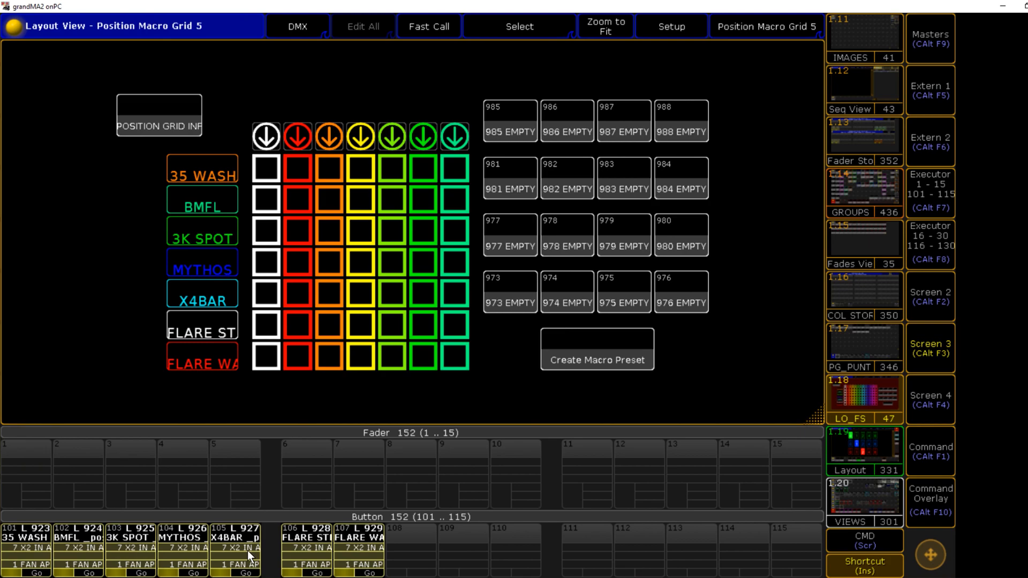
mouse_move(310, 130)
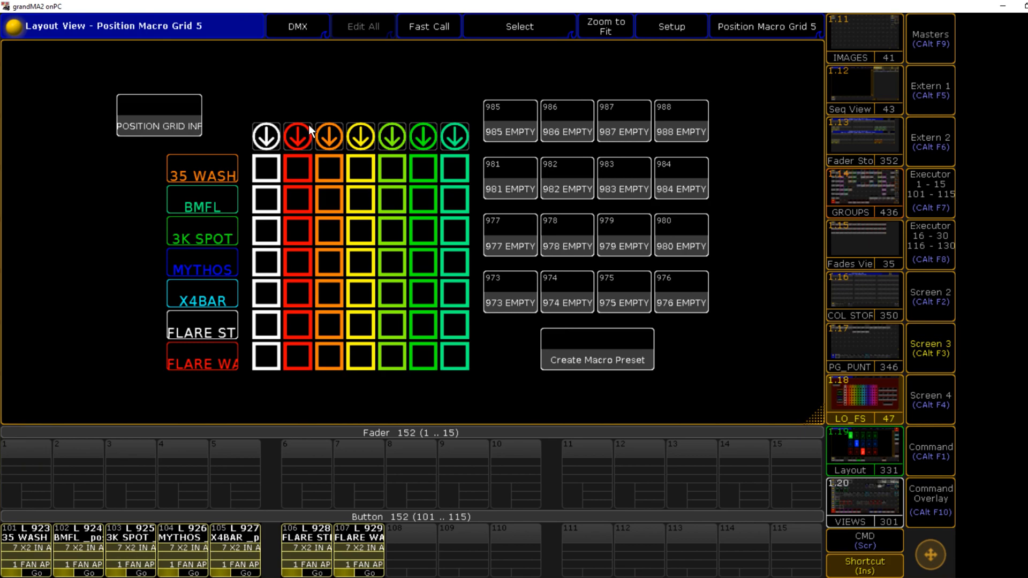
Run the white macro column header so all seven fixture groups turn white together
left_click(265, 136)
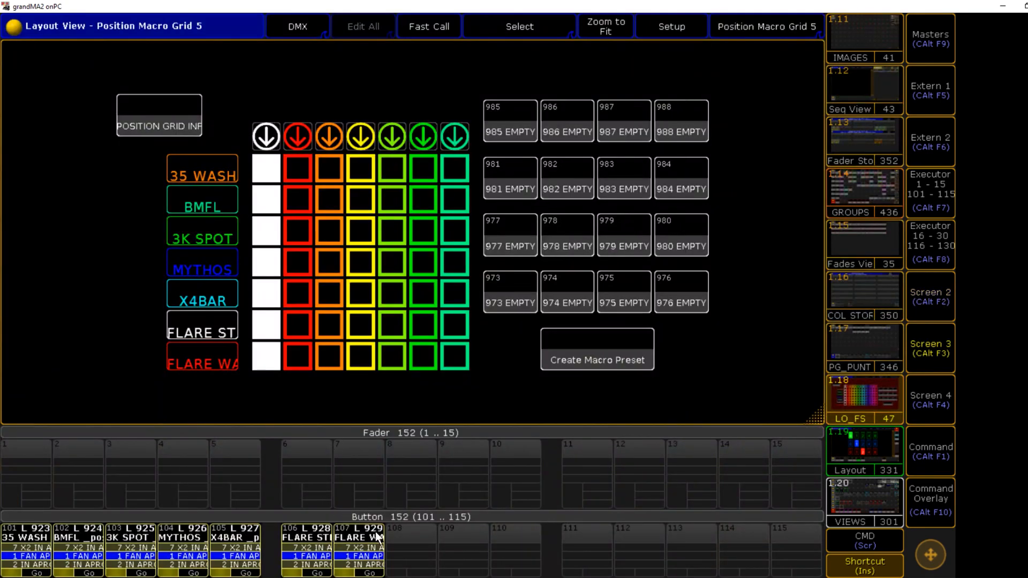
mouse_move(530, 393)
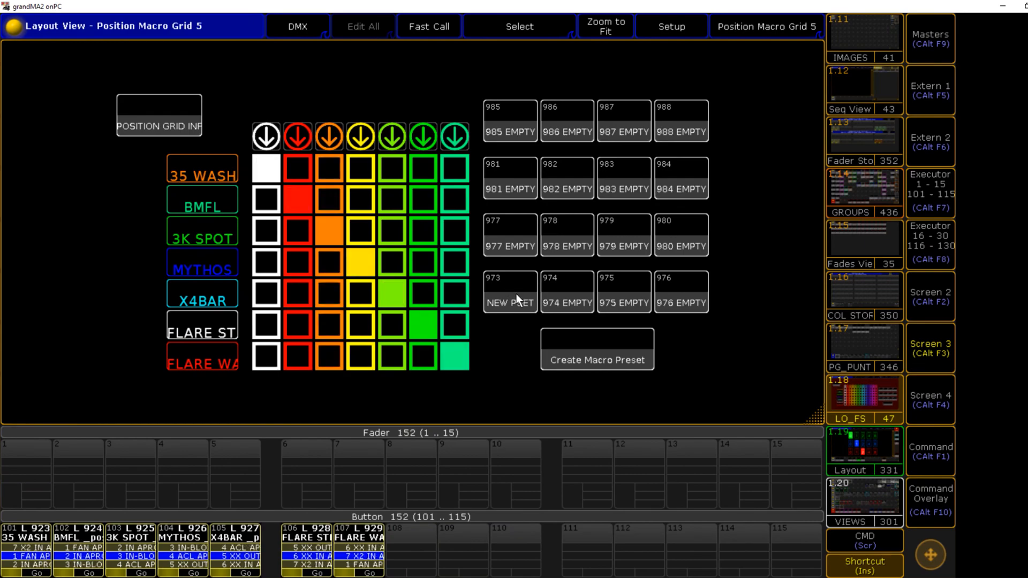
mouse_move(537, 421)
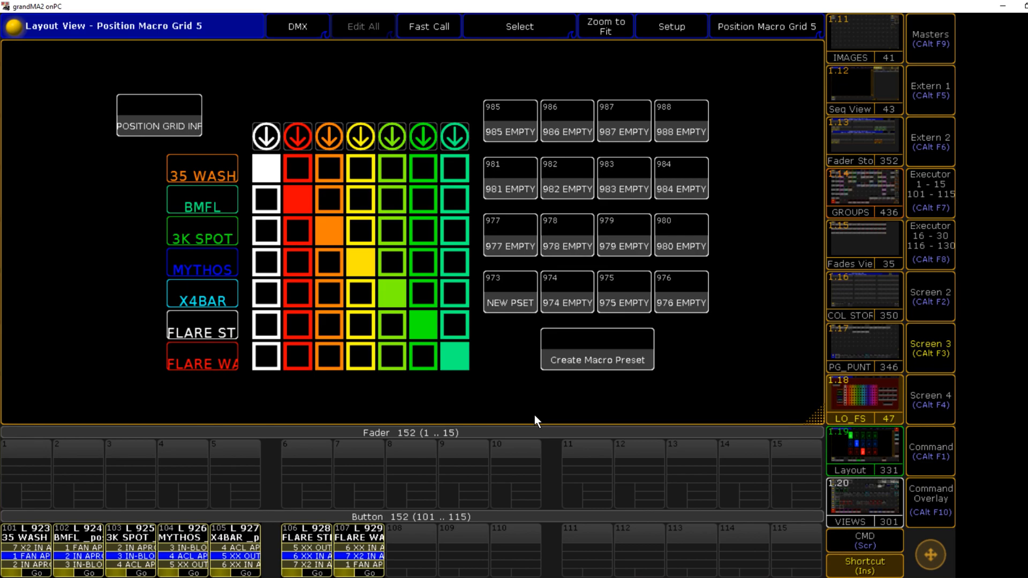
mouse_move(329, 139)
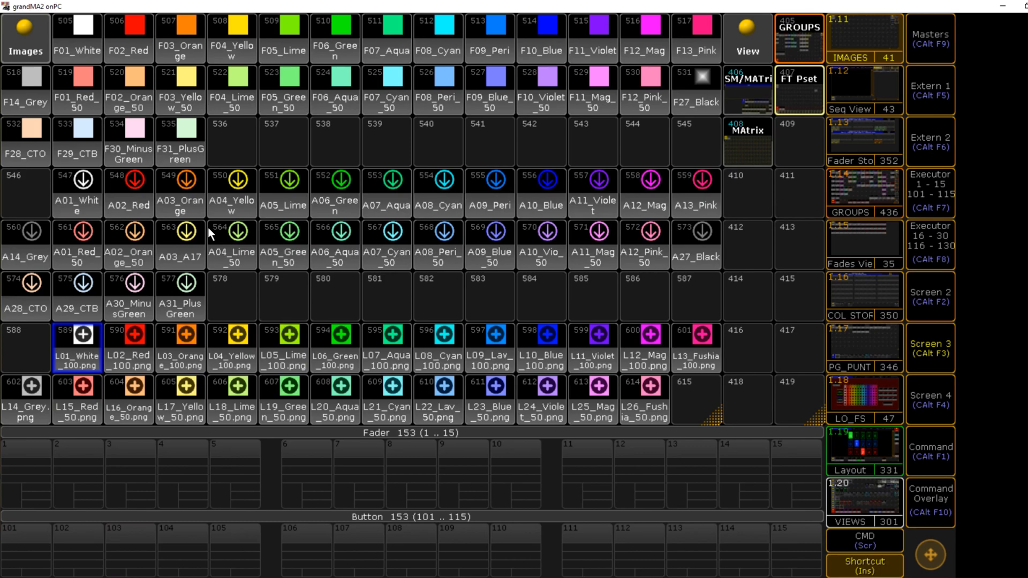
mouse_move(373, 199)
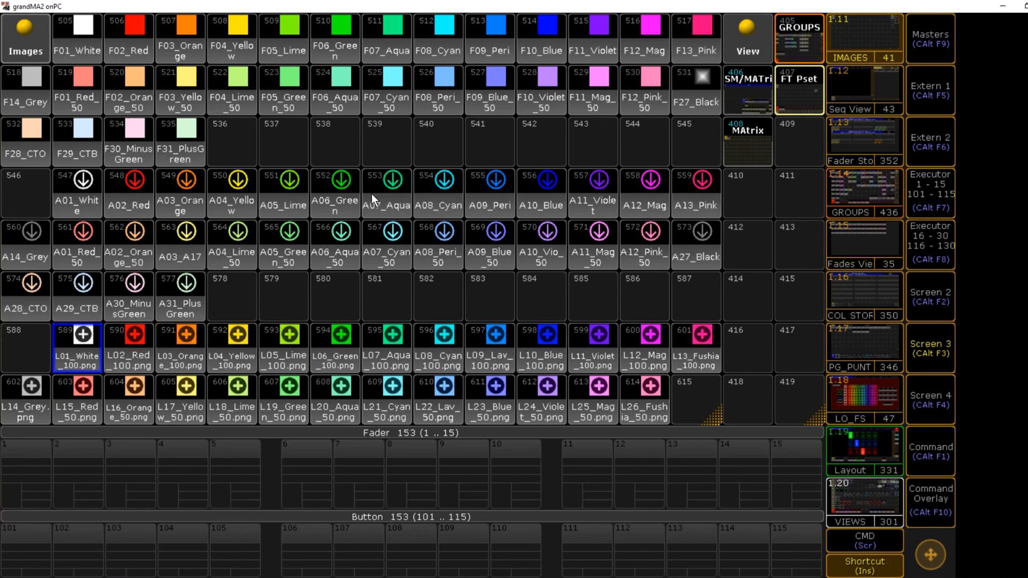
mouse_move(661, 409)
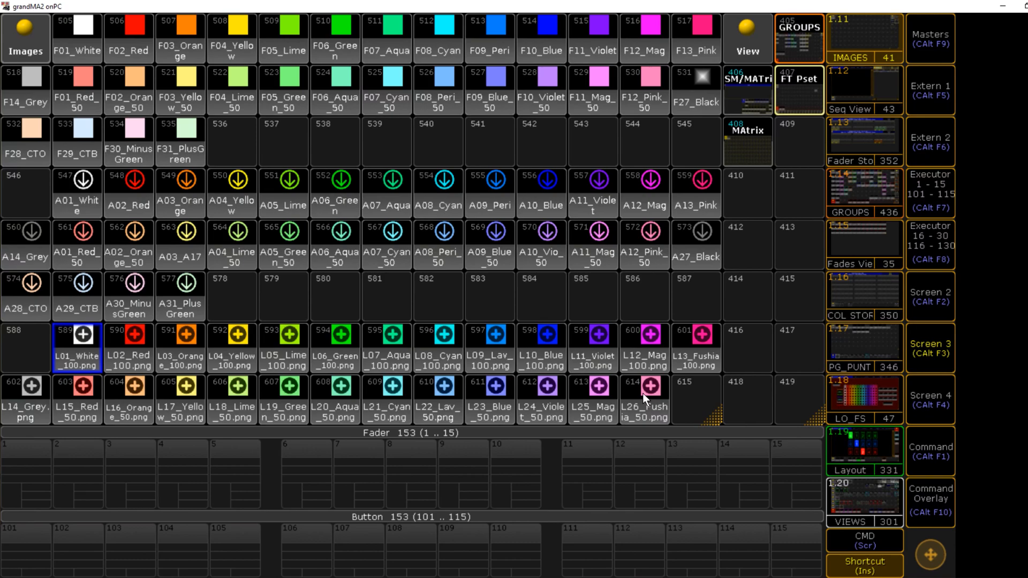
mouse_move(661, 426)
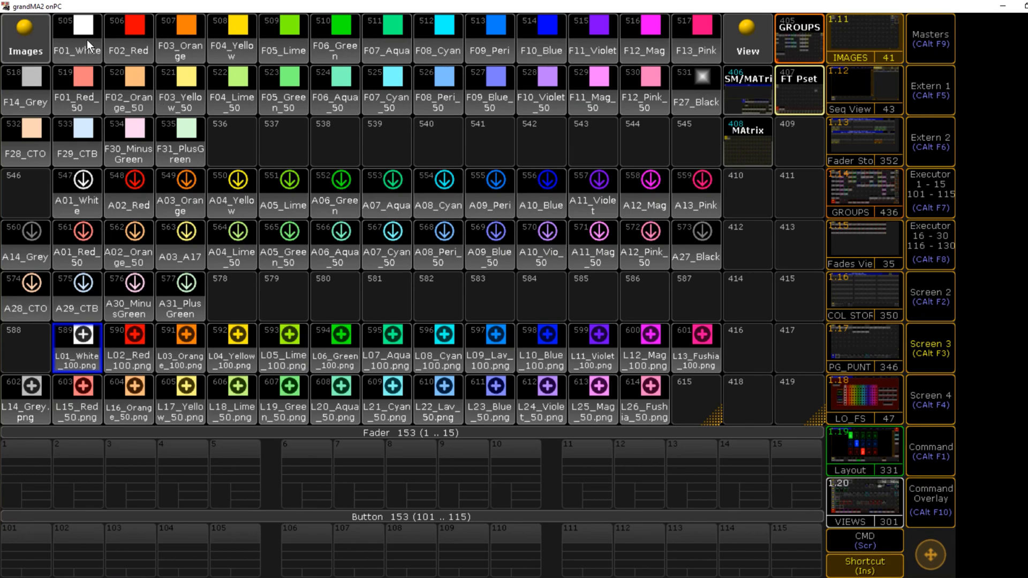
mouse_move(661, 97)
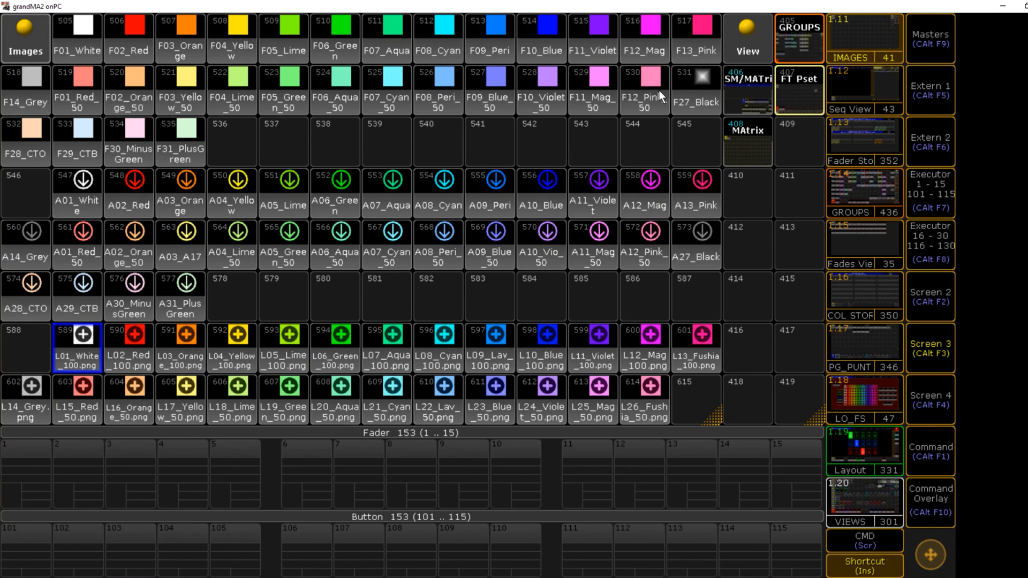
mouse_move(653, 261)
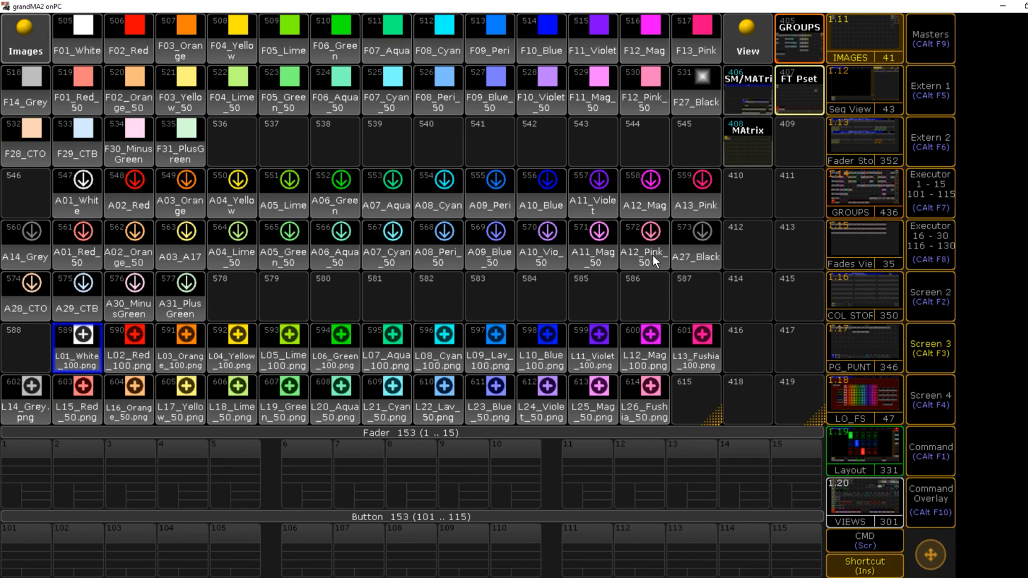
mouse_move(358, 51)
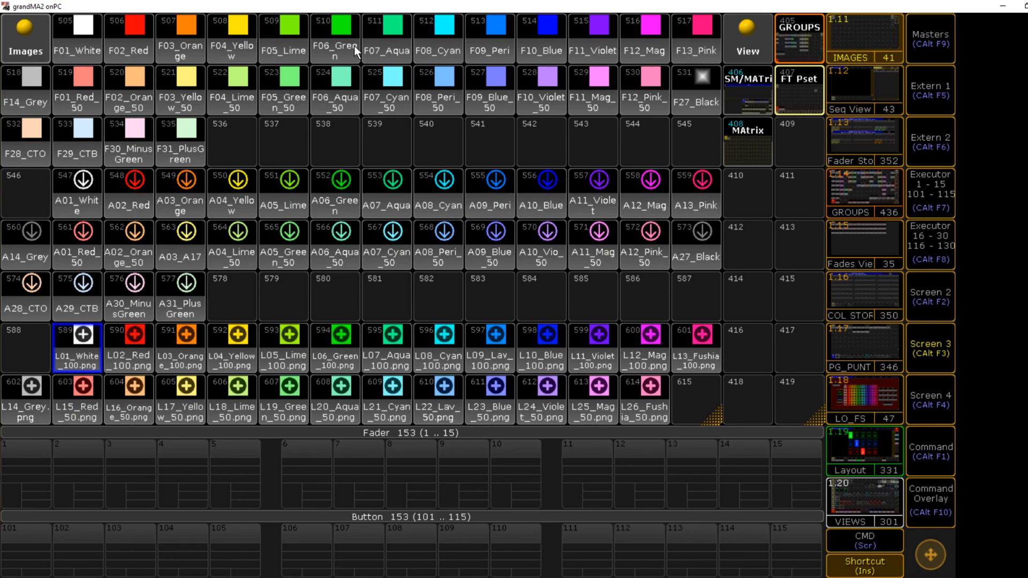
mouse_move(560, 386)
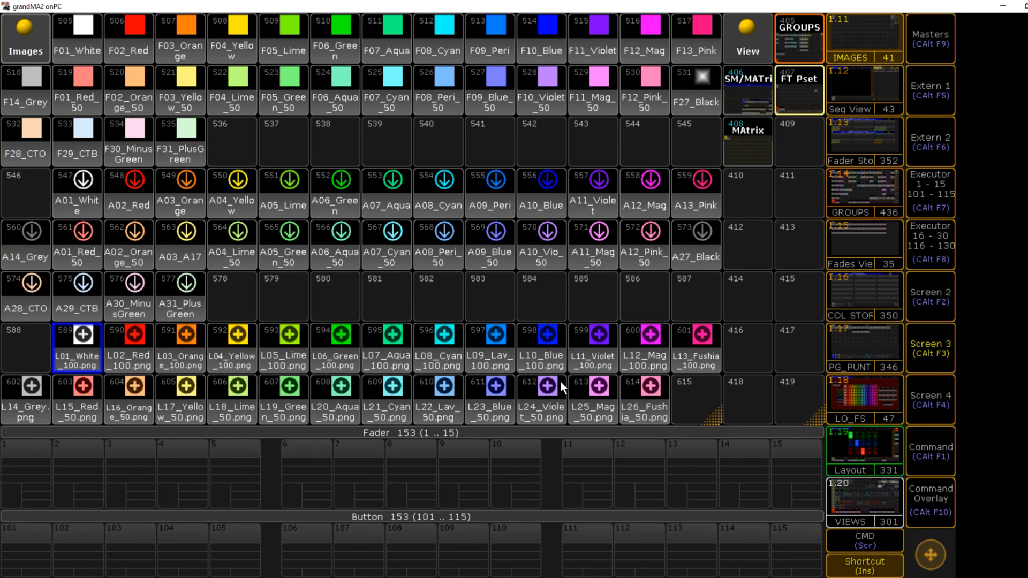
mouse_move(589, 386)
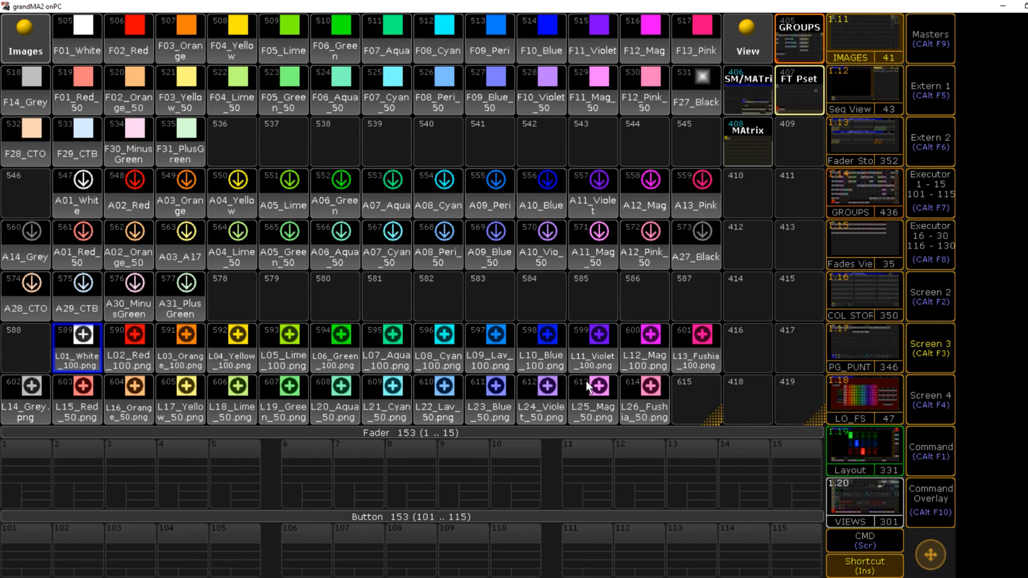
mouse_move(372, 243)
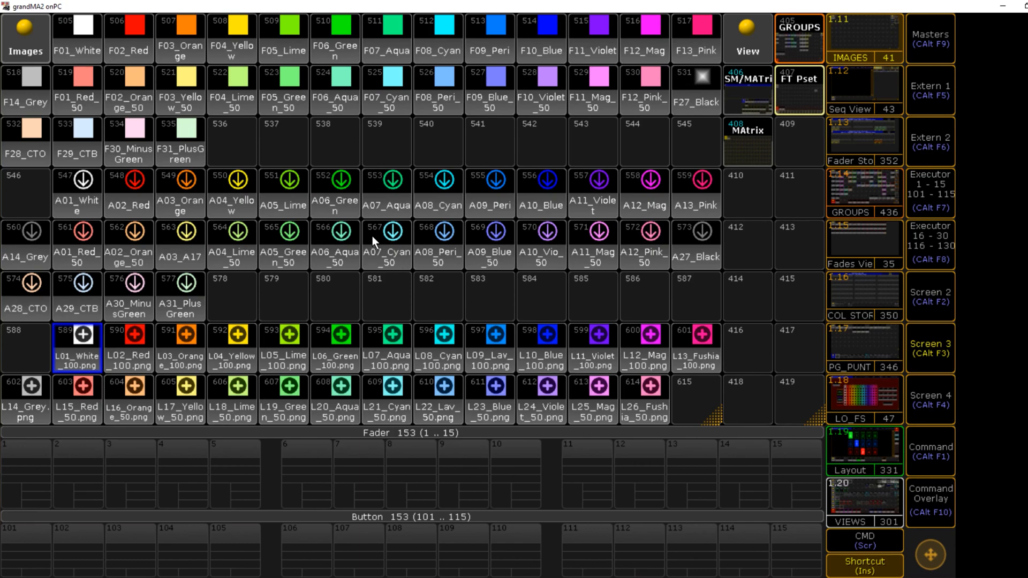
mouse_move(223, 46)
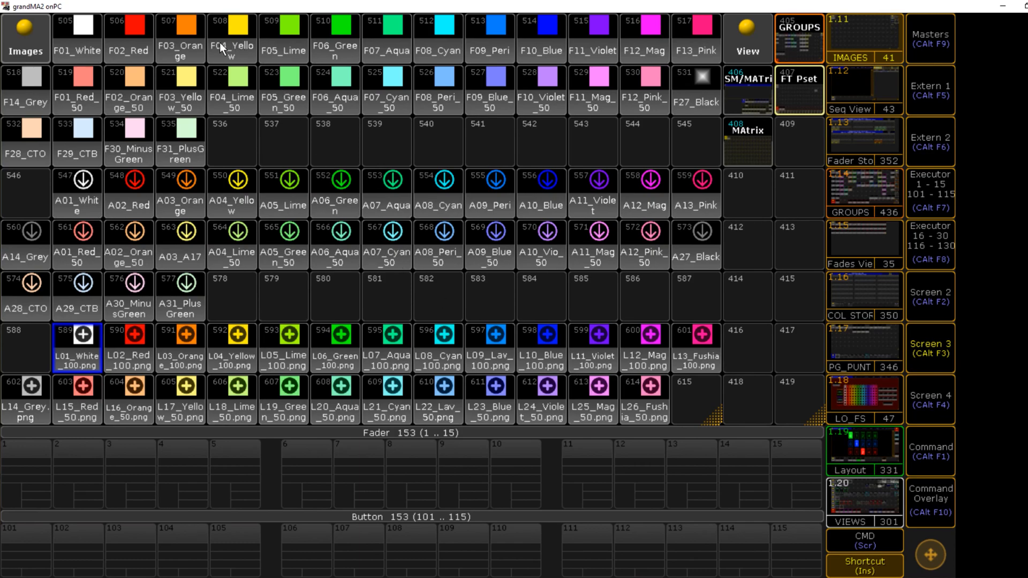
mouse_move(313, 99)
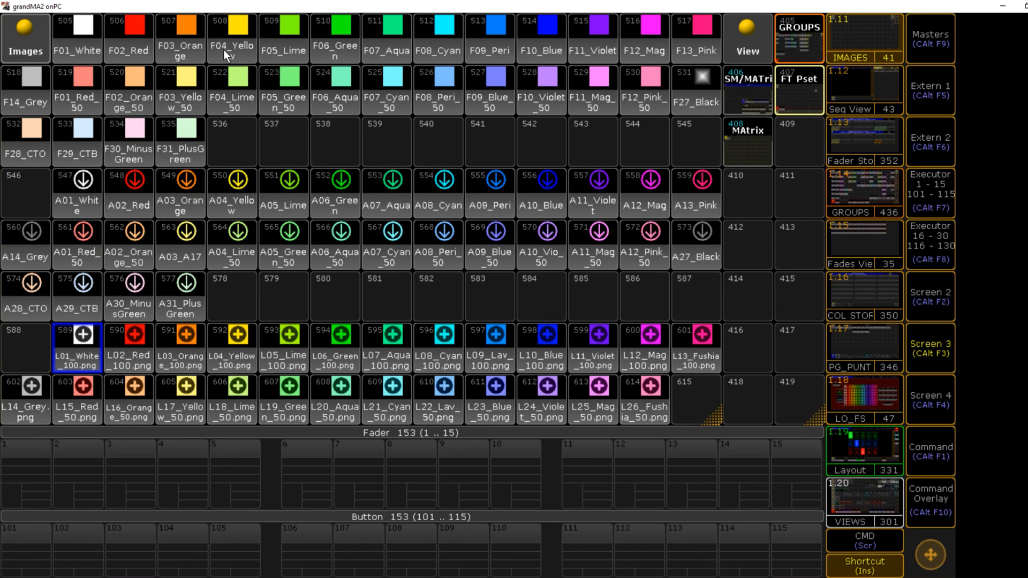
mouse_move(216, 50)
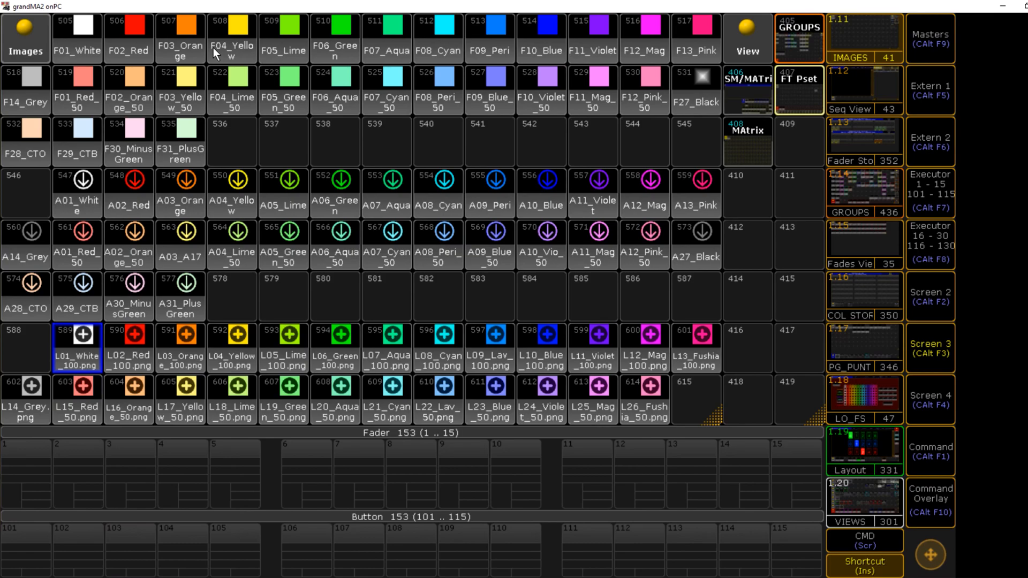
mouse_move(231, 53)
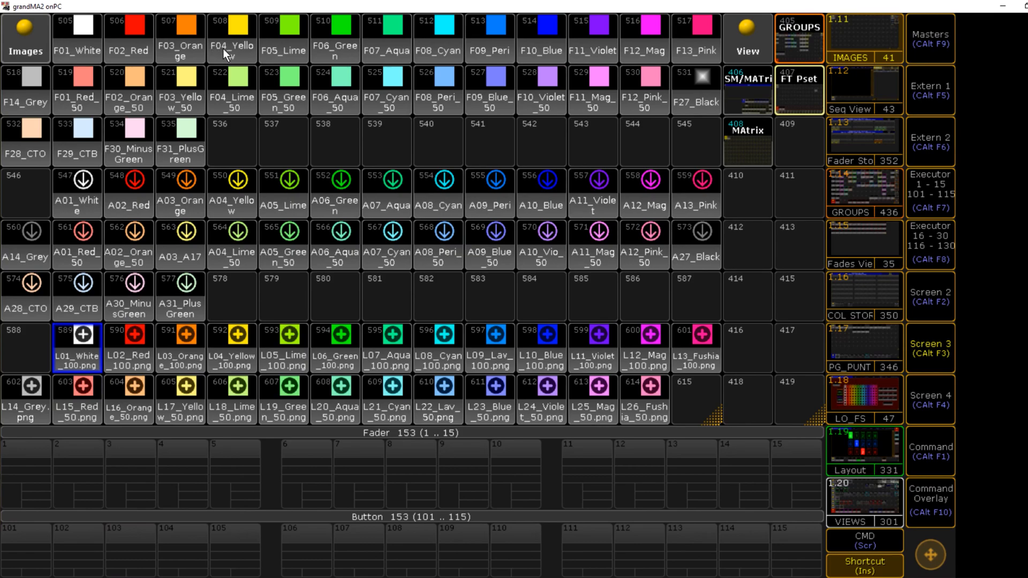
mouse_move(229, 56)
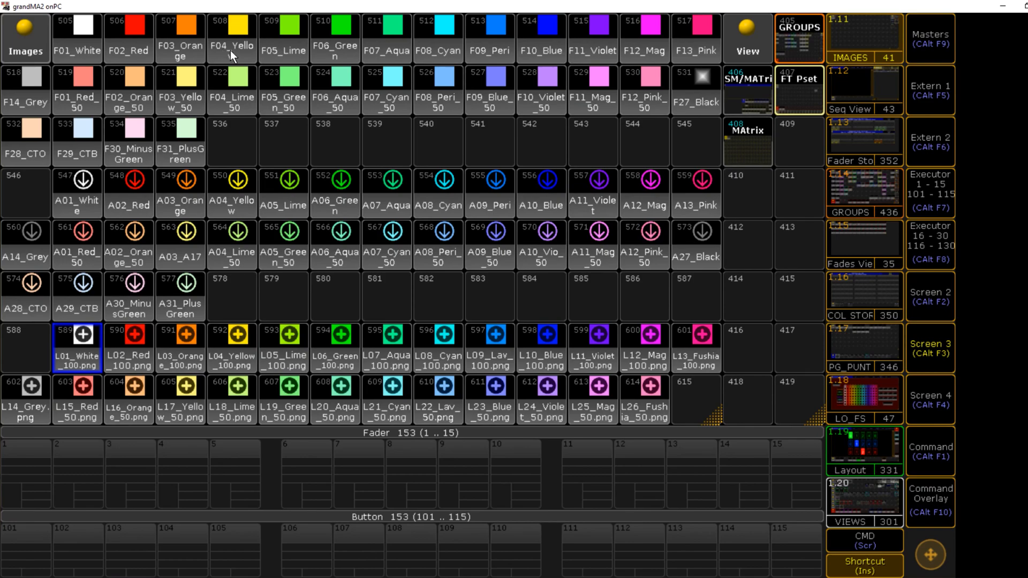
mouse_move(238, 63)
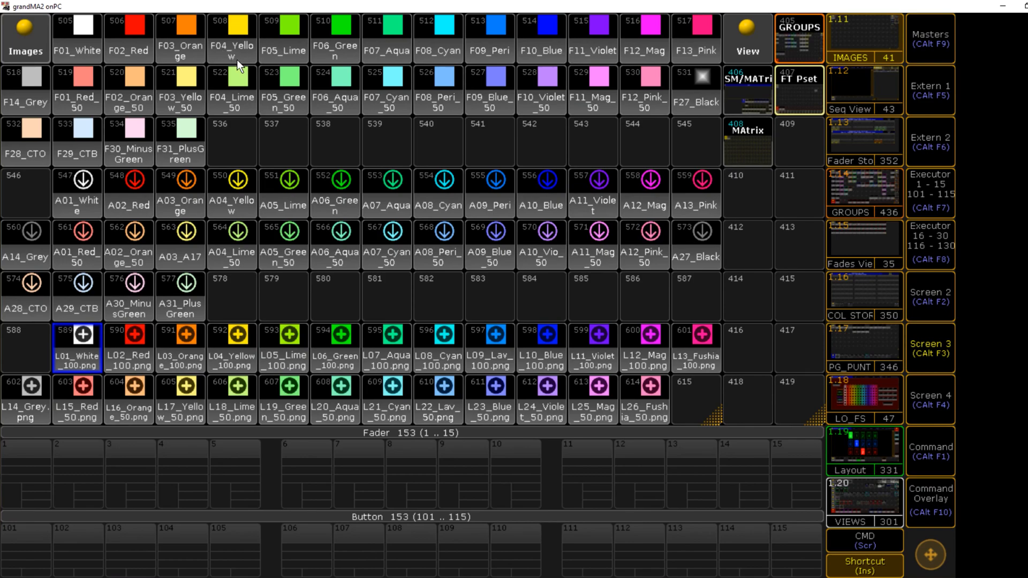
mouse_move(332, 120)
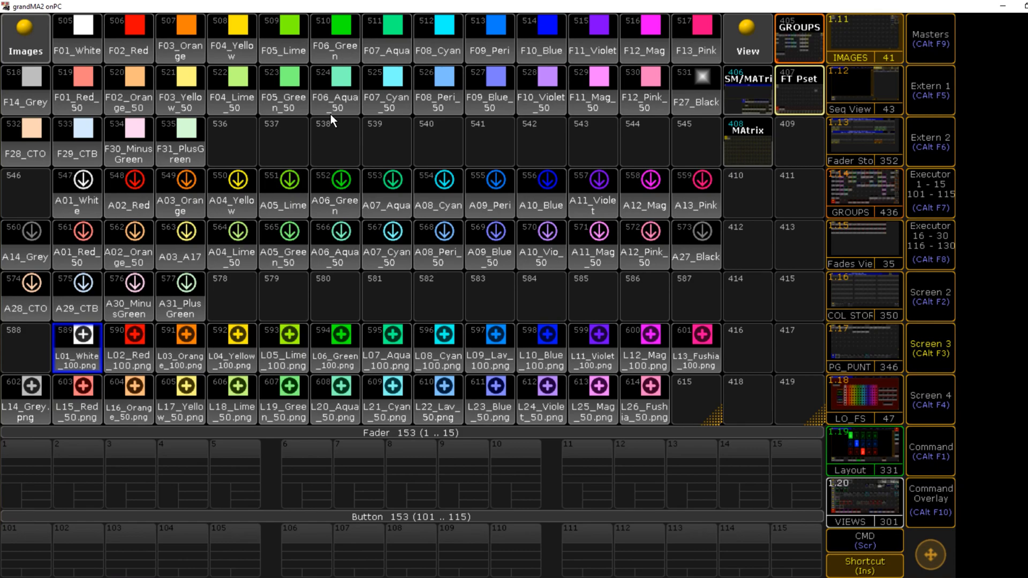
mouse_move(421, 106)
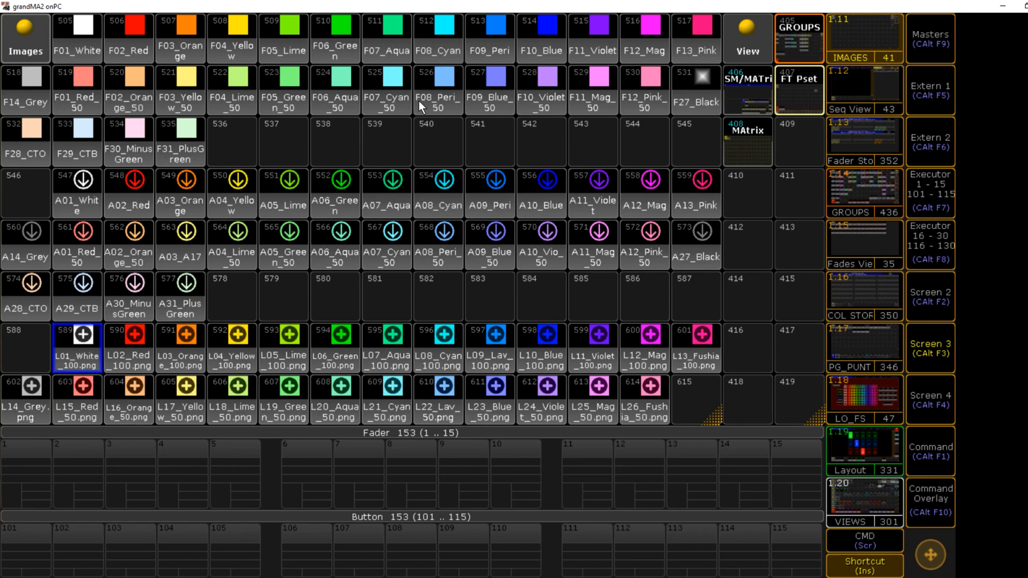
mouse_move(399, 121)
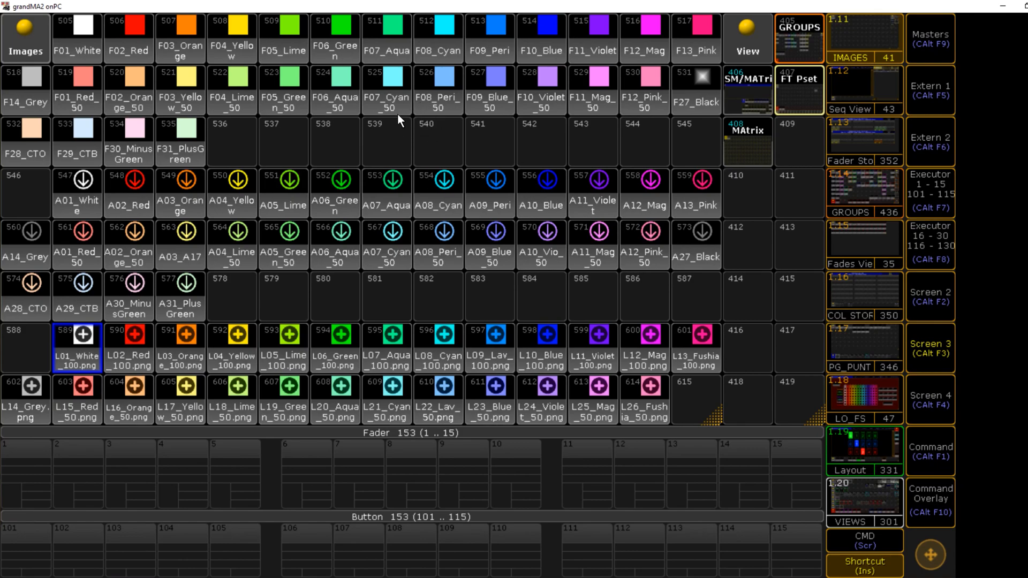
mouse_move(586, 173)
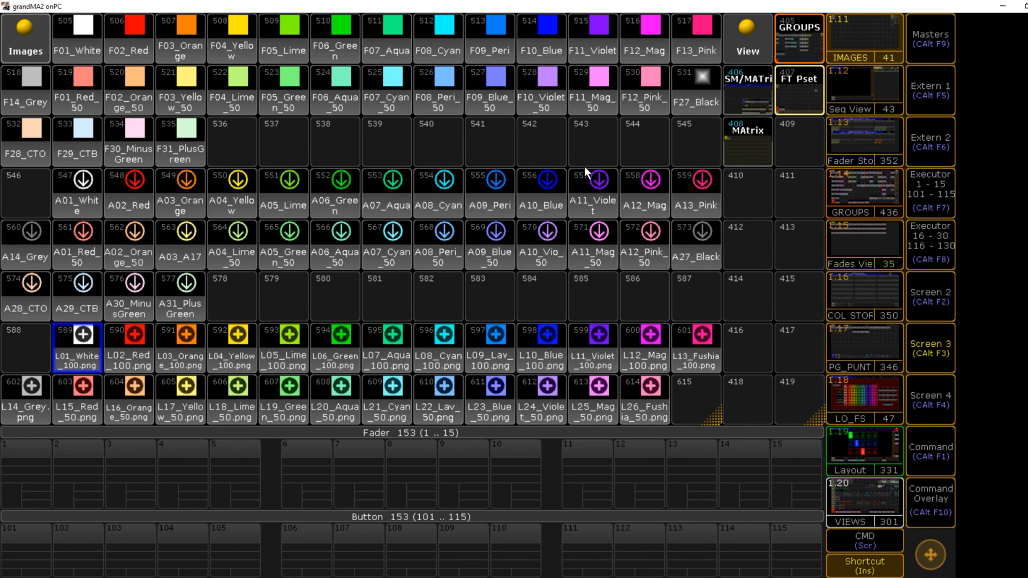
mouse_move(111, 213)
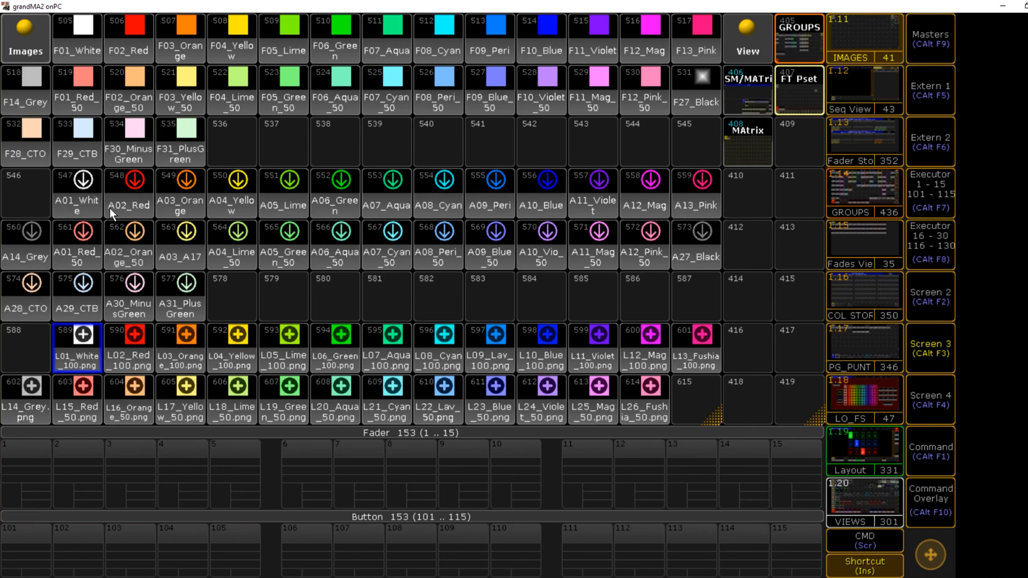
mouse_move(241, 235)
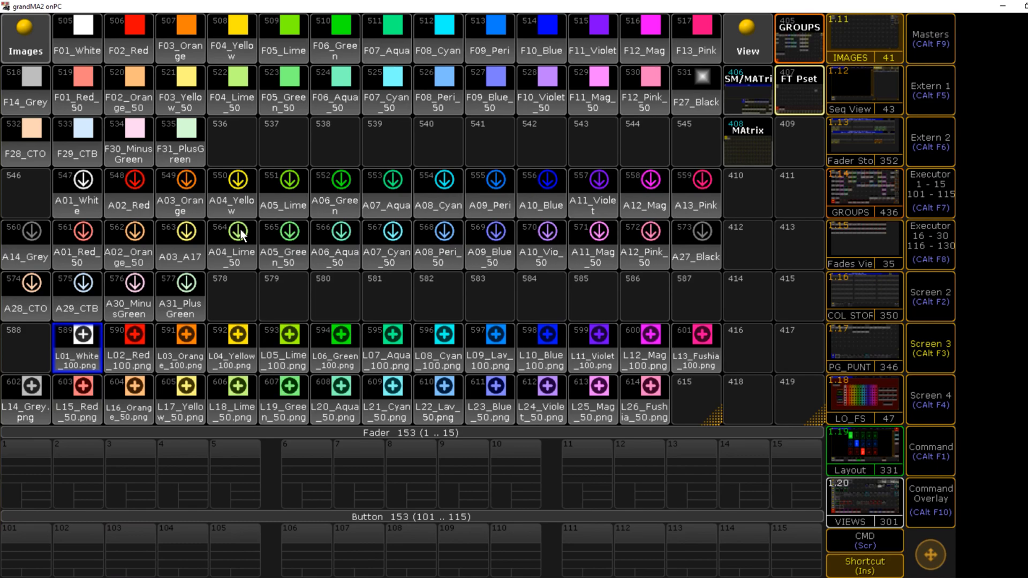
mouse_move(232, 225)
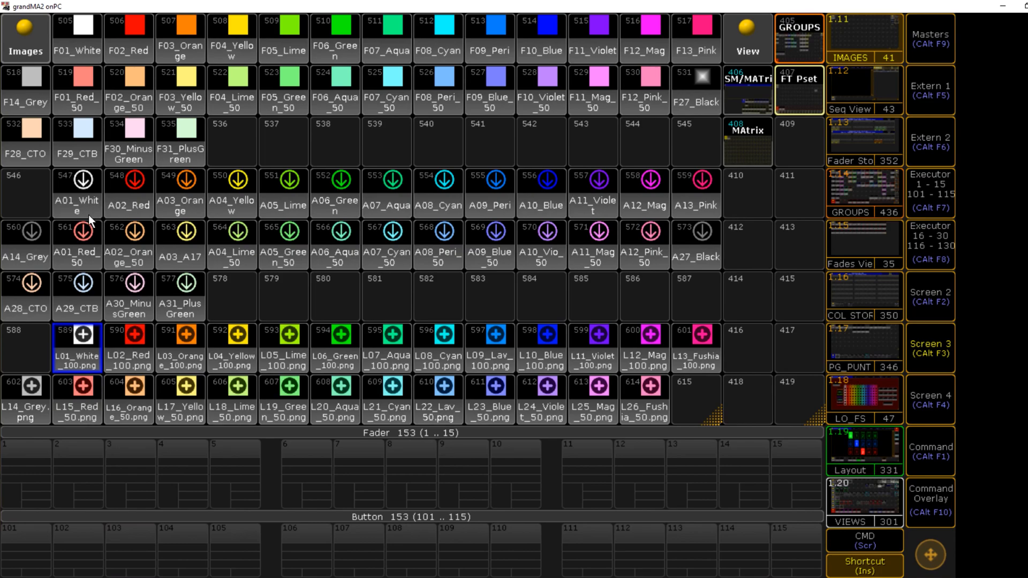
mouse_move(60, 208)
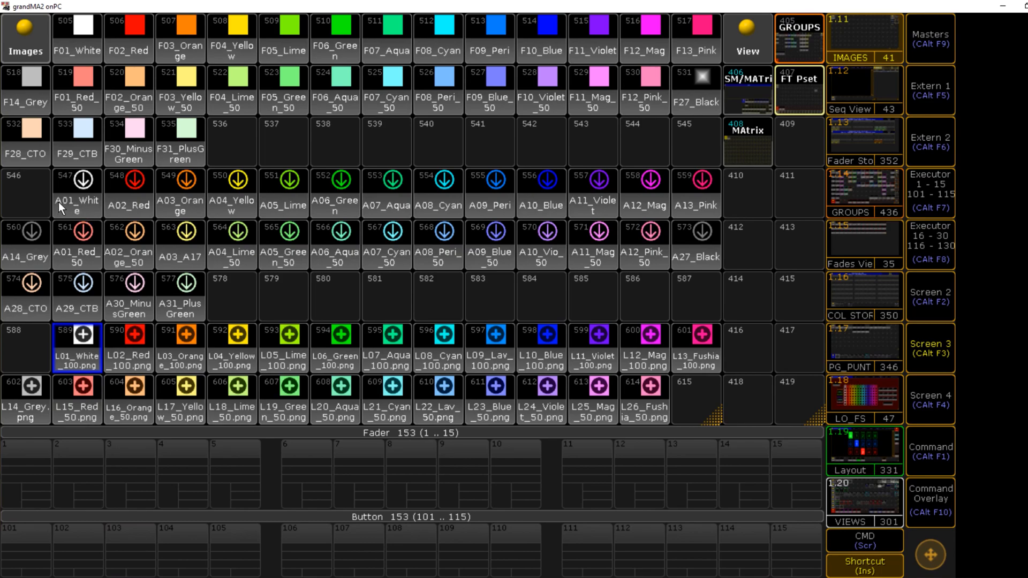
mouse_move(80, 203)
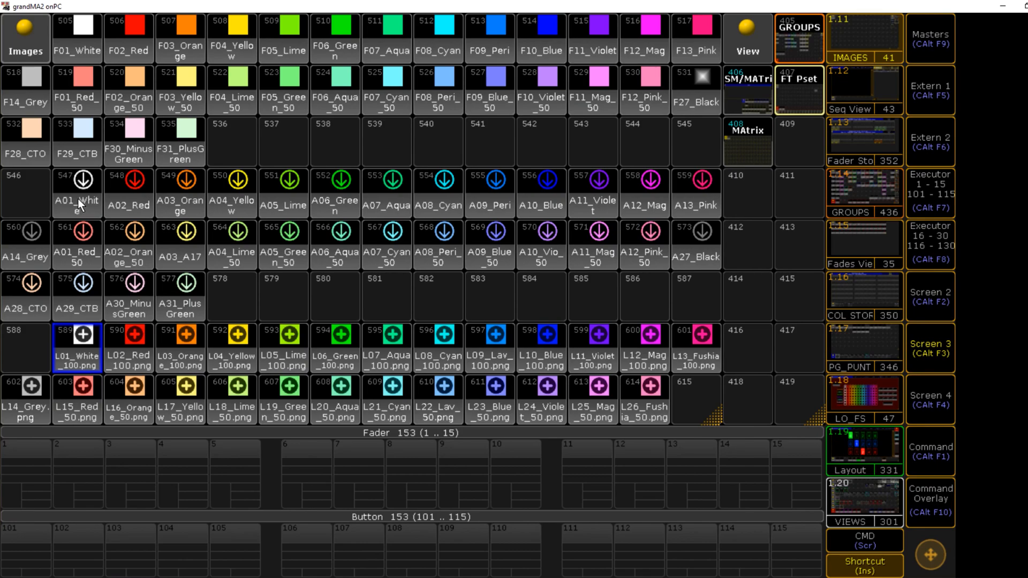
mouse_move(108, 188)
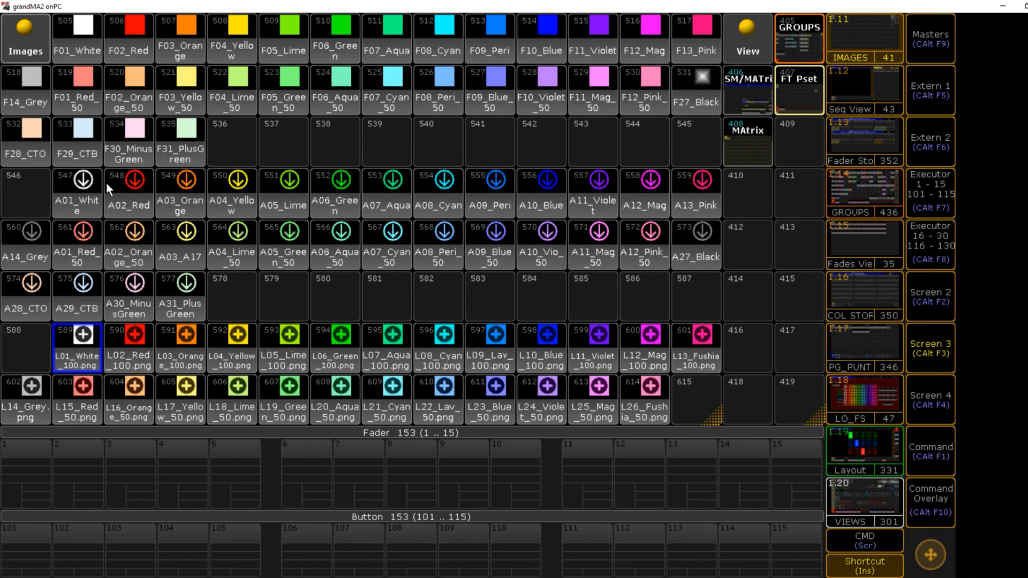
mouse_move(54, 209)
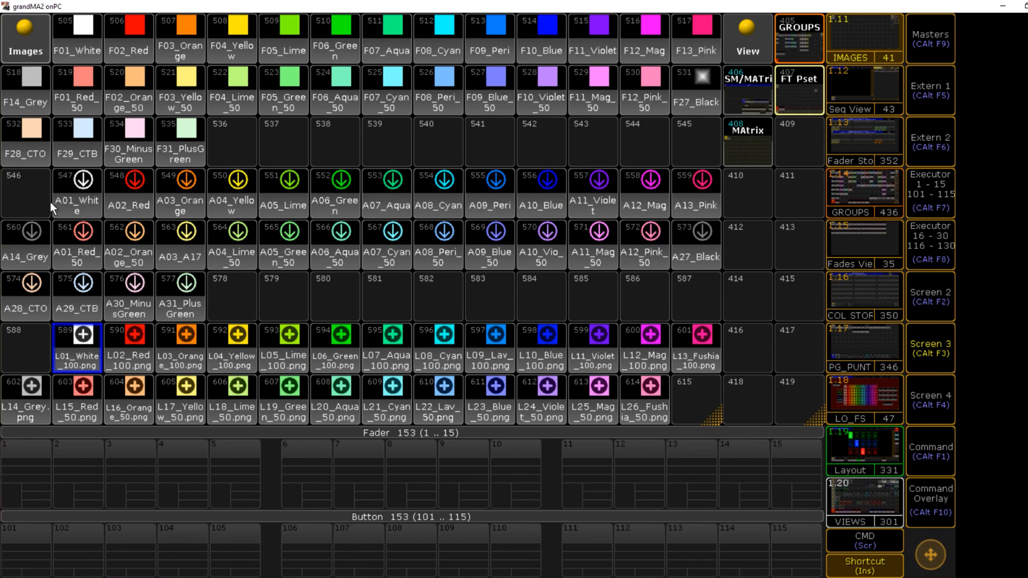
mouse_move(78, 206)
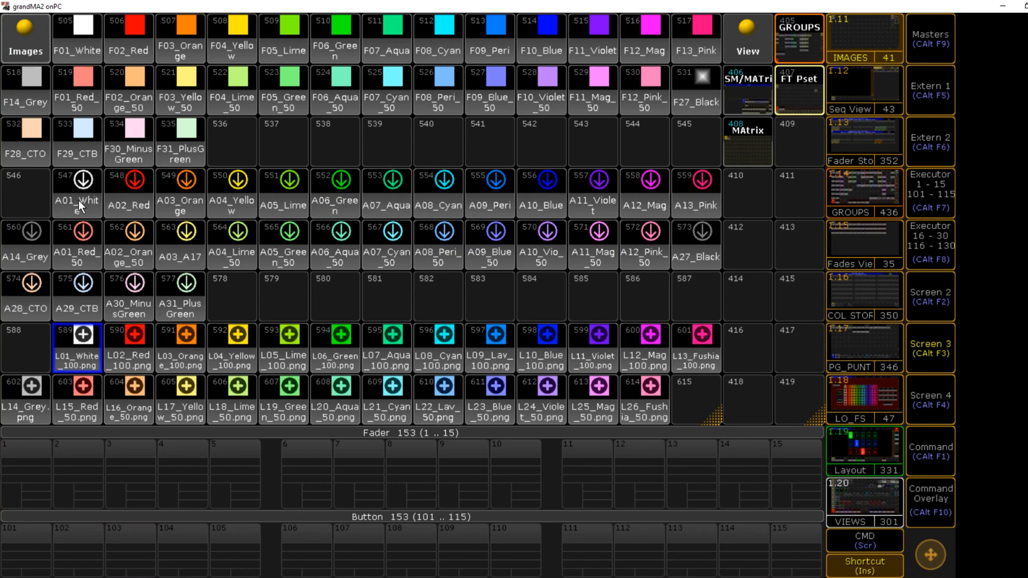
mouse_move(89, 209)
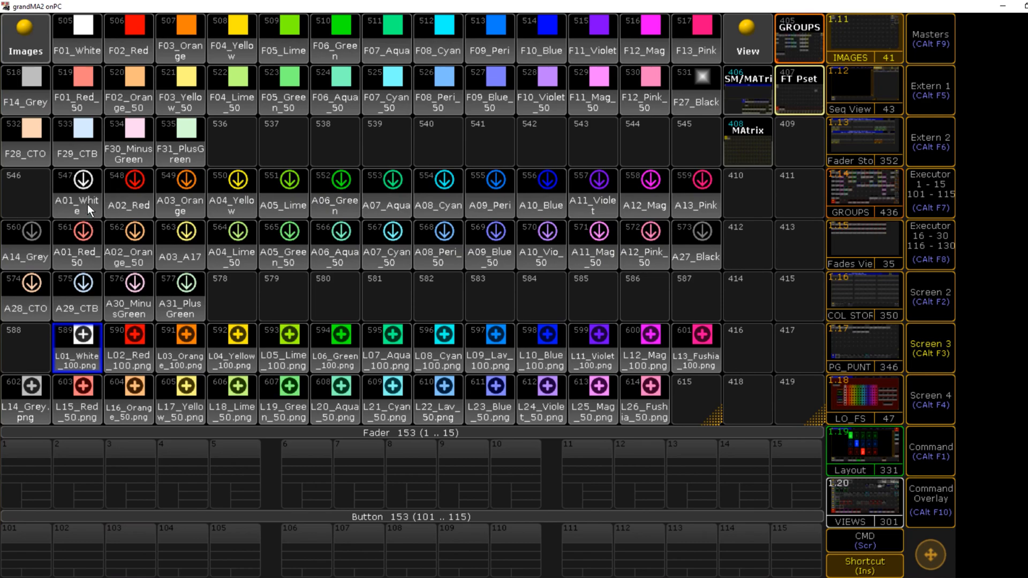
mouse_move(92, 203)
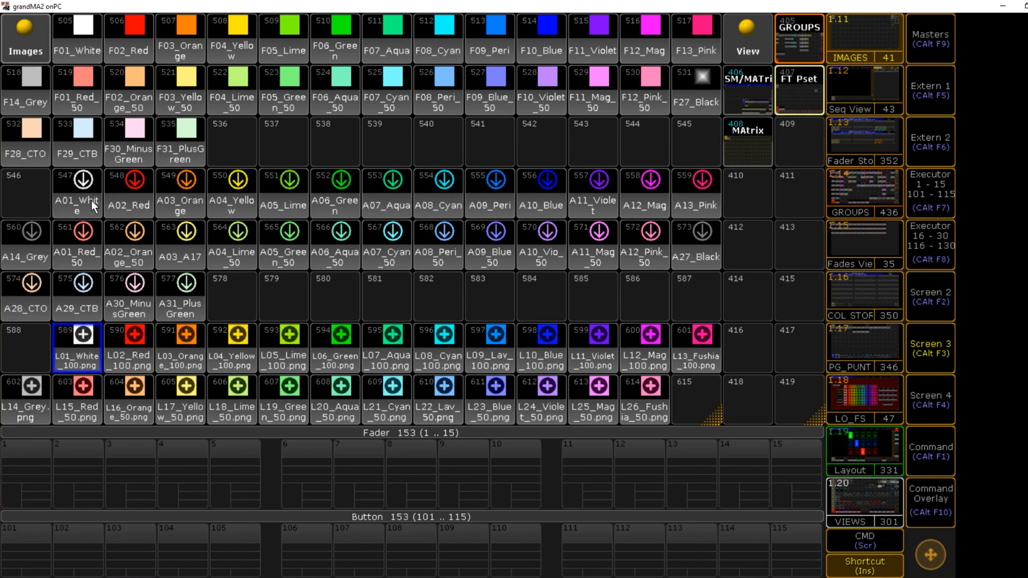
mouse_move(65, 40)
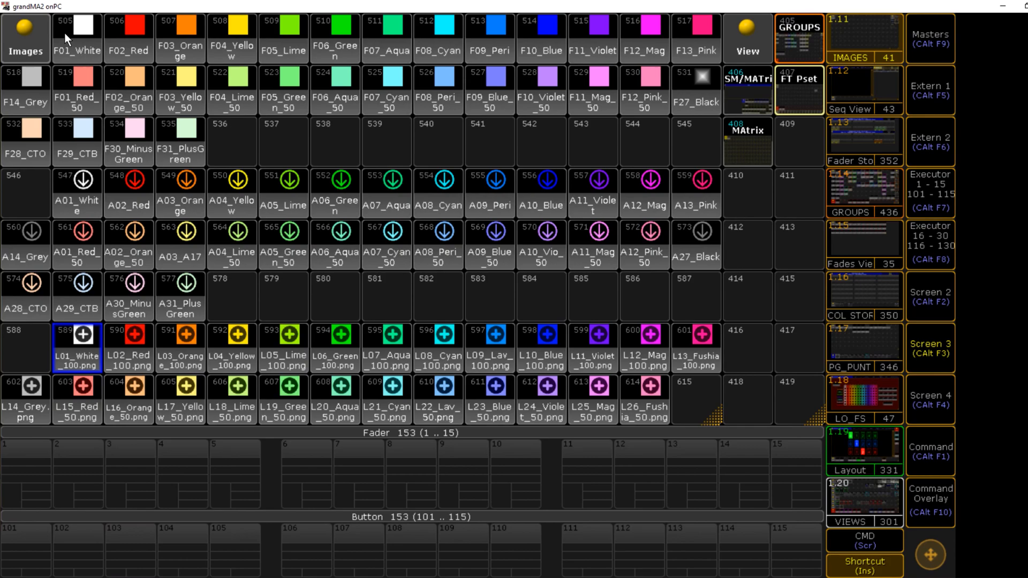
mouse_move(127, 199)
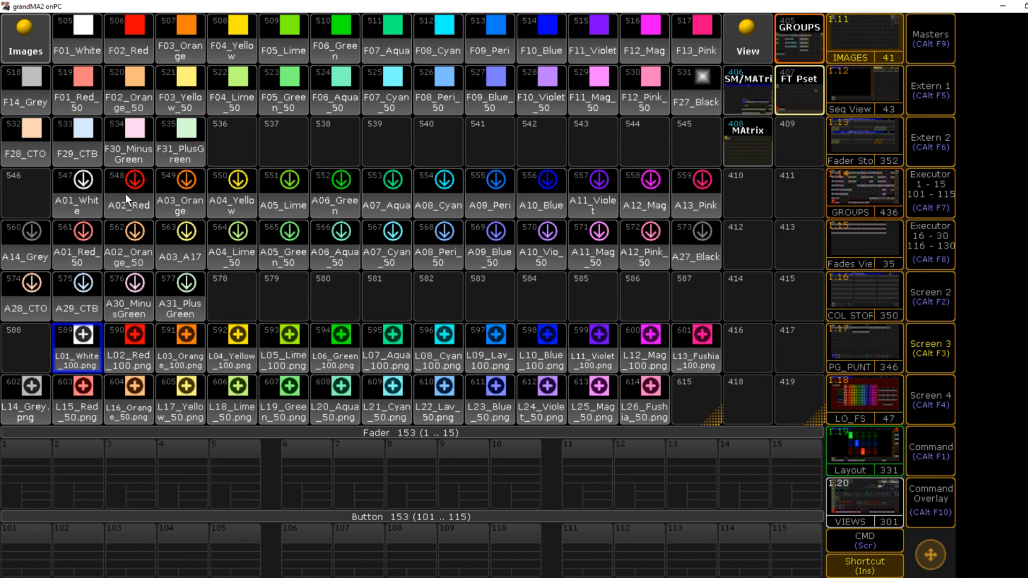
mouse_move(663, 268)
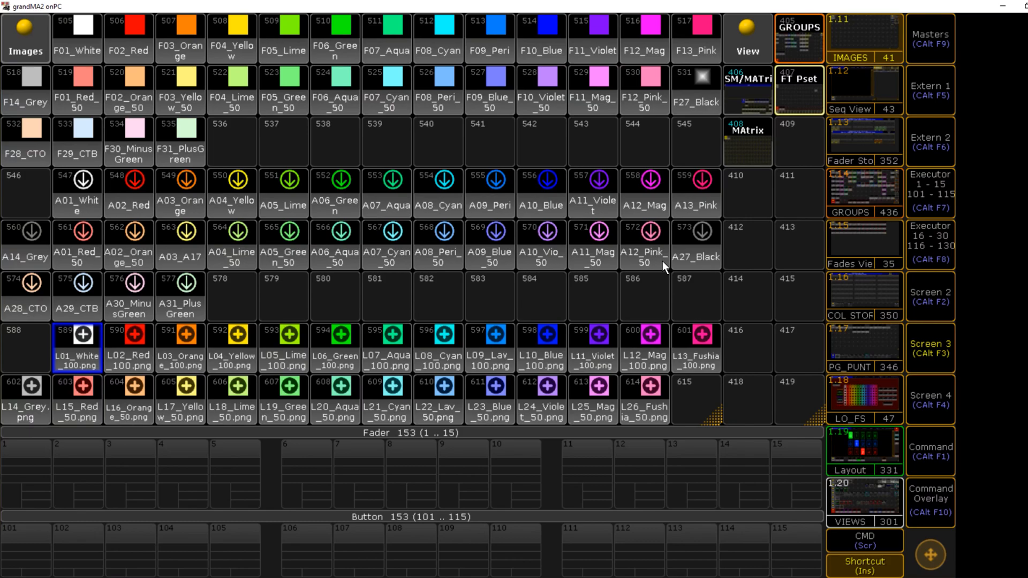
mouse_move(927, 411)
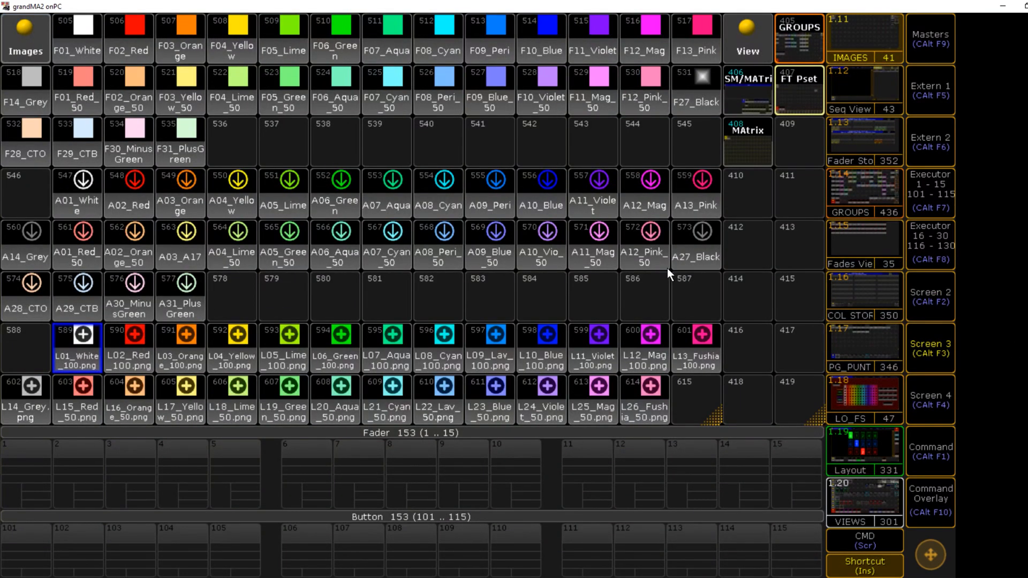
mouse_move(182, 203)
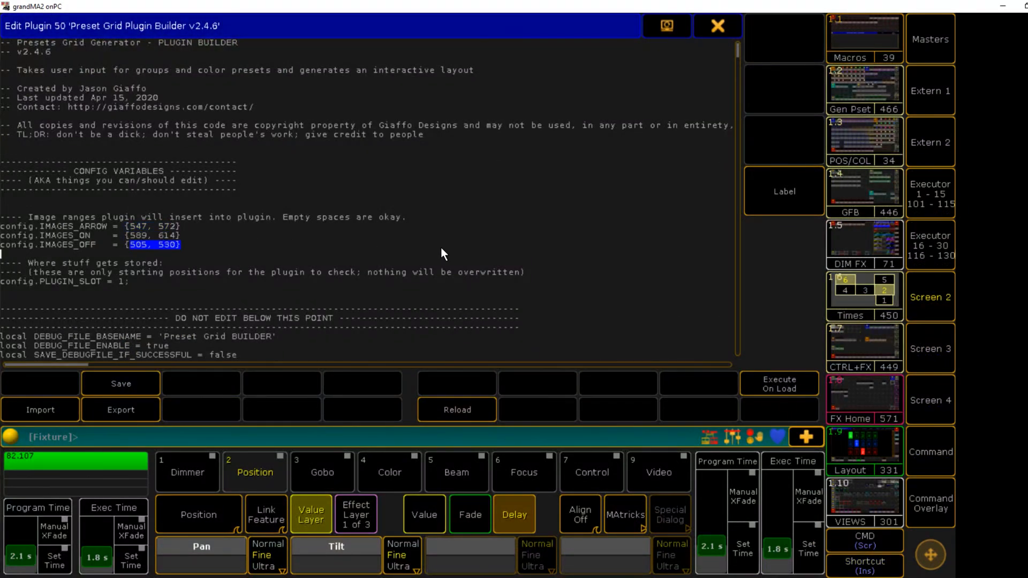
mouse_move(950, 339)
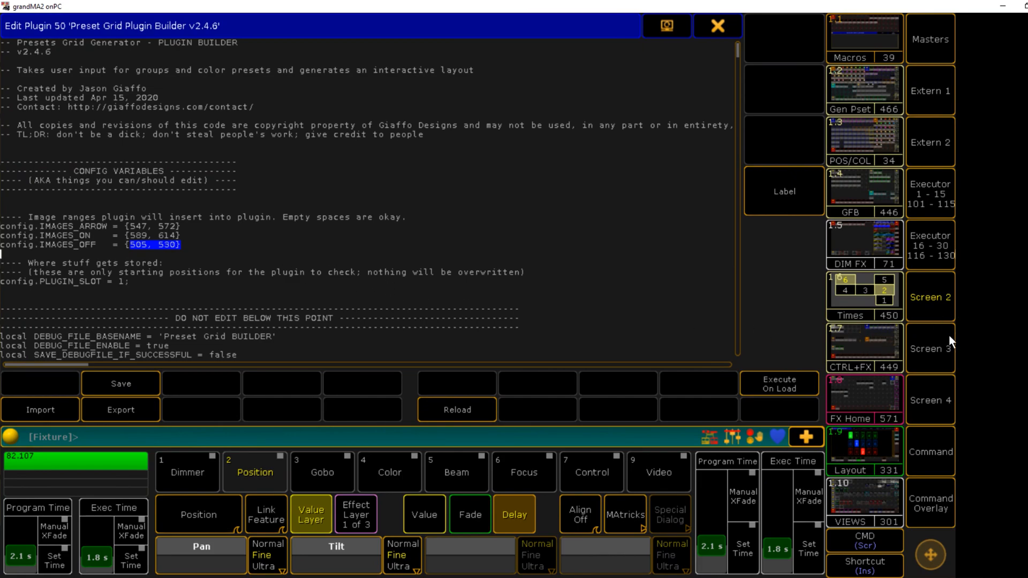
Switch back to the image pool screen to check the swatch, arrow and plus ranges
left_click(717, 27)
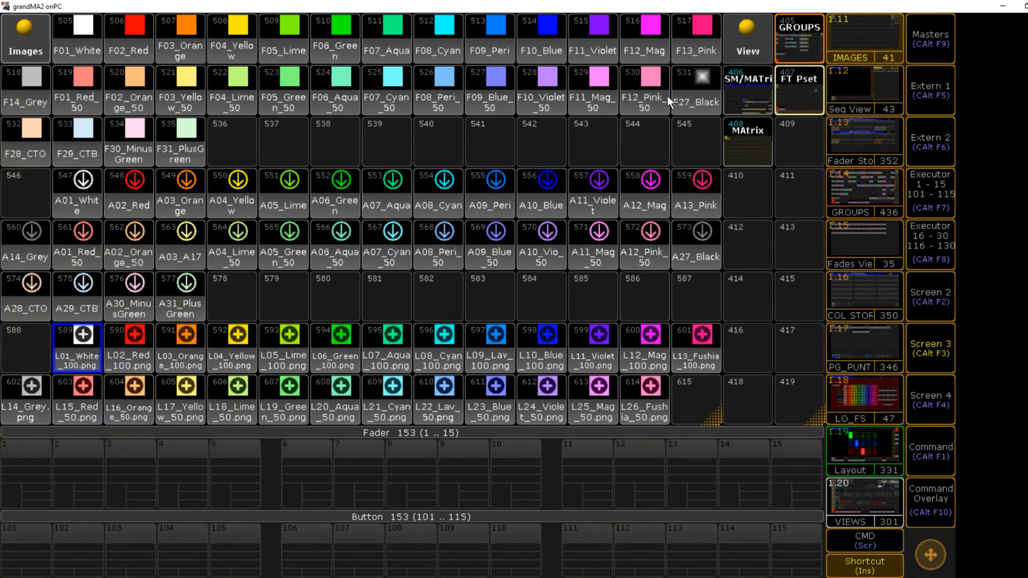
mouse_move(648, 105)
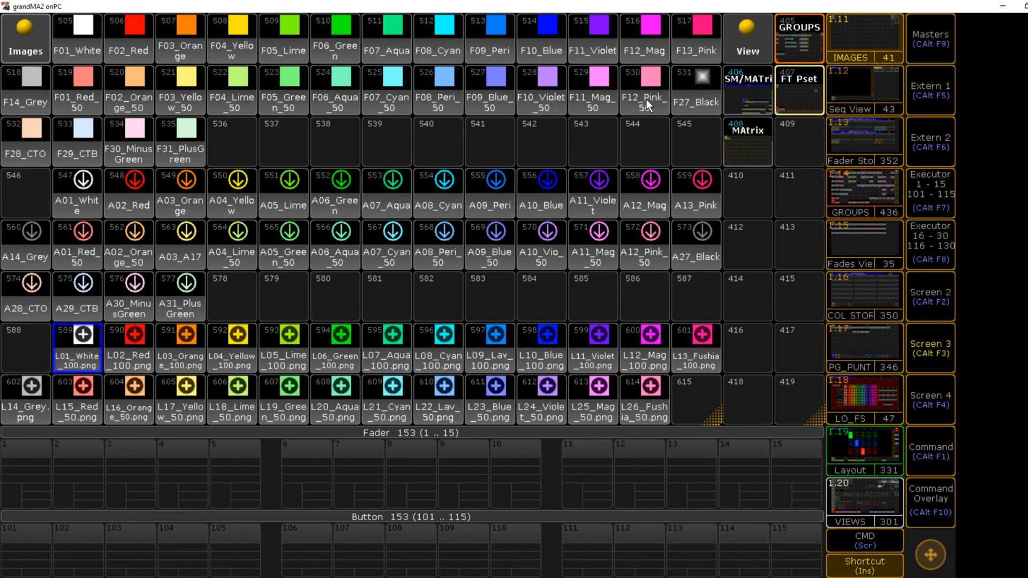
mouse_move(649, 97)
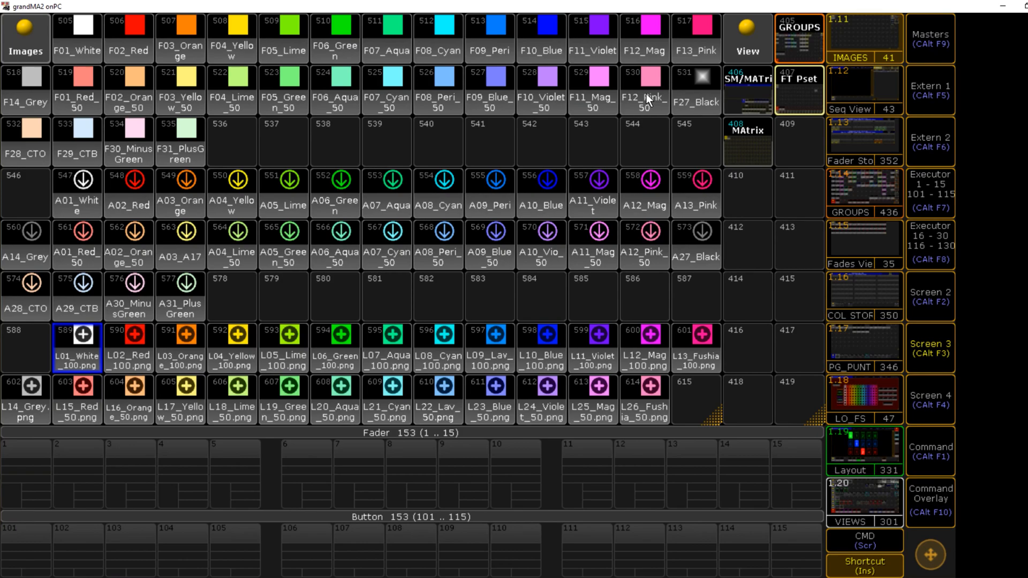
mouse_move(927, 313)
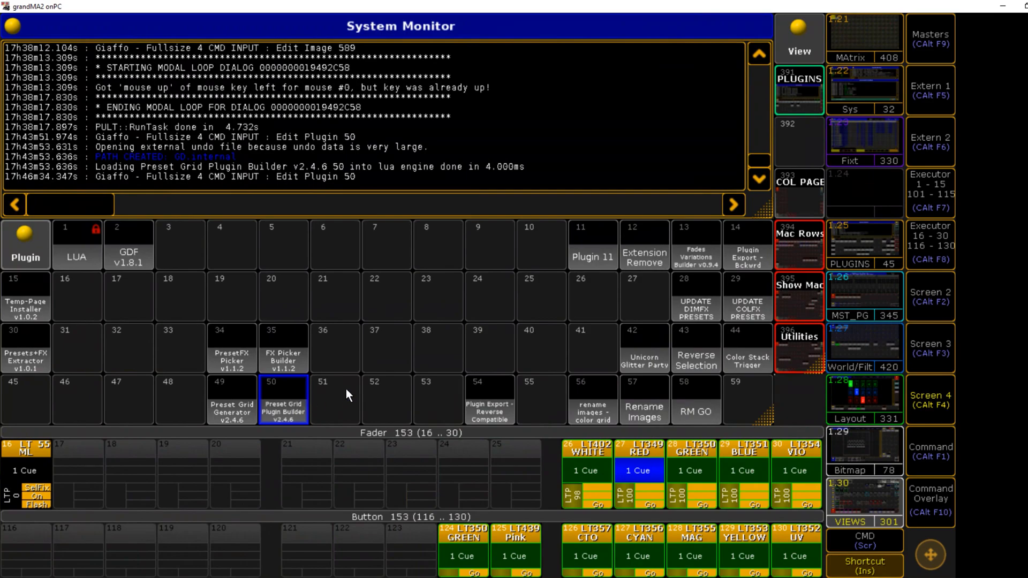
Confirm the IMAGES_ON, IMAGES_ARROW and IMAGES_OFF 26-image ranges and build Plus Grid v2.4.6 as plugin 3
double_click(282, 399)
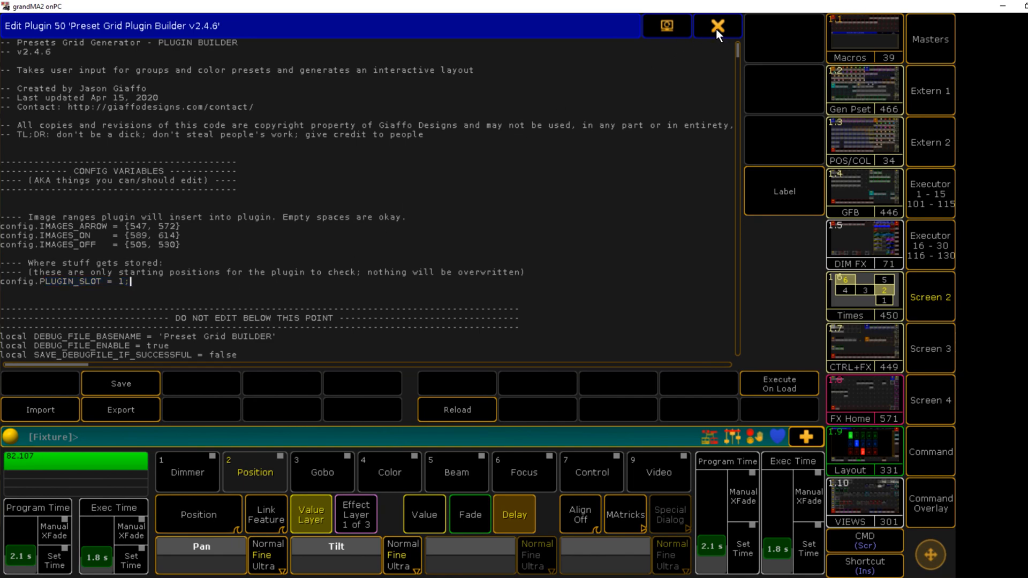
left_click(716, 26)
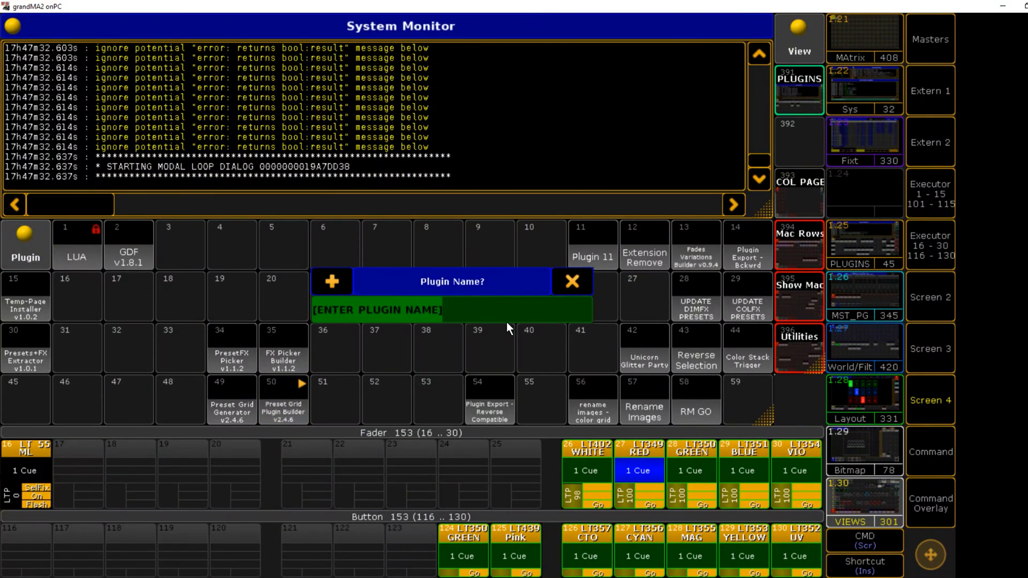
type("Pl")
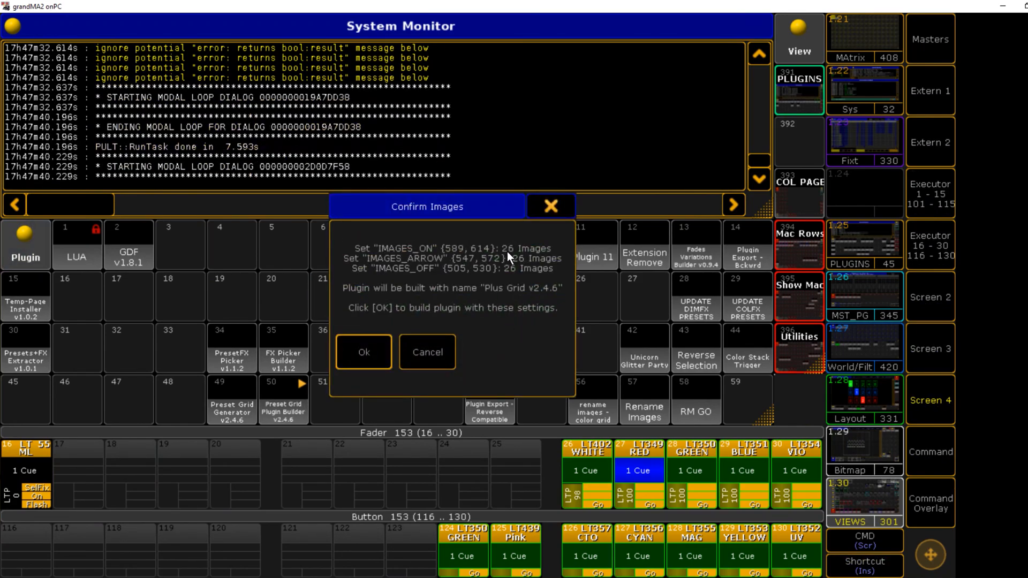
mouse_move(530, 276)
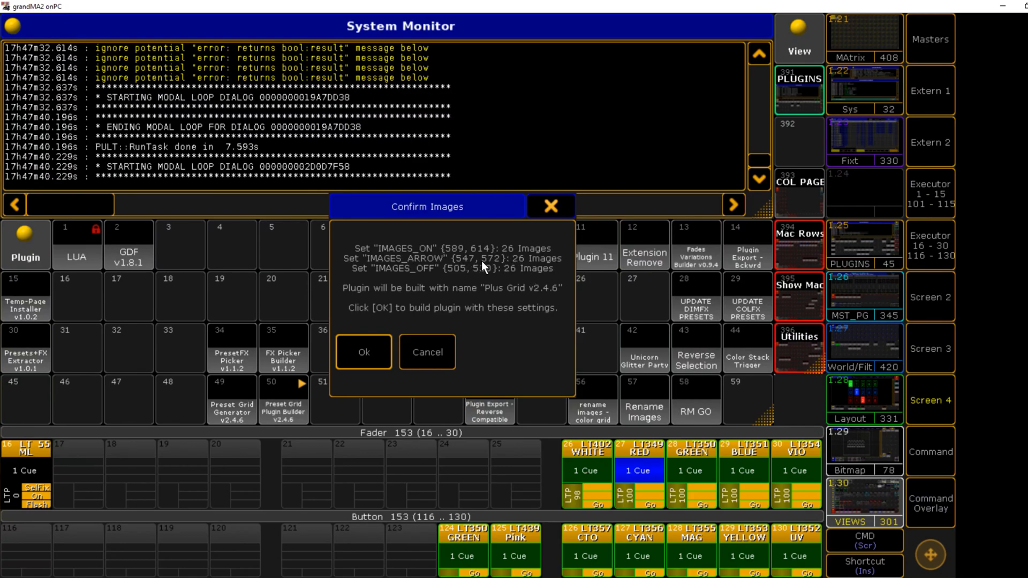
mouse_move(481, 272)
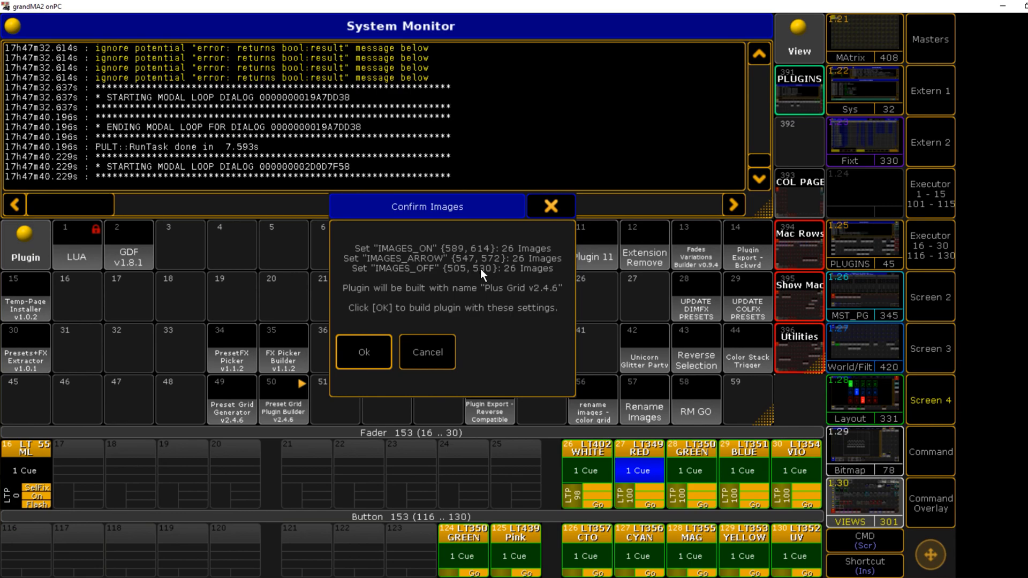
mouse_move(492, 293)
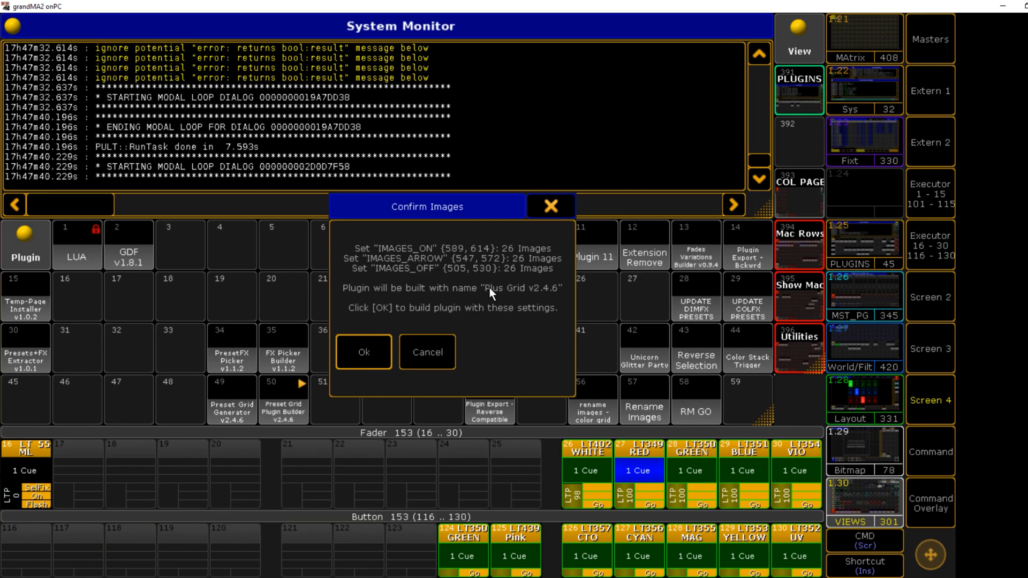
mouse_move(527, 295)
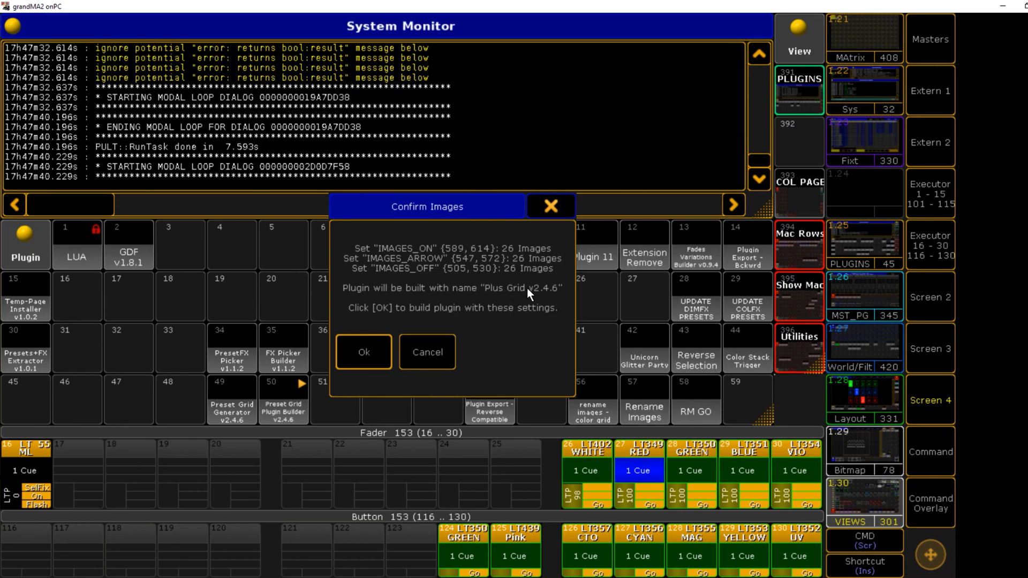
mouse_move(373, 330)
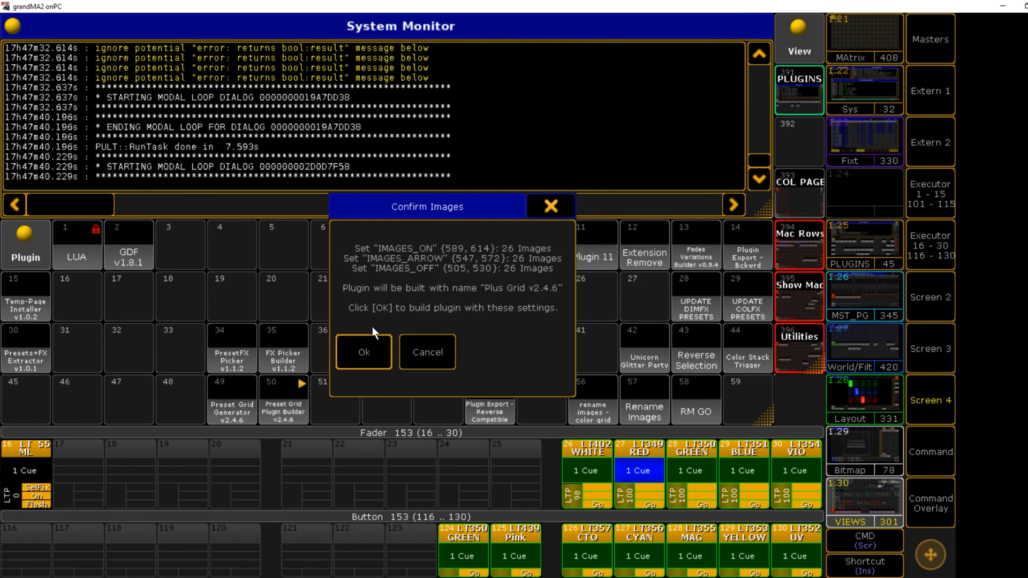
left_click(363, 351)
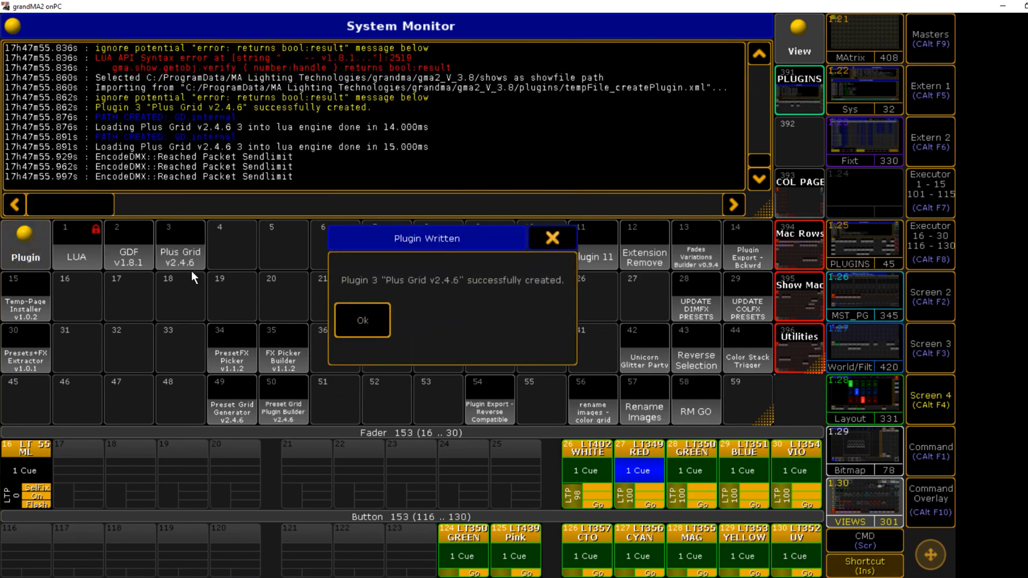
Run plugin 3 with colour preset 1, image number 2 and executor page 15, storing the grid to layout 10
left_click(361, 320)
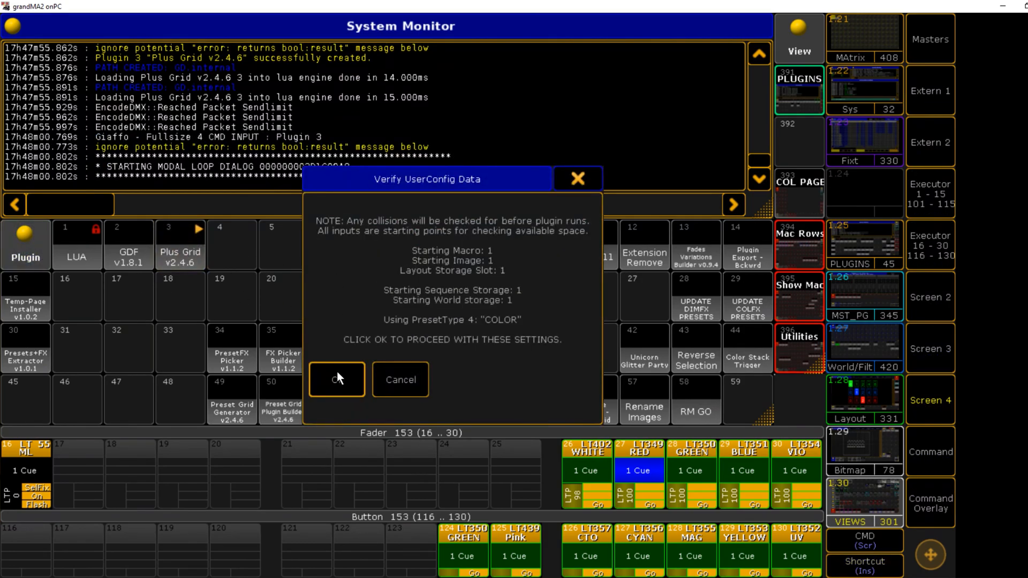
left_click(336, 379)
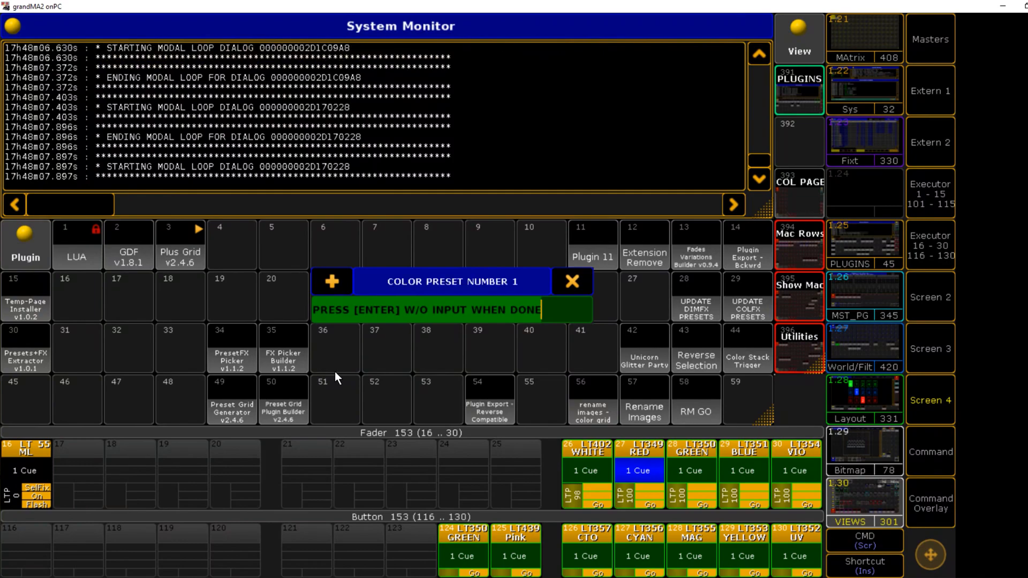
type("1 to 26")
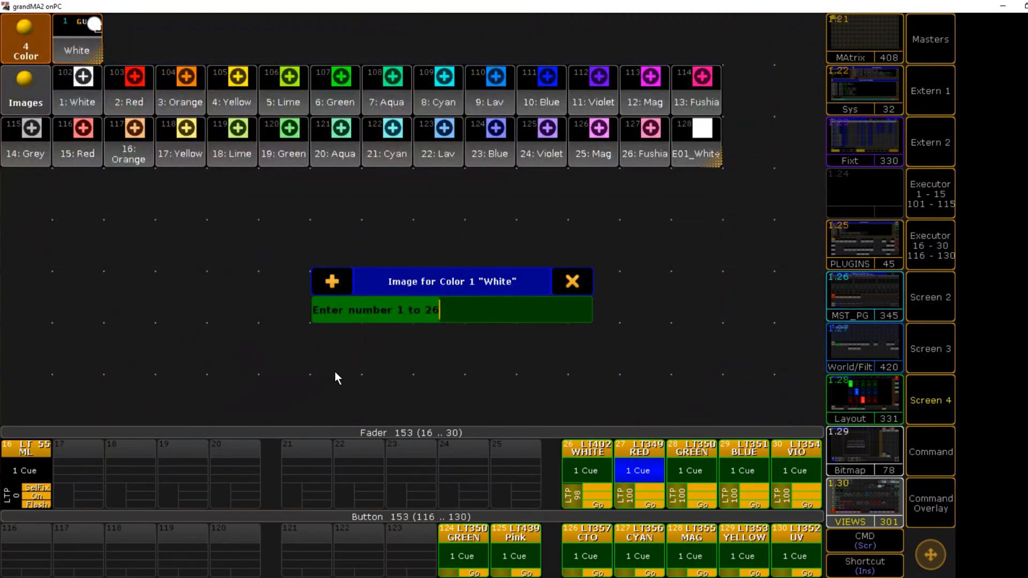
mouse_move(358, 145)
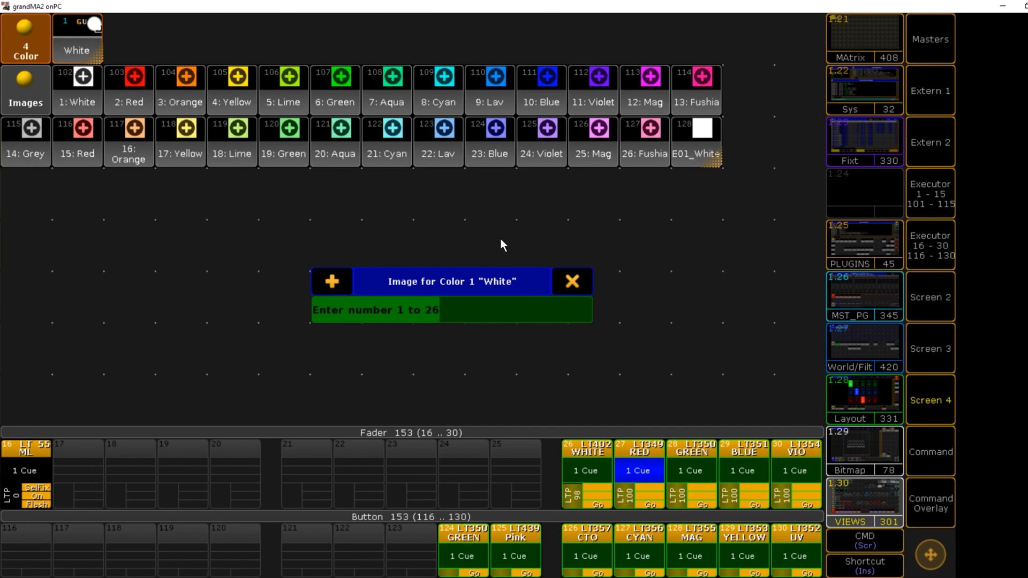
type("2")
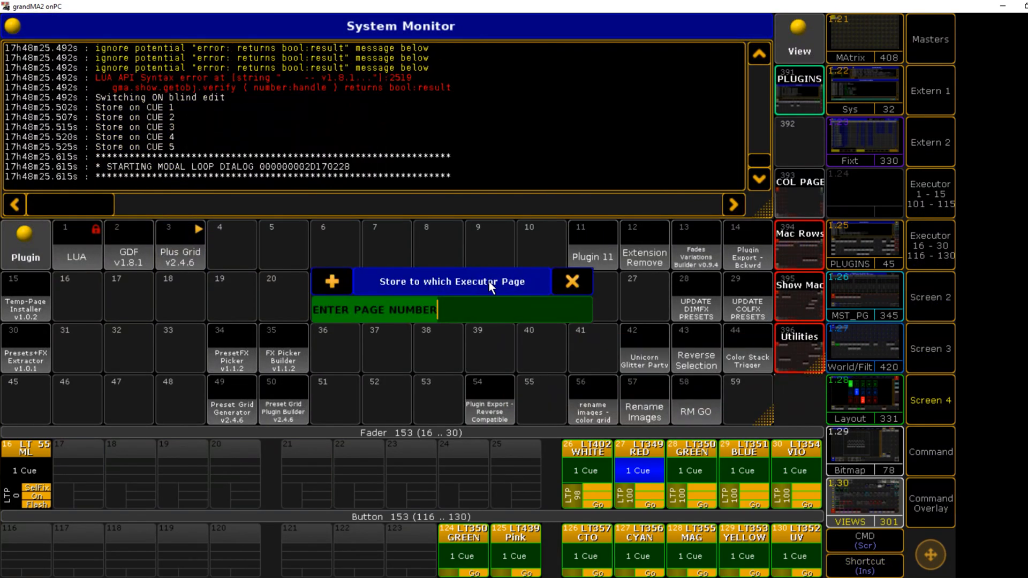
type("15")
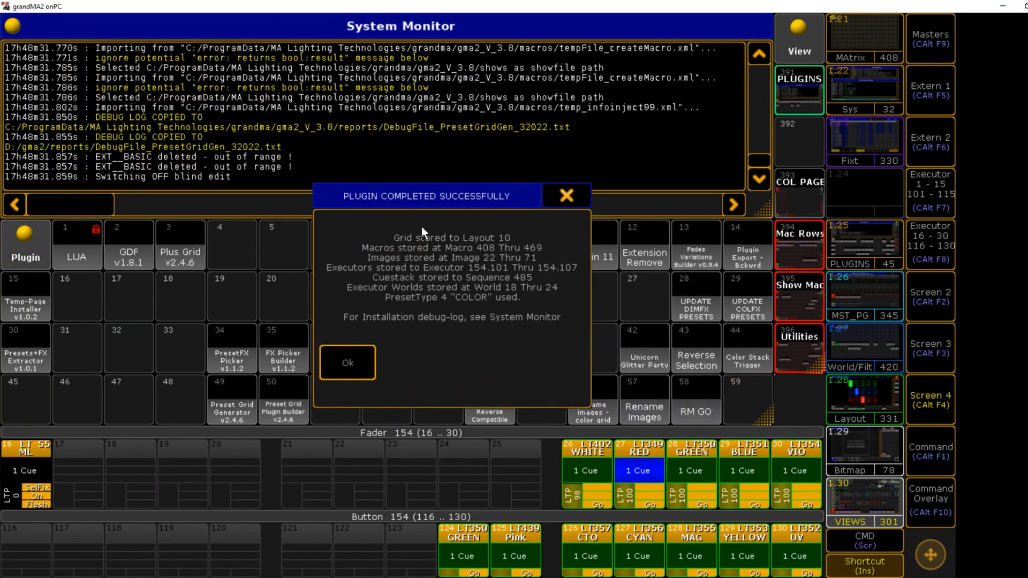
View the new Color Macro Grid 10 layout with its five colour columns, then return to the plugin pool
left_click(347, 362)
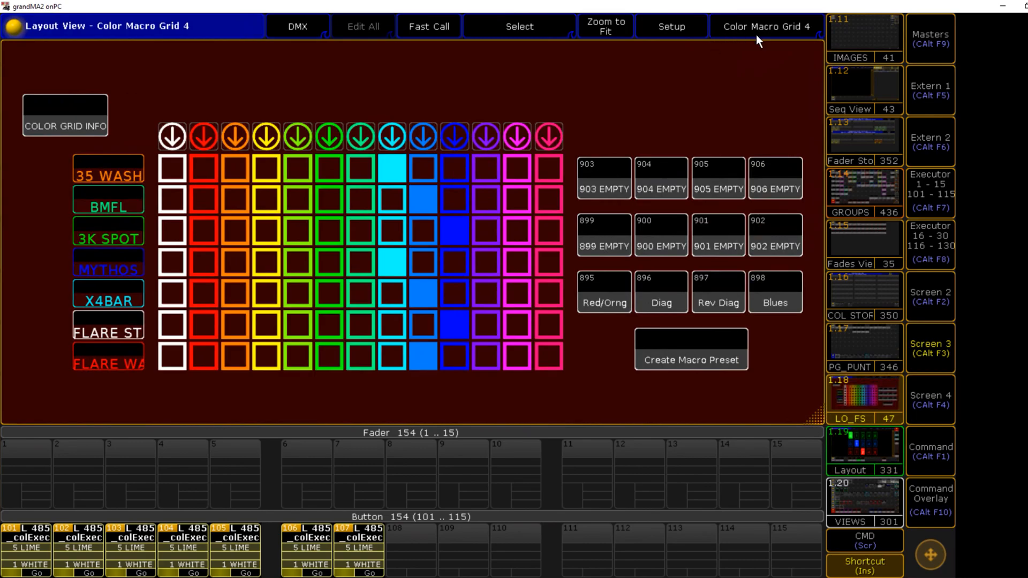
left_click(765, 26)
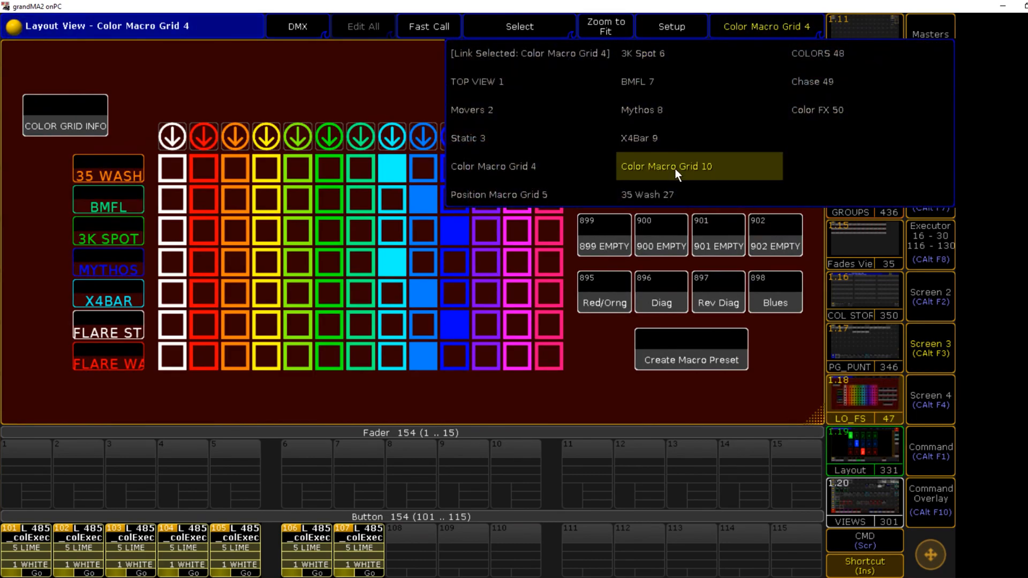
left_click(667, 166)
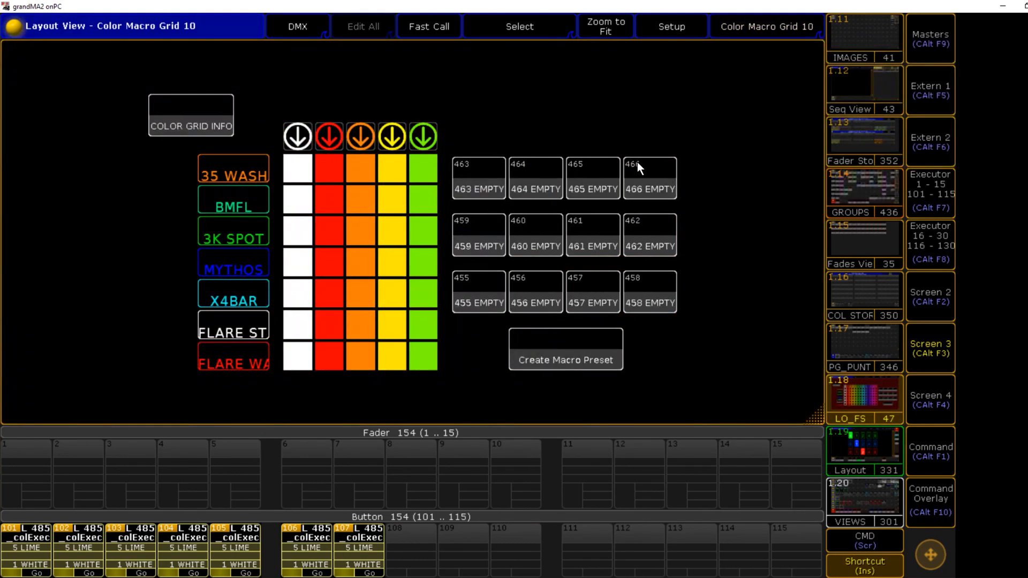
mouse_move(451, 150)
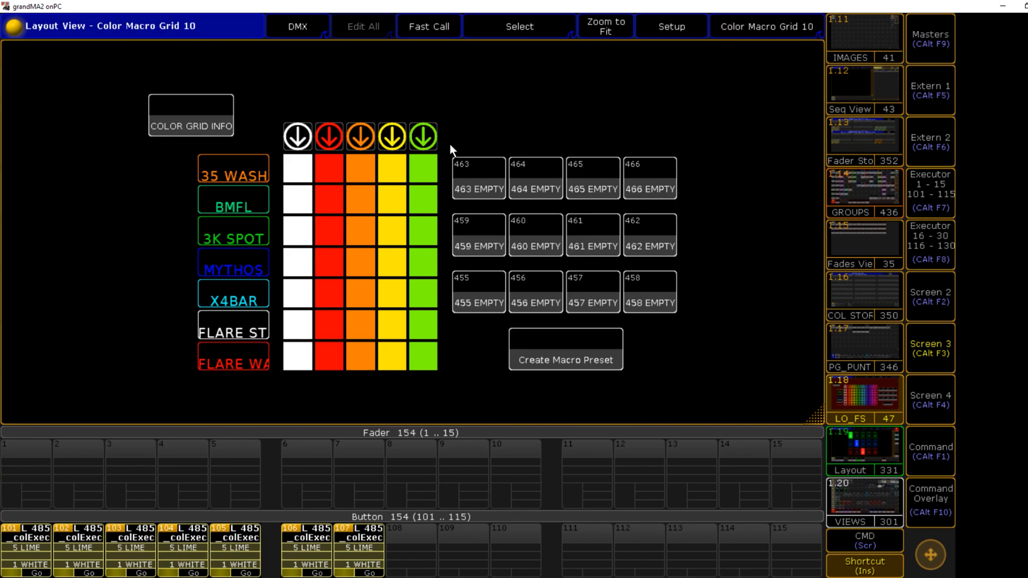
left_click(328, 199)
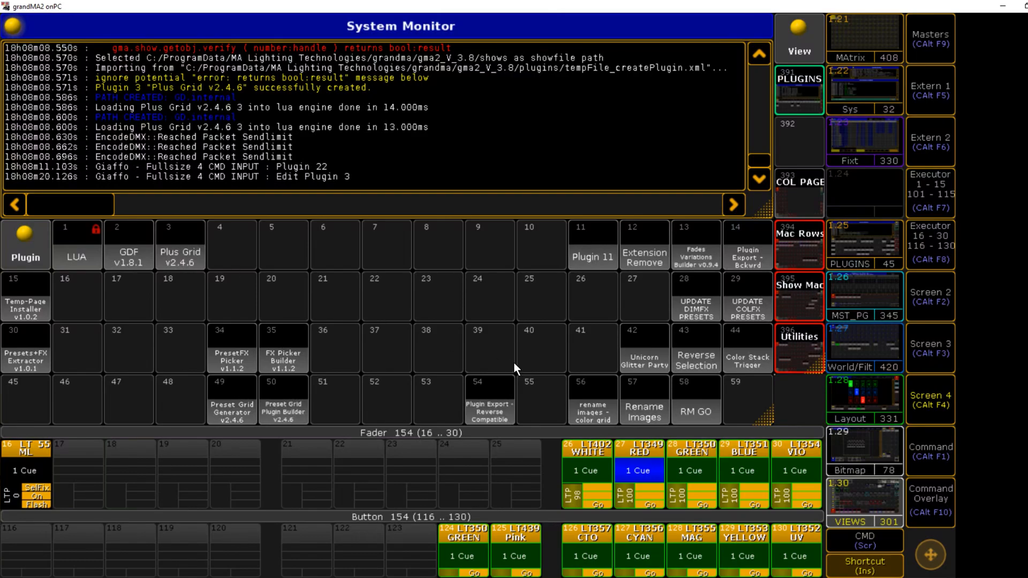
mouse_move(497, 387)
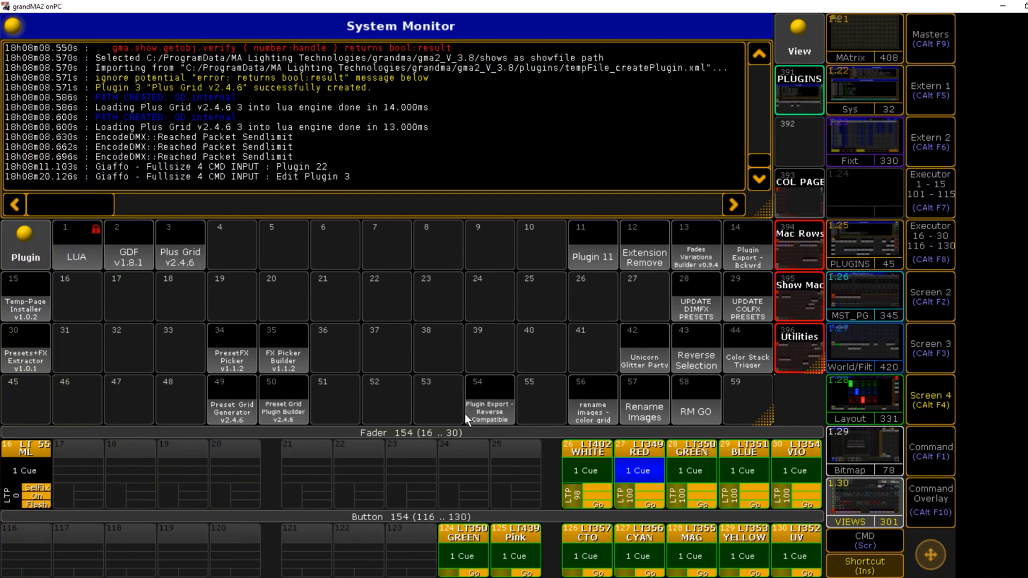
mouse_move(323, 303)
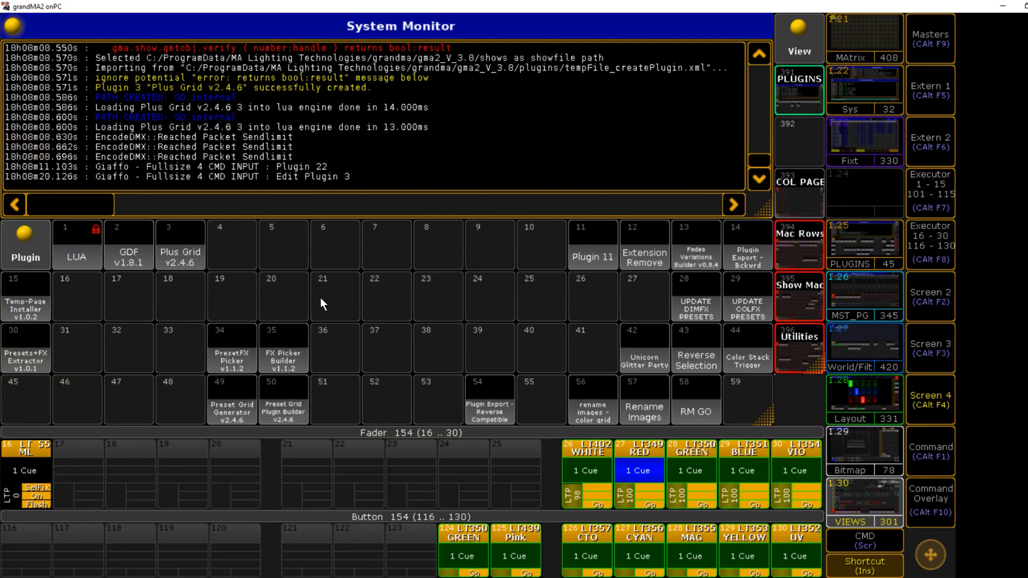
mouse_move(450, 343)
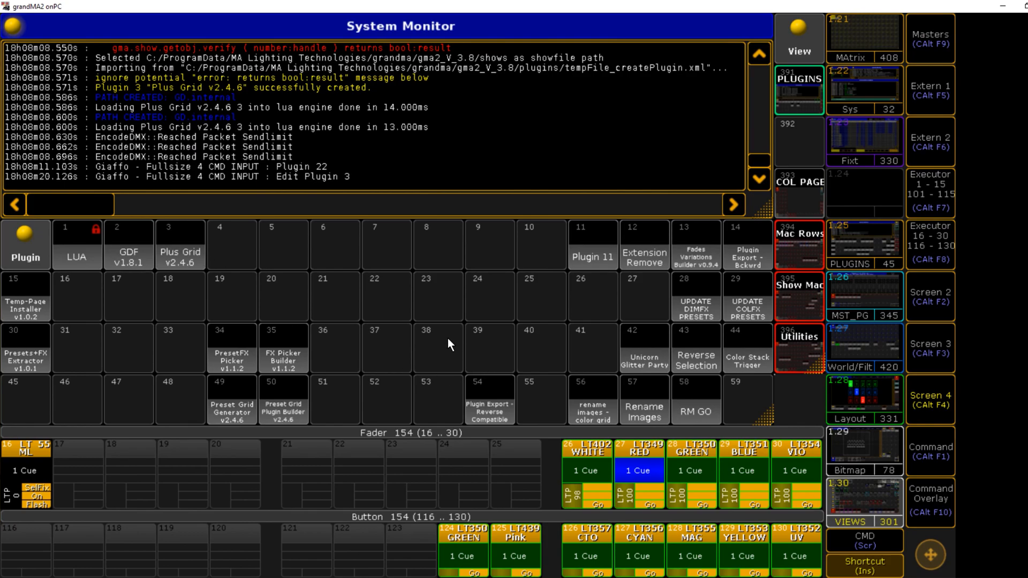
mouse_move(374, 298)
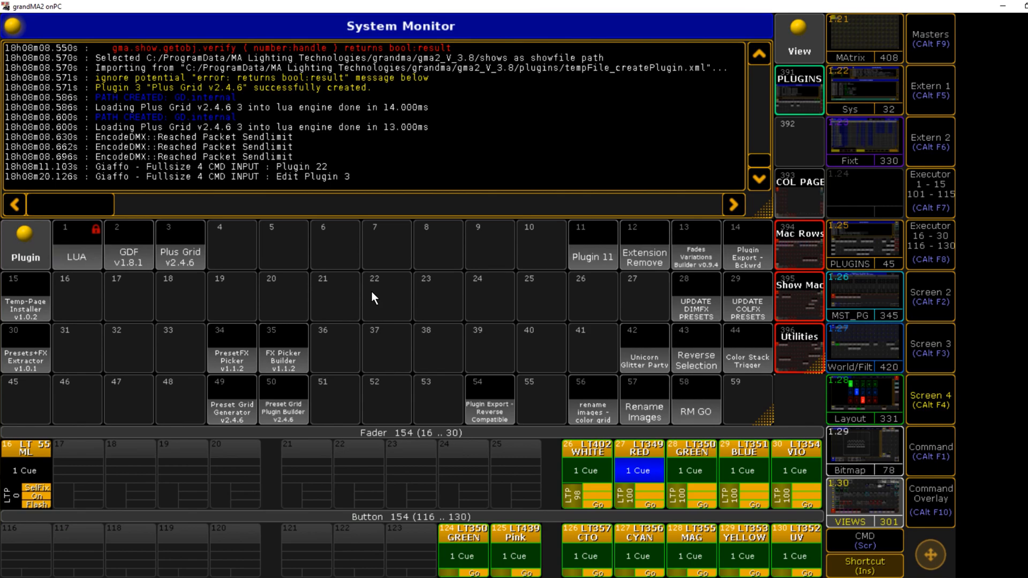
mouse_move(353, 300)
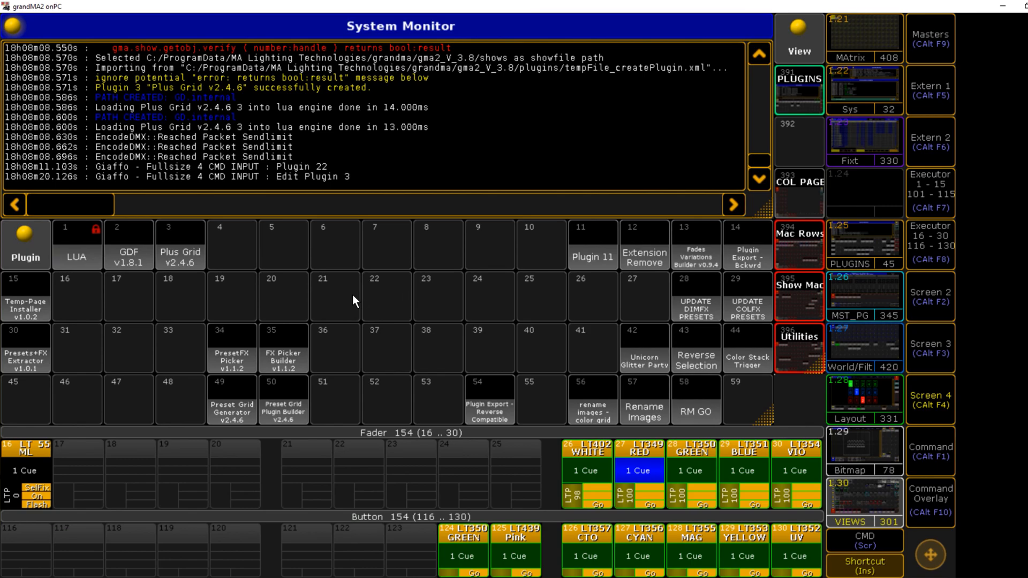
mouse_move(301, 248)
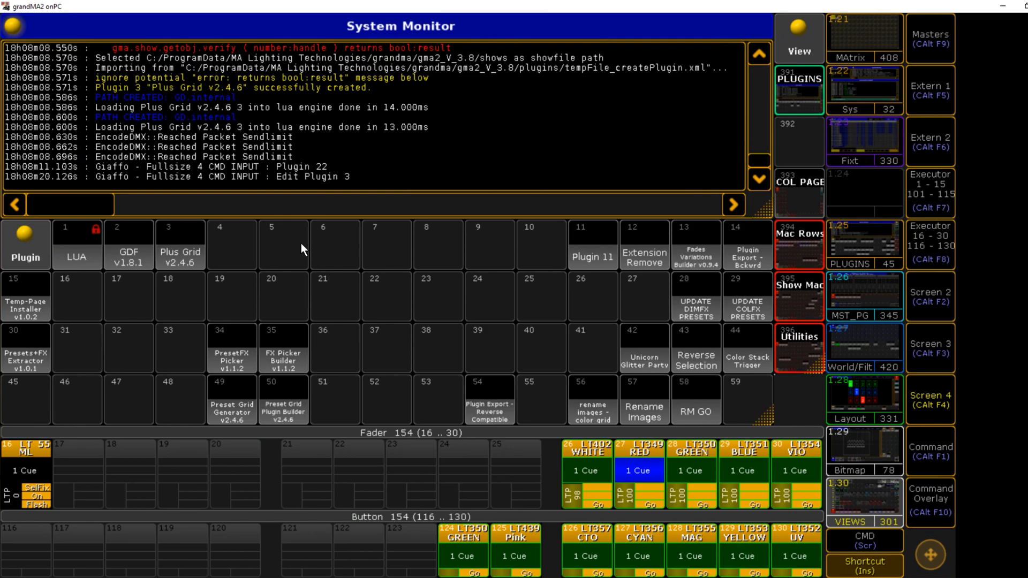
Start plugin 54 'Plugin Export - Reverse Compatible' and export plugin number 3
left_click(490, 399)
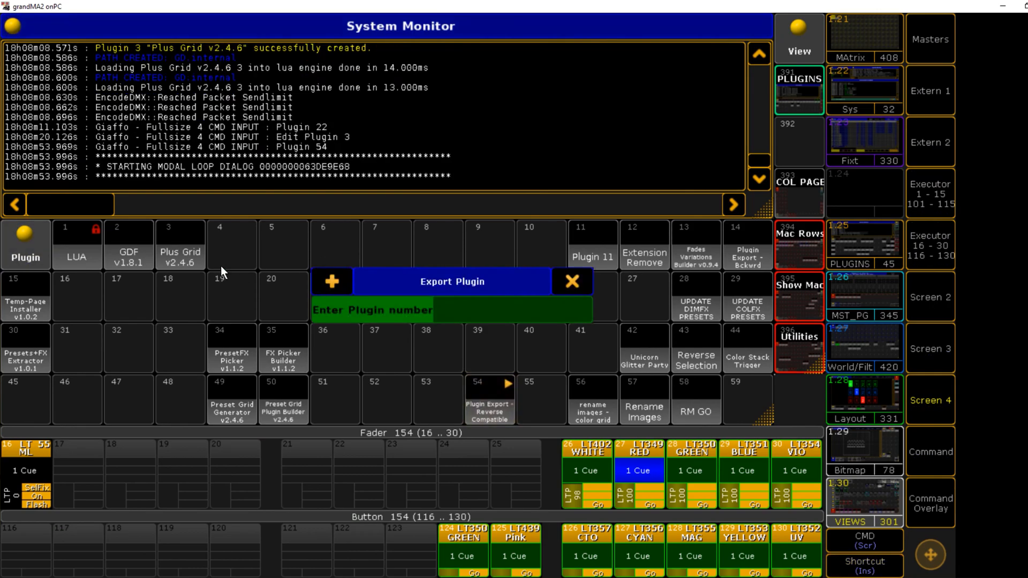
type("3")
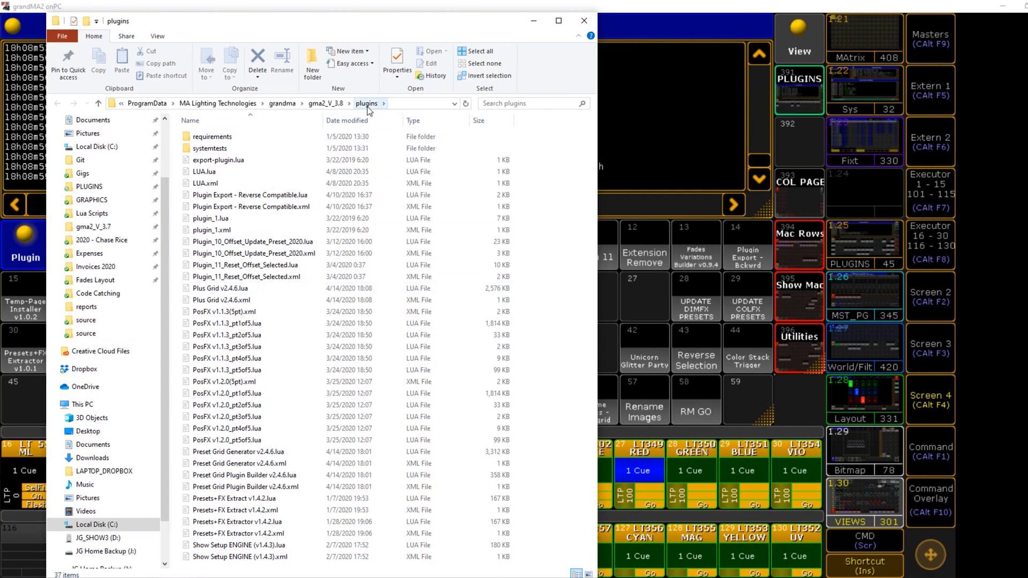
Select Plus Grid v2.4.6.lua and Plus Grid v2.4.6.xml together in the gma2_V_3.8 plugins folder
left_click(252, 253)
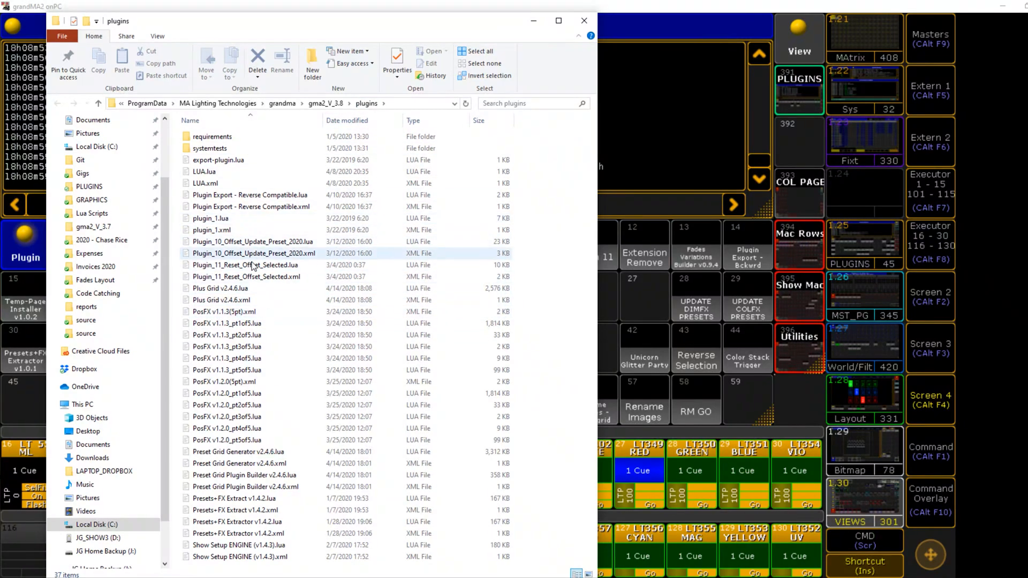
left_click(238, 451)
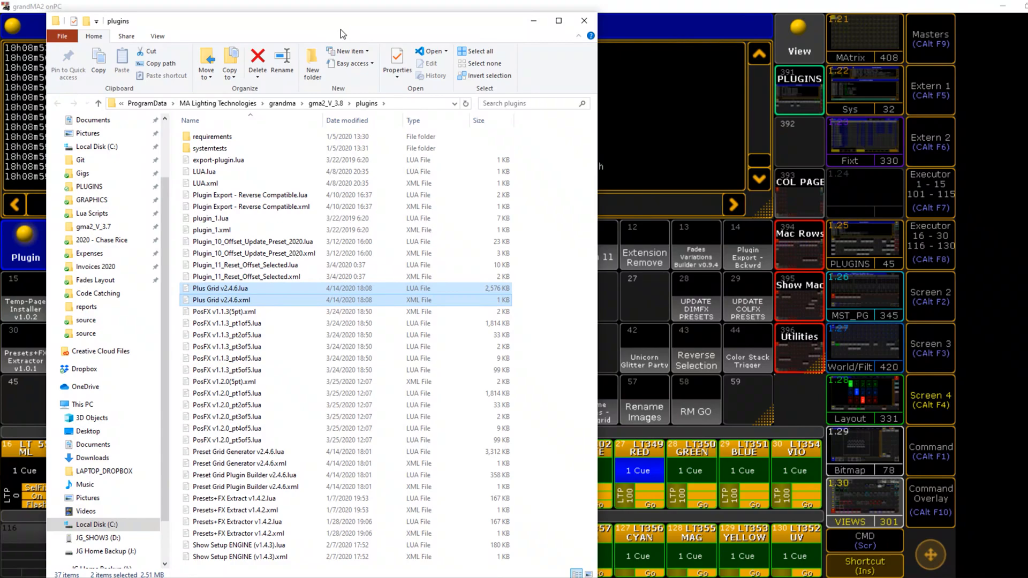
mouse_move(313, 59)
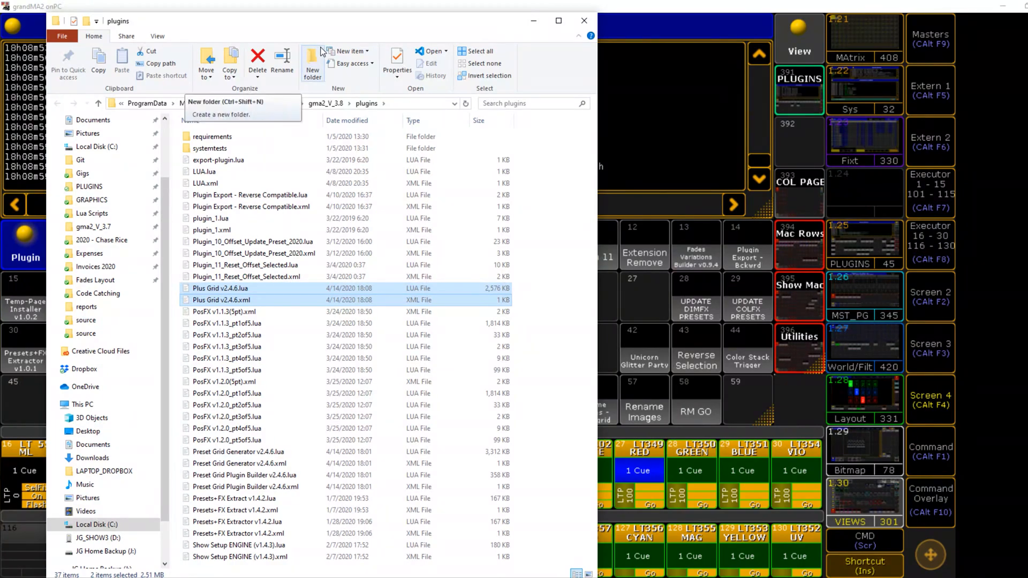